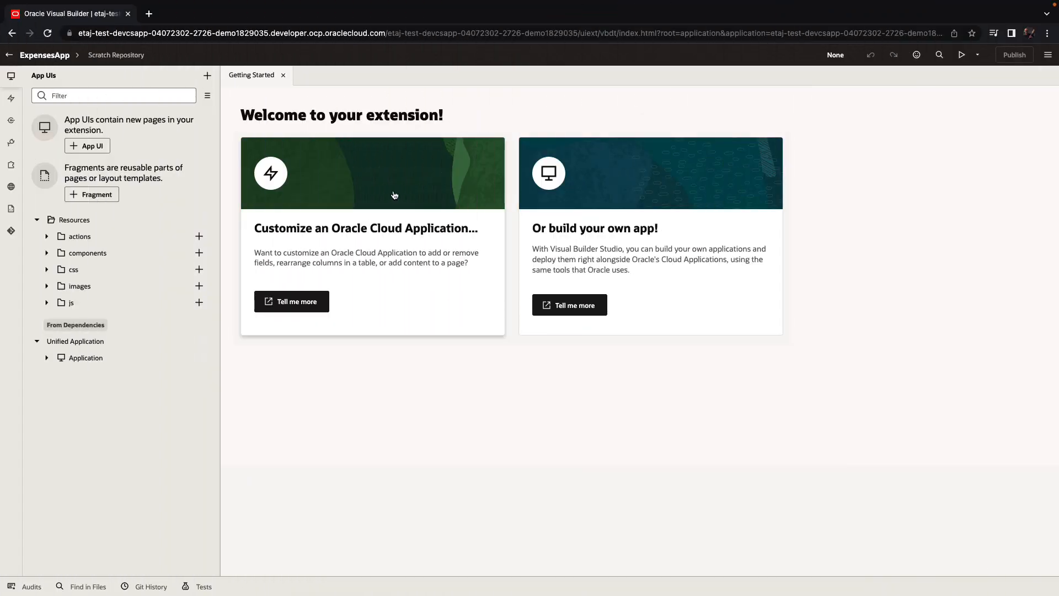
Step: Create a new App UI named ExpensesList with its main-start page
left_click(86, 145)
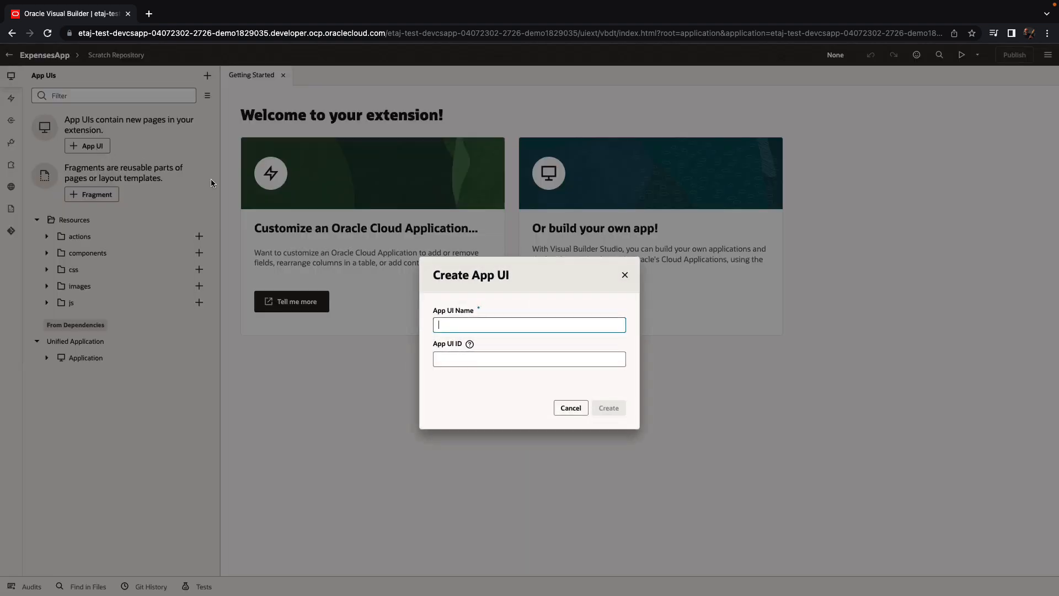
type("E")
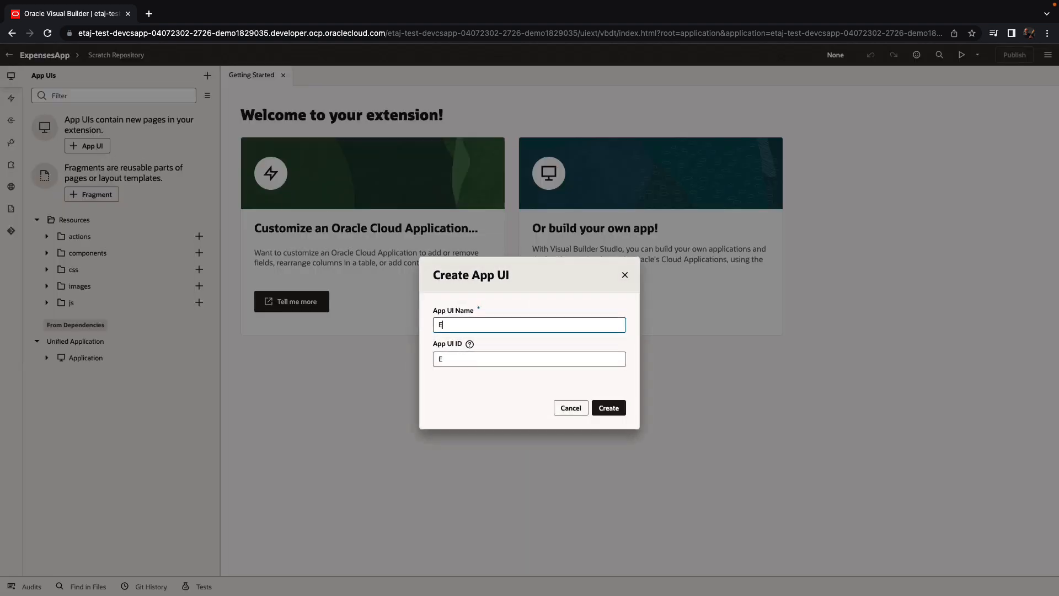
type("xpensesList")
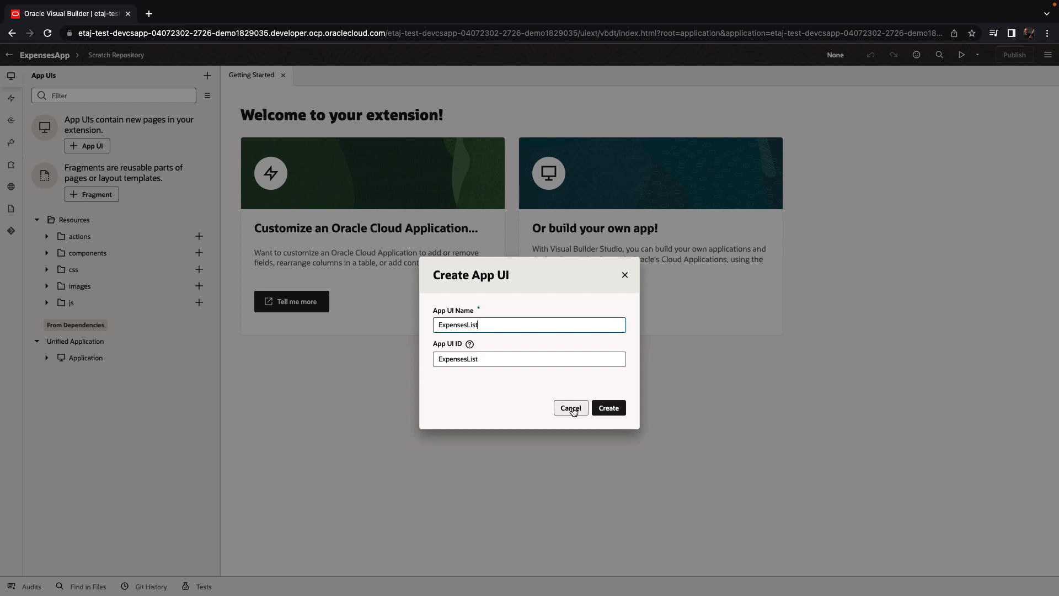
left_click(607, 408)
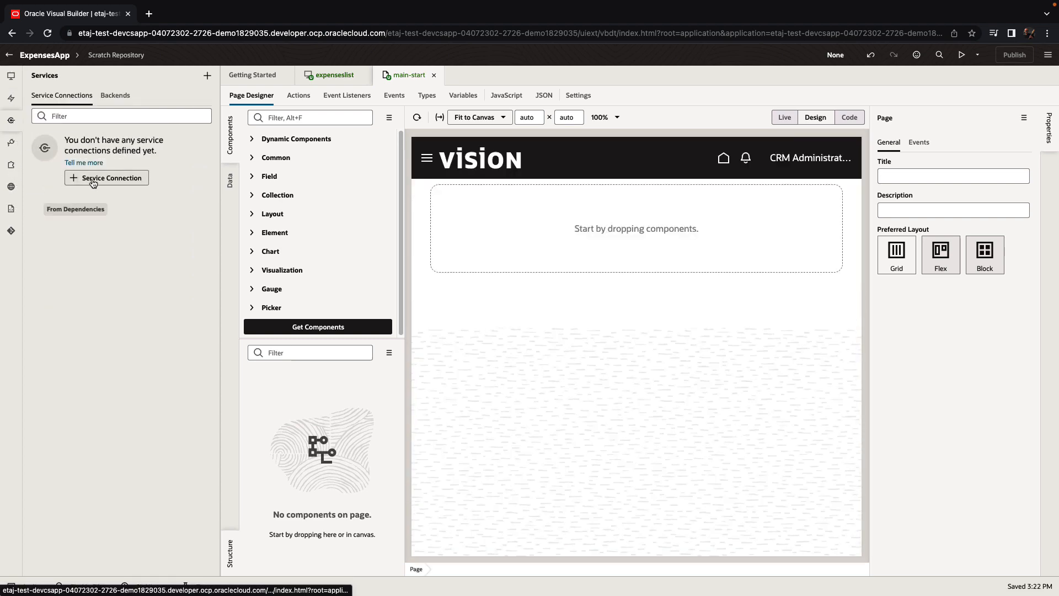
Step: Create an fscmRest service connection from ERP and Supply Chain including the expenses object
left_click(106, 178)
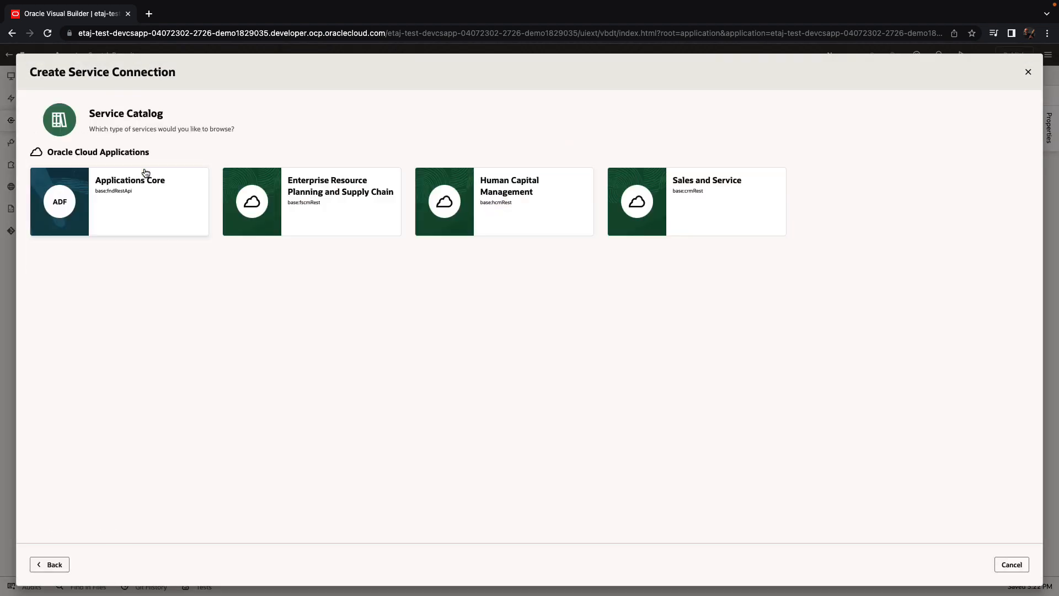
left_click(311, 201)
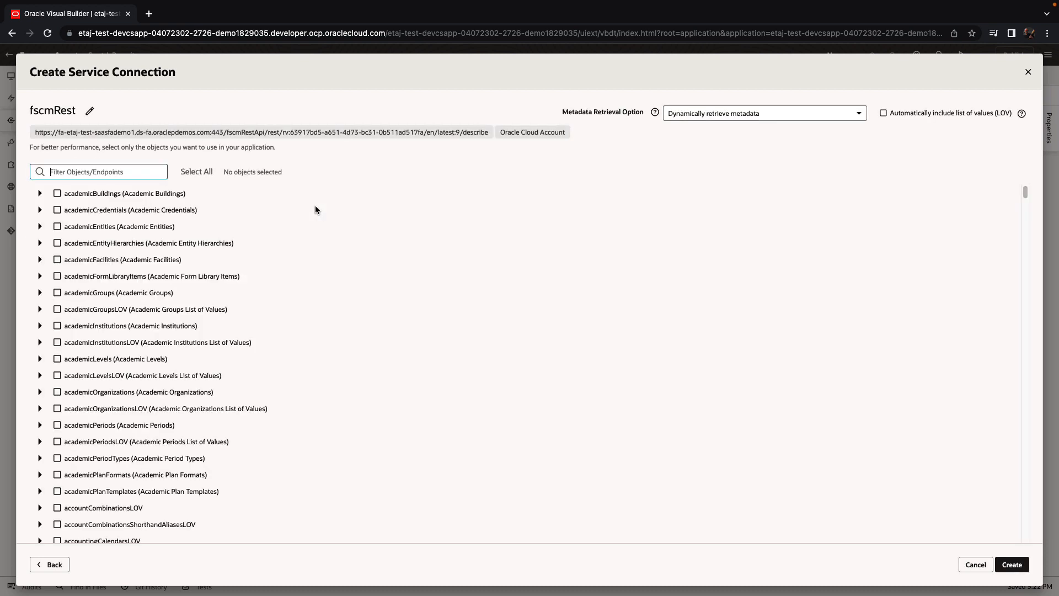
type("expenses")
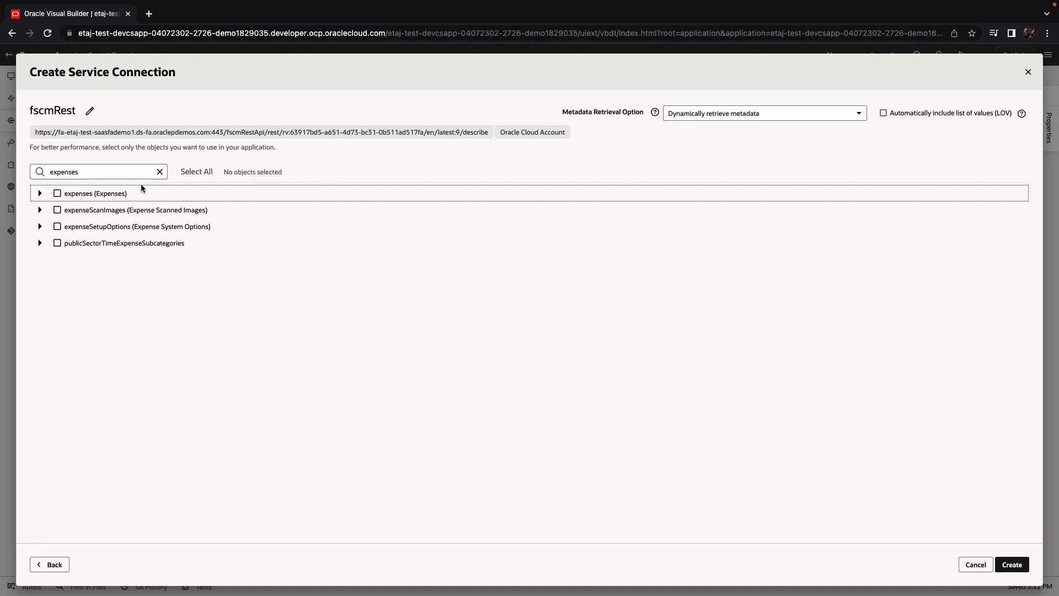
left_click(57, 193)
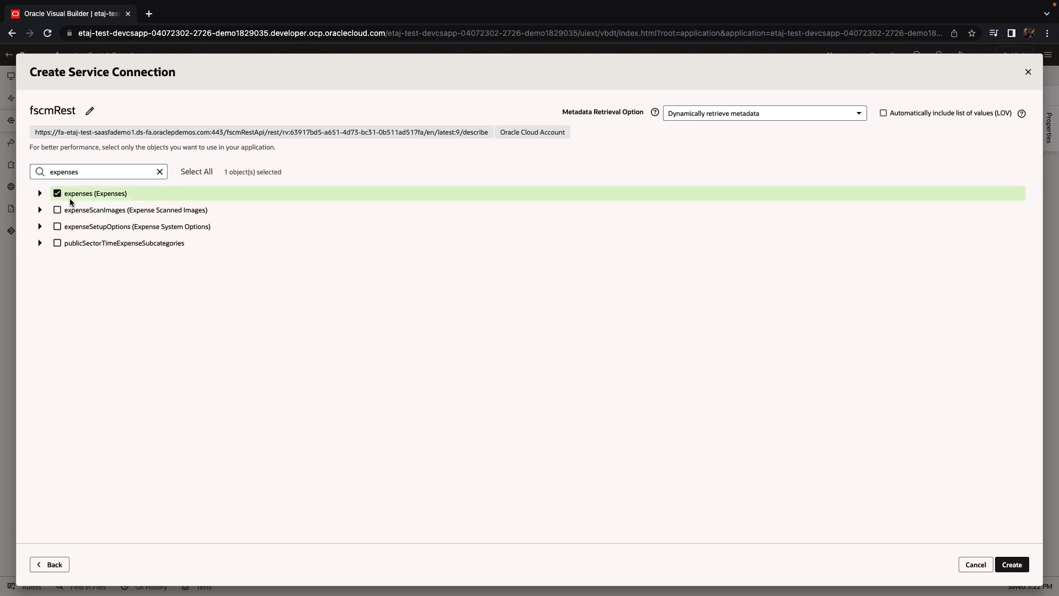
left_click(1011, 564)
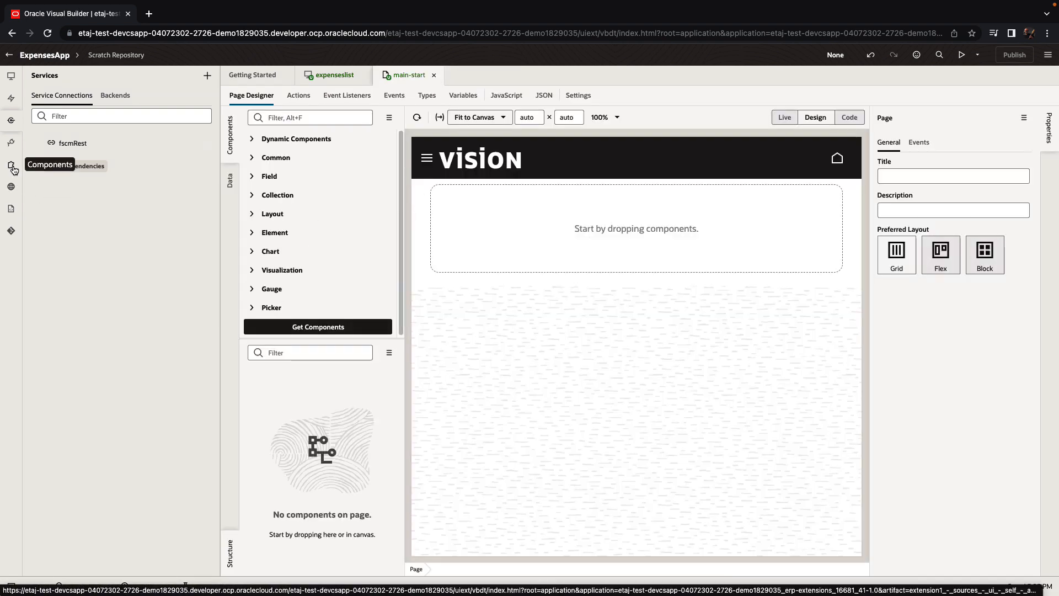
Step: Find the Welcome Page Template in the component catalog and install it, accepting the license
left_click(11, 165)
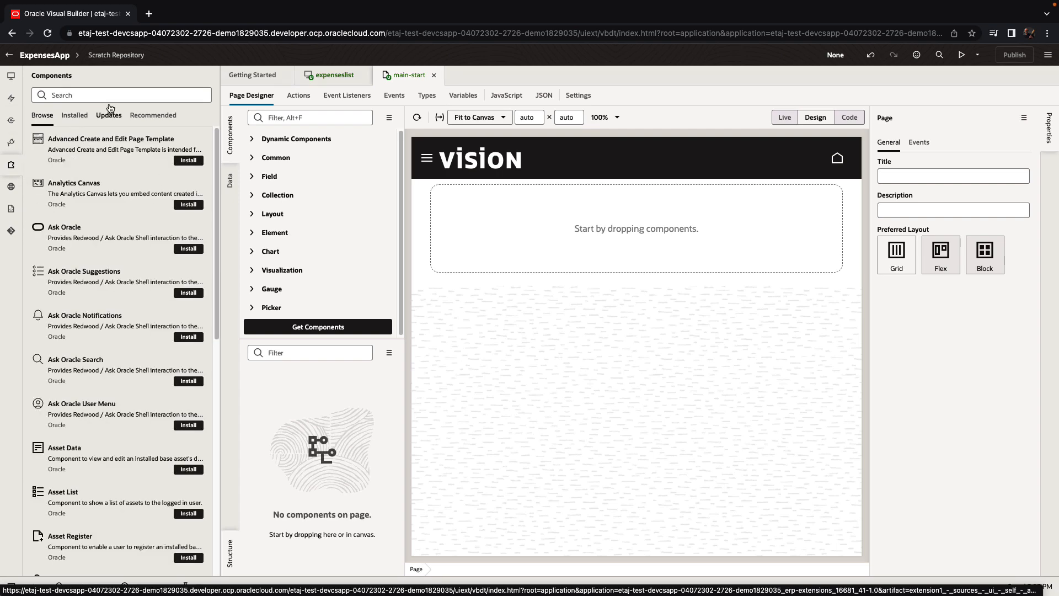
left_click(122, 95)
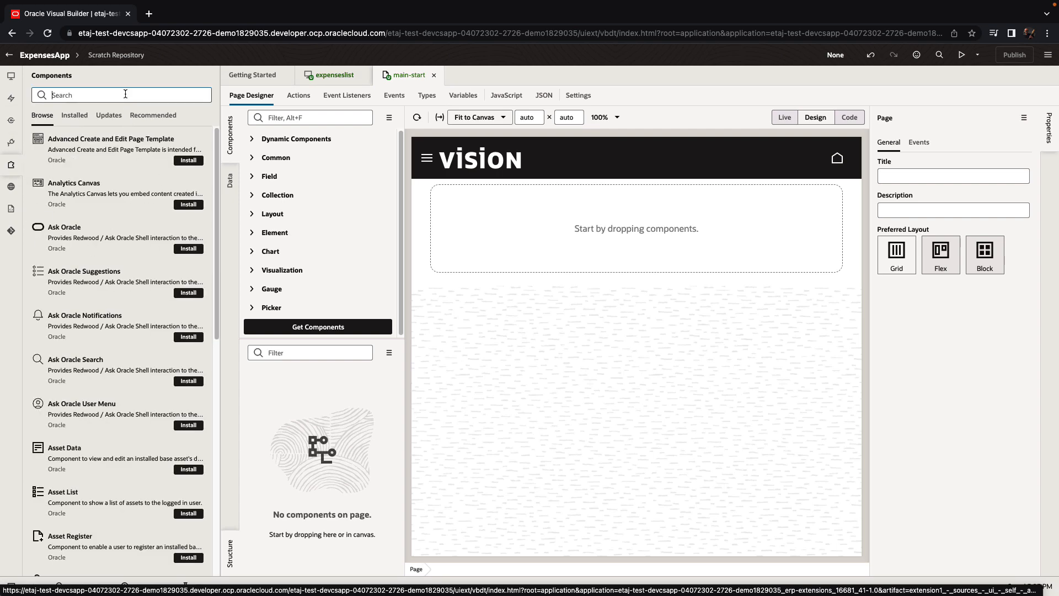
type("redwood")
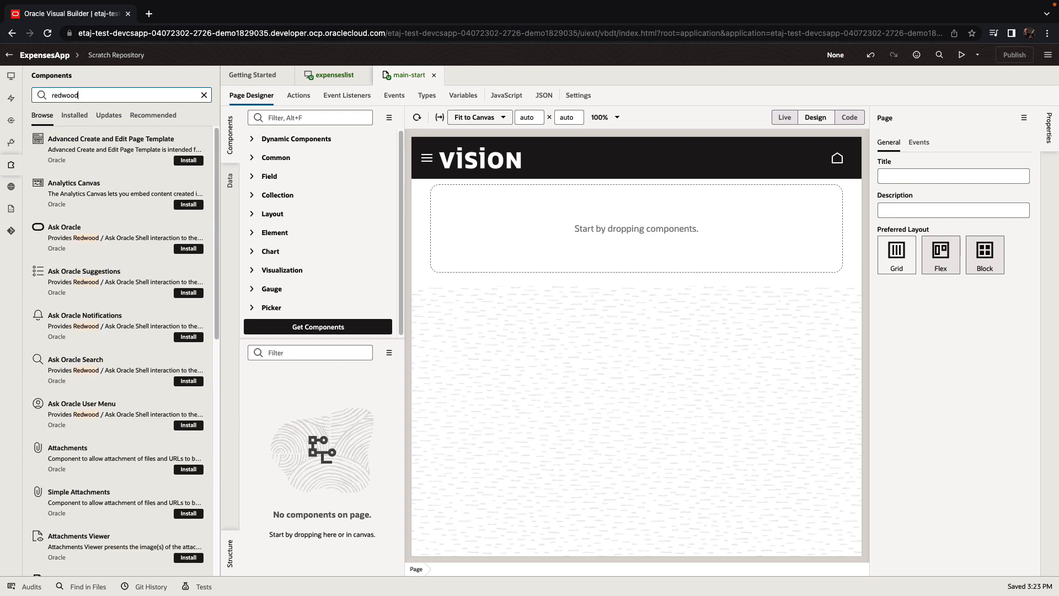
mouse_move(159, 399)
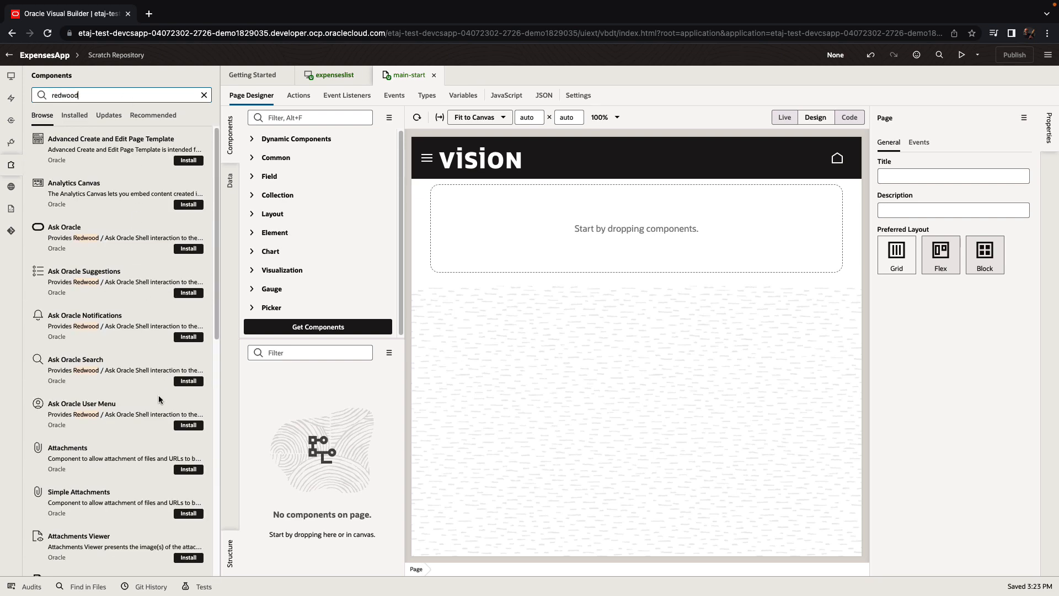
mouse_move(123, 282)
type("welcome")
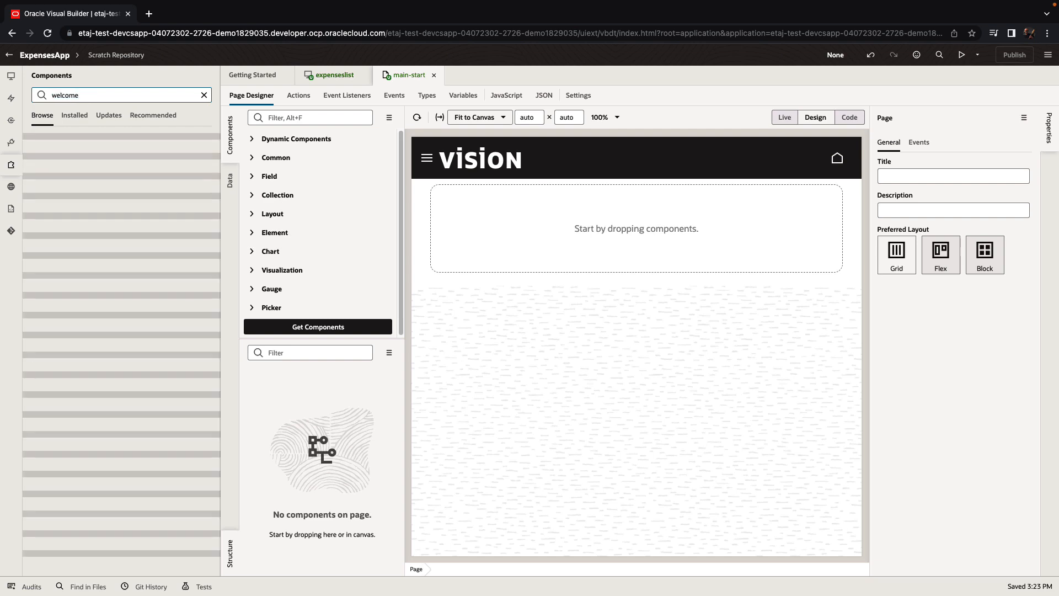
left_click(86, 139)
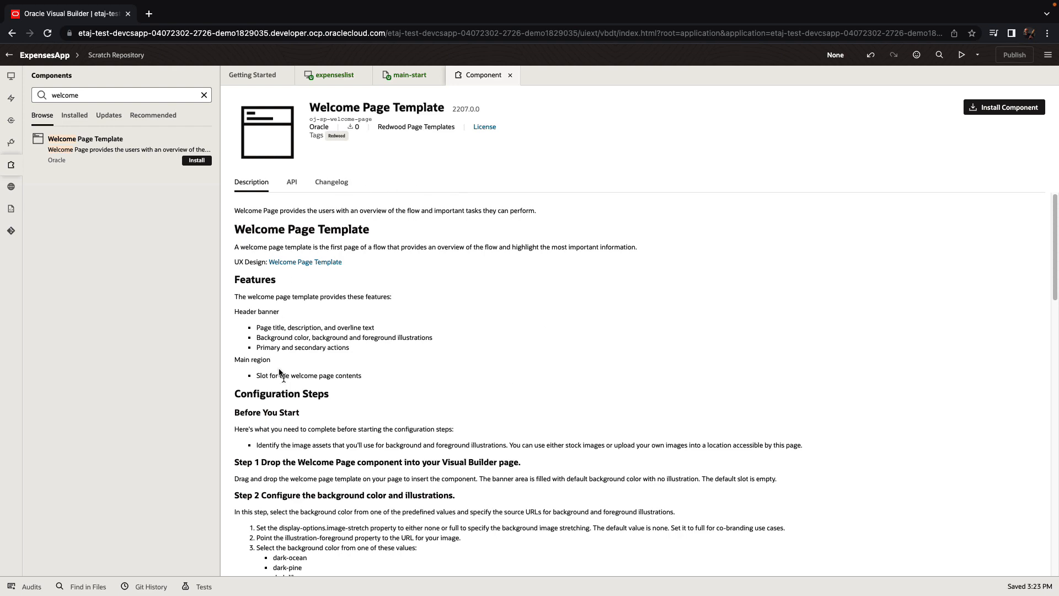
mouse_move(414, 428)
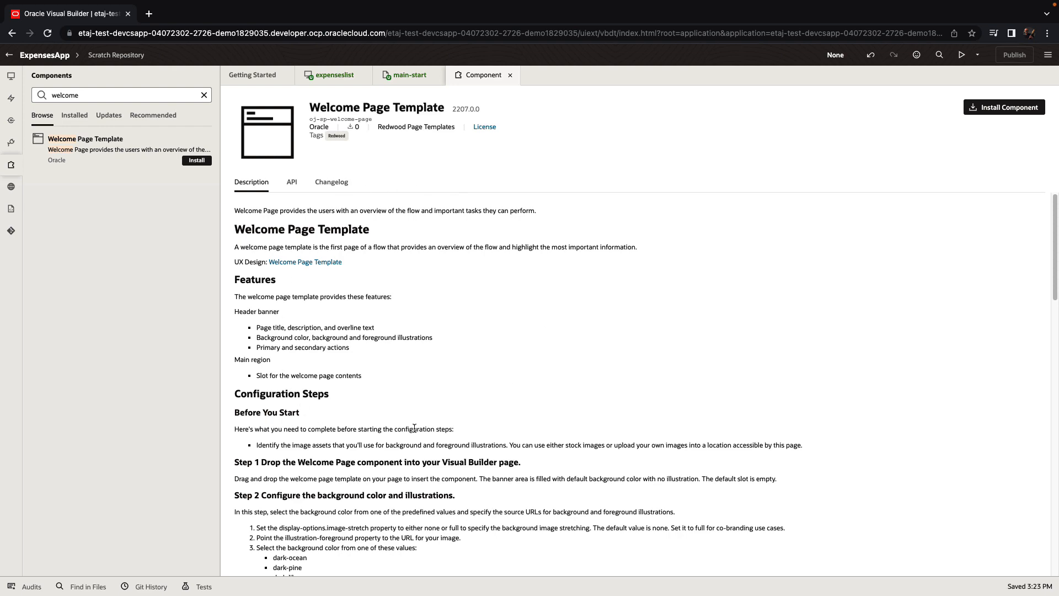
mouse_move(1003, 107)
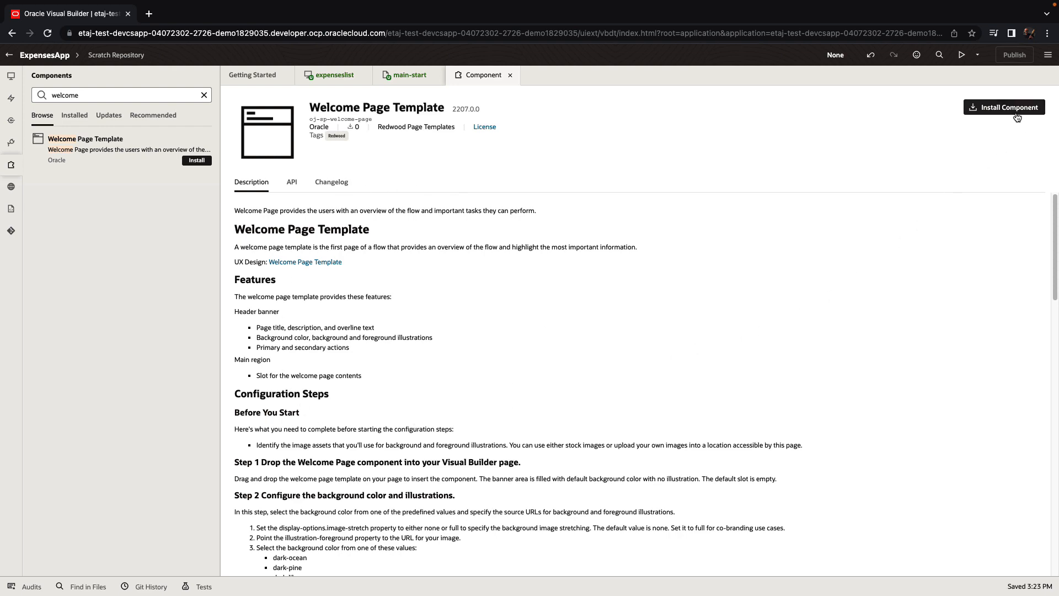
left_click(1004, 107)
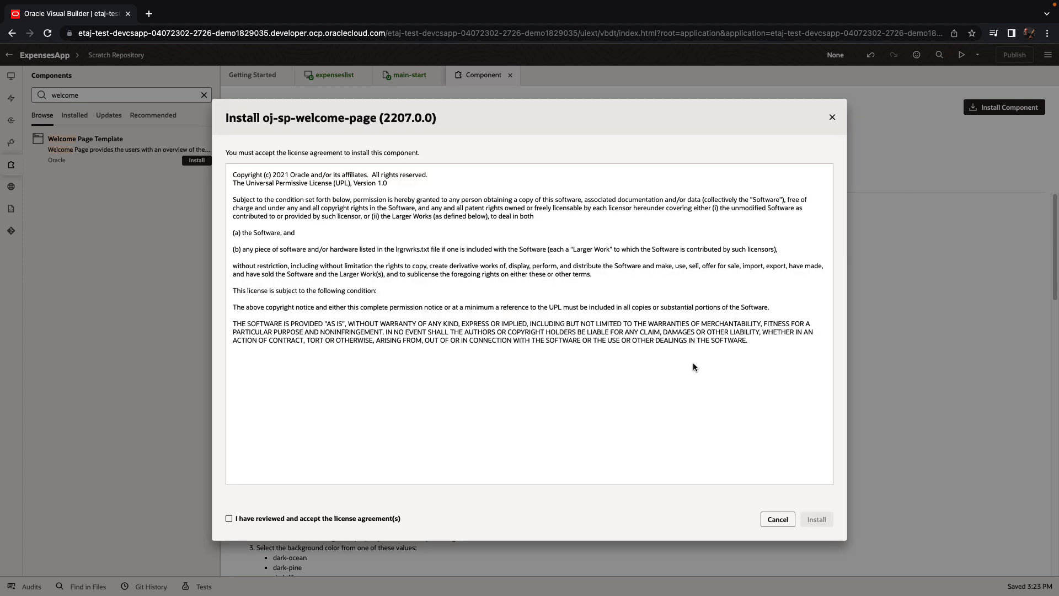
left_click(230, 519)
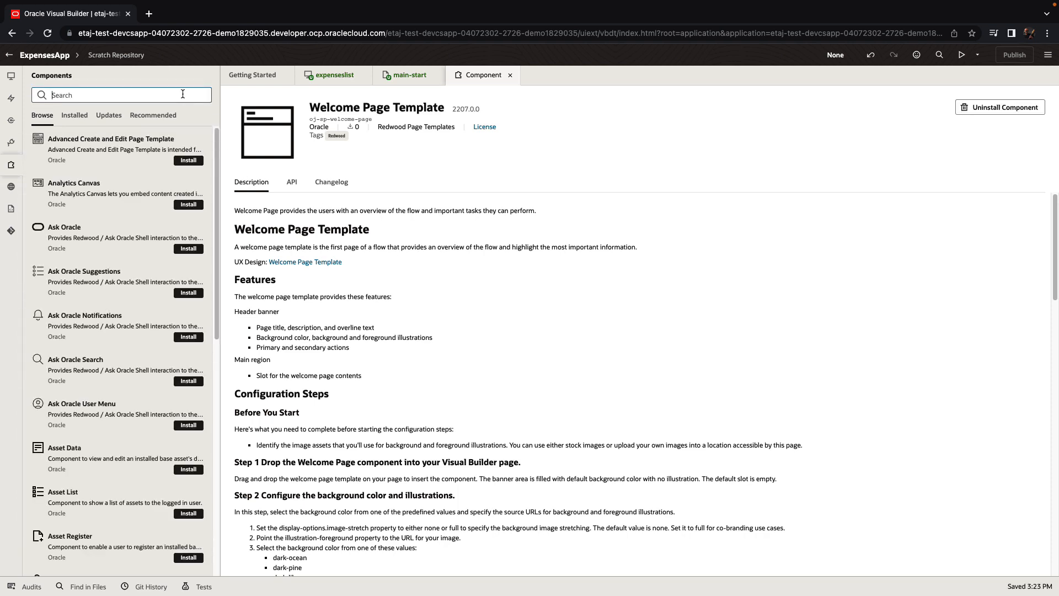
Step: Install the Simple Create and Edit Page Template Pattern from the catalog
type("simple create")
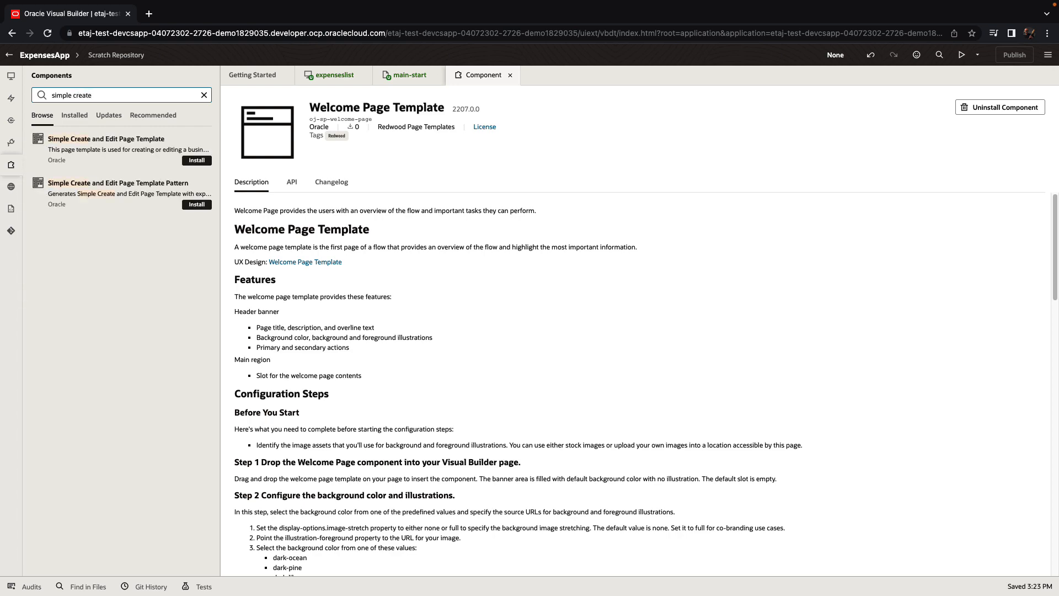
left_click(118, 193)
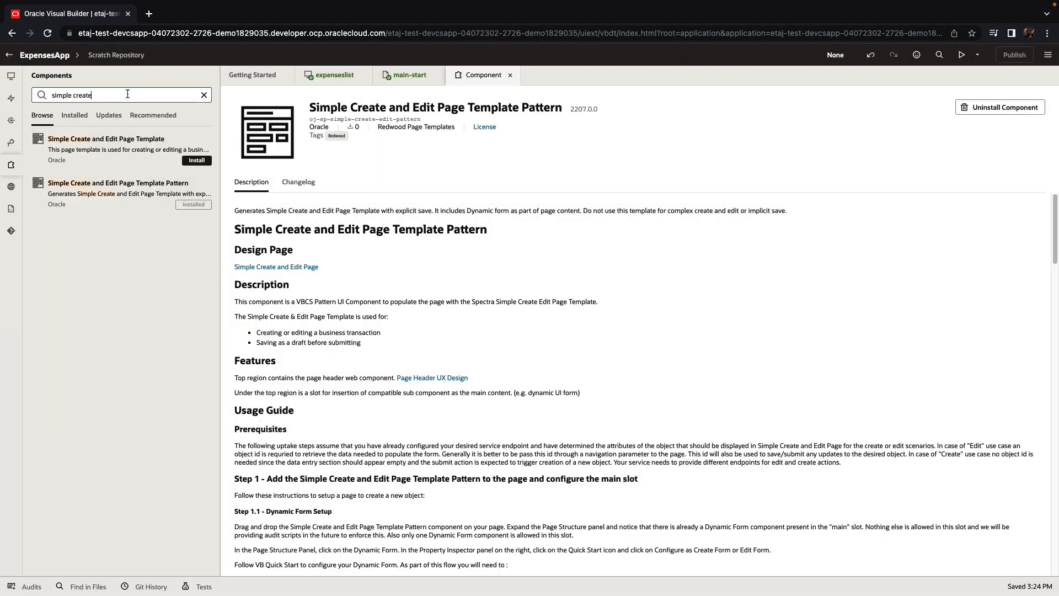
Step: Install the Collection Container component, accepting its license agreement
type("collec")
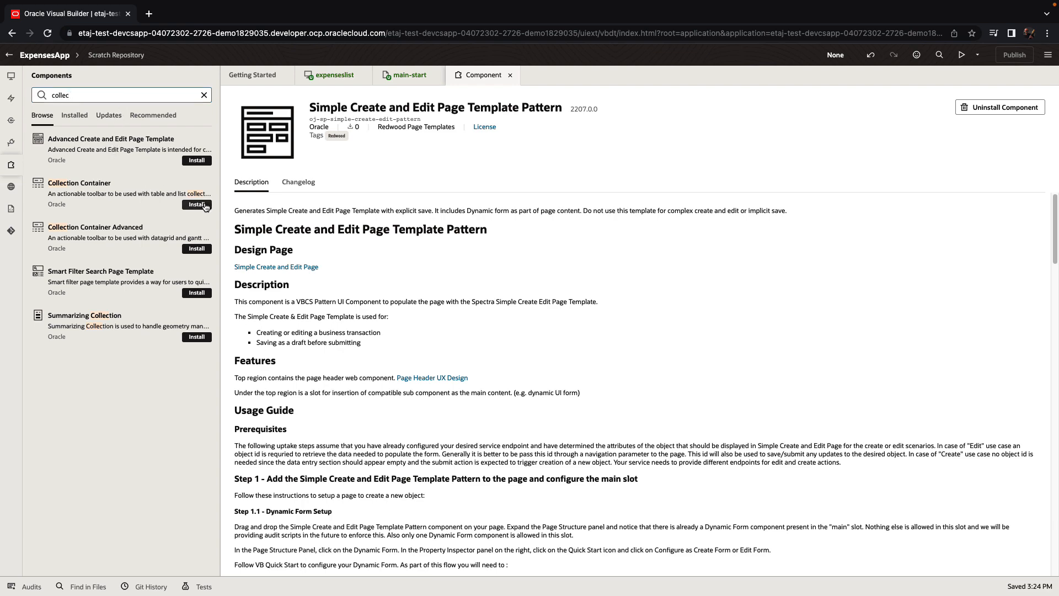
left_click(197, 205)
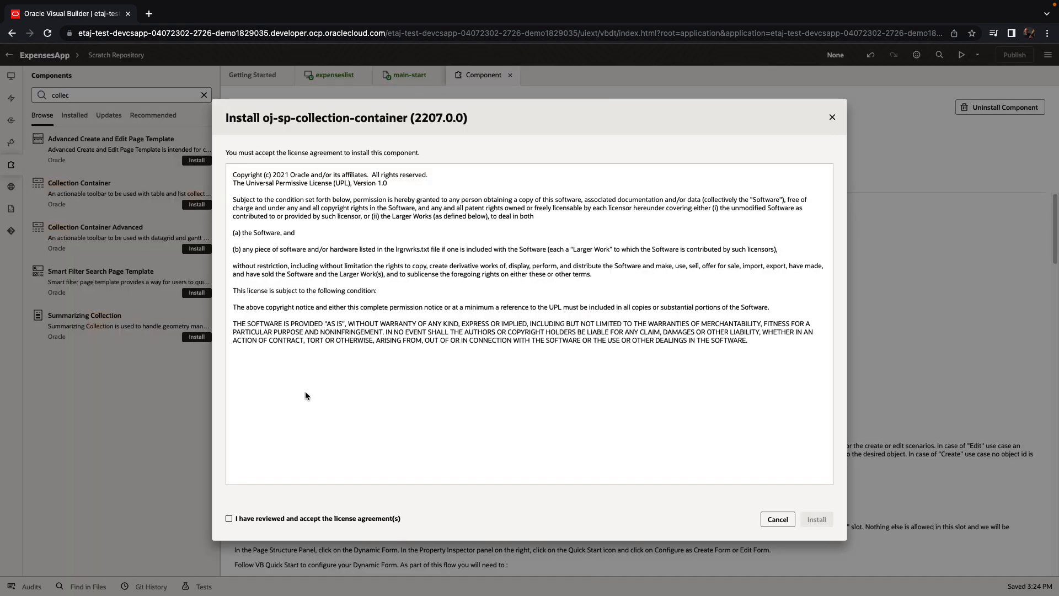
left_click(230, 518)
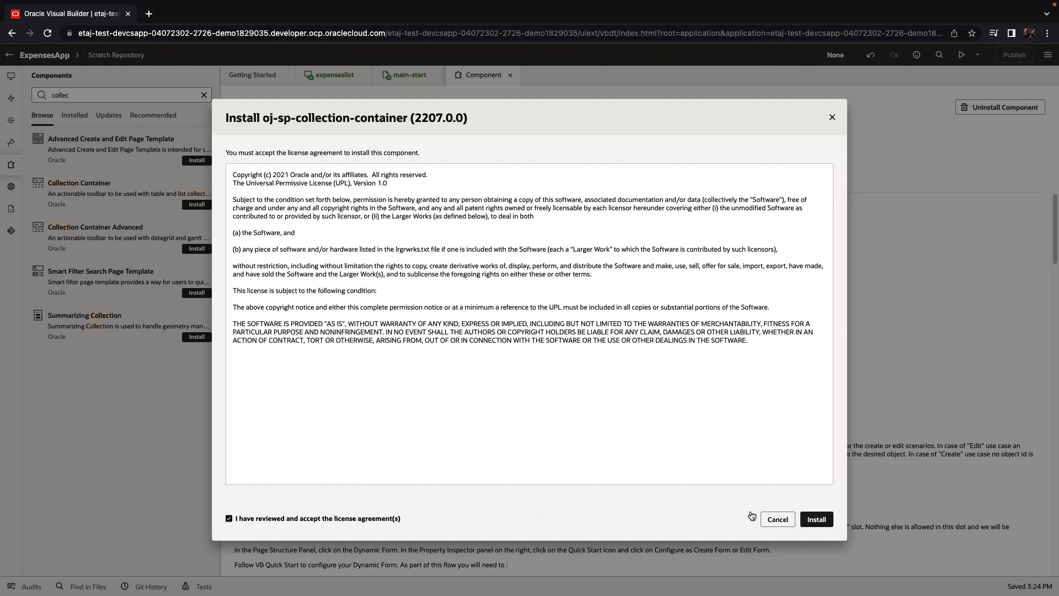
left_click(776, 518)
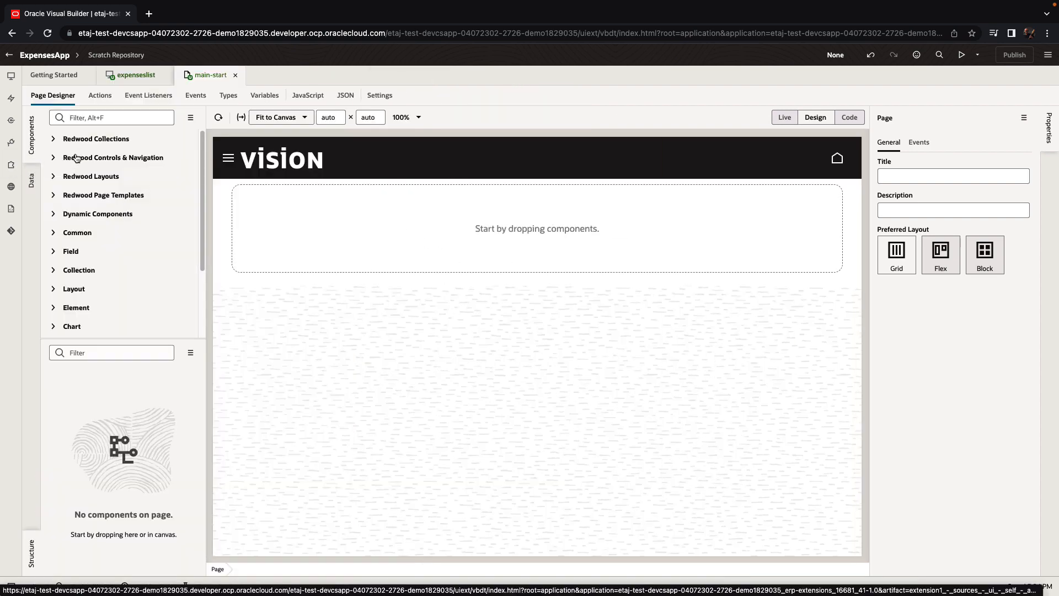
Step: Place the Welcome Page Template on main-start and make its banner background dark-sienna
left_click(103, 194)
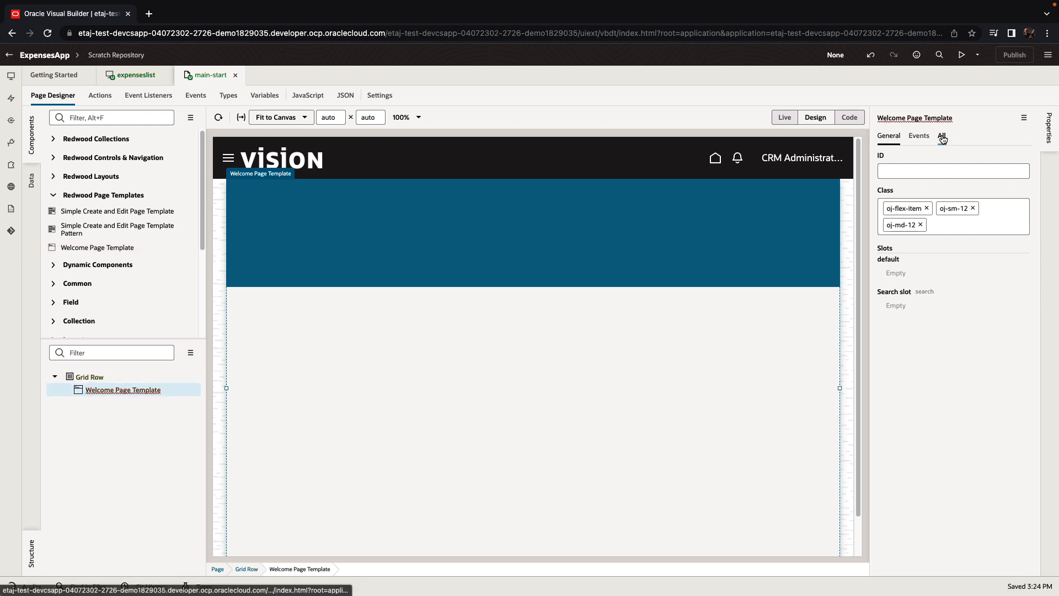
left_click(941, 135)
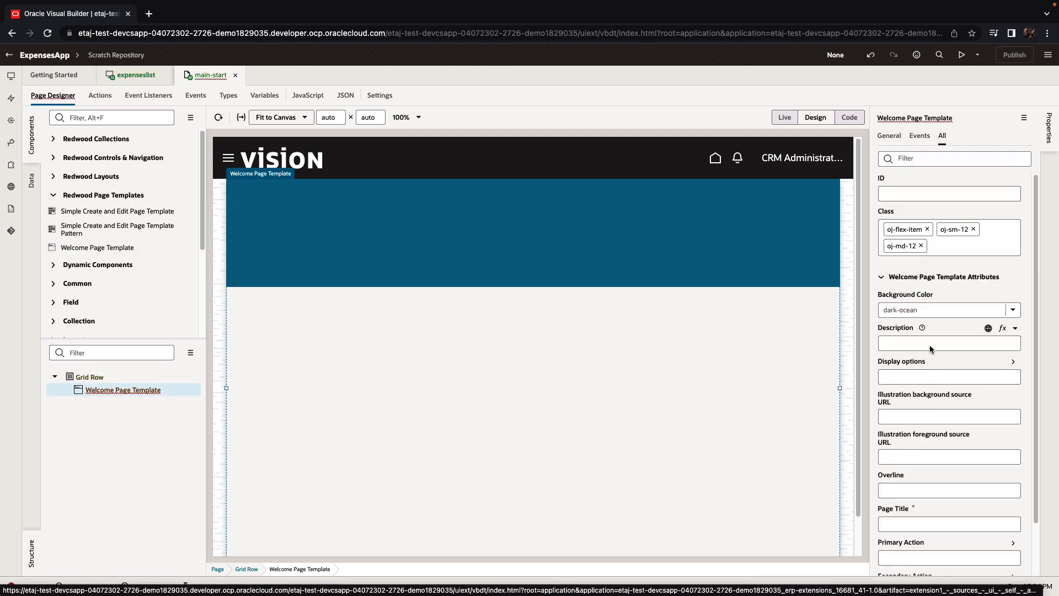
left_click(1012, 308)
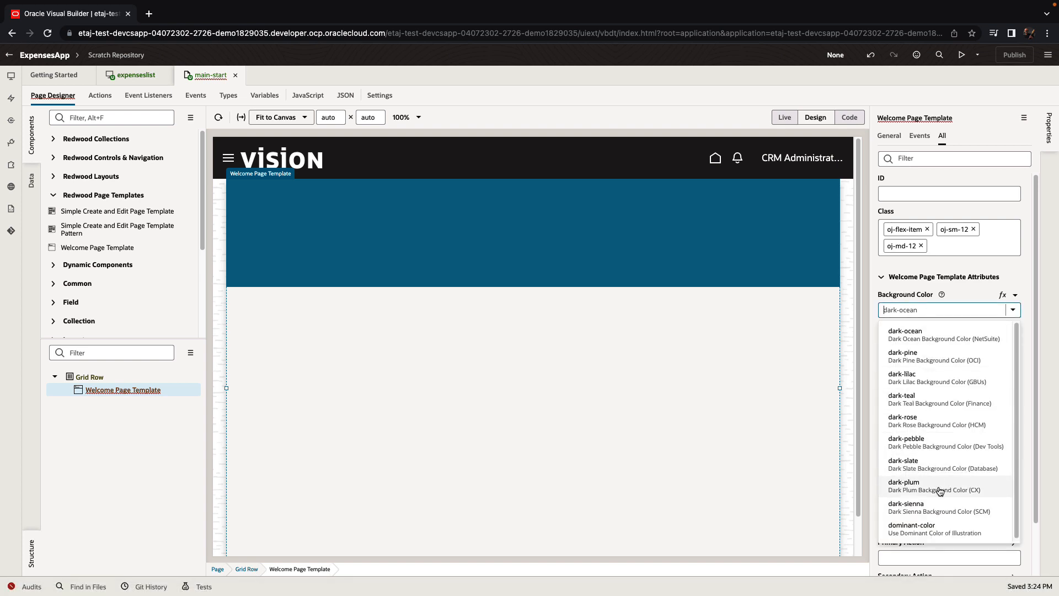
left_click(906, 508)
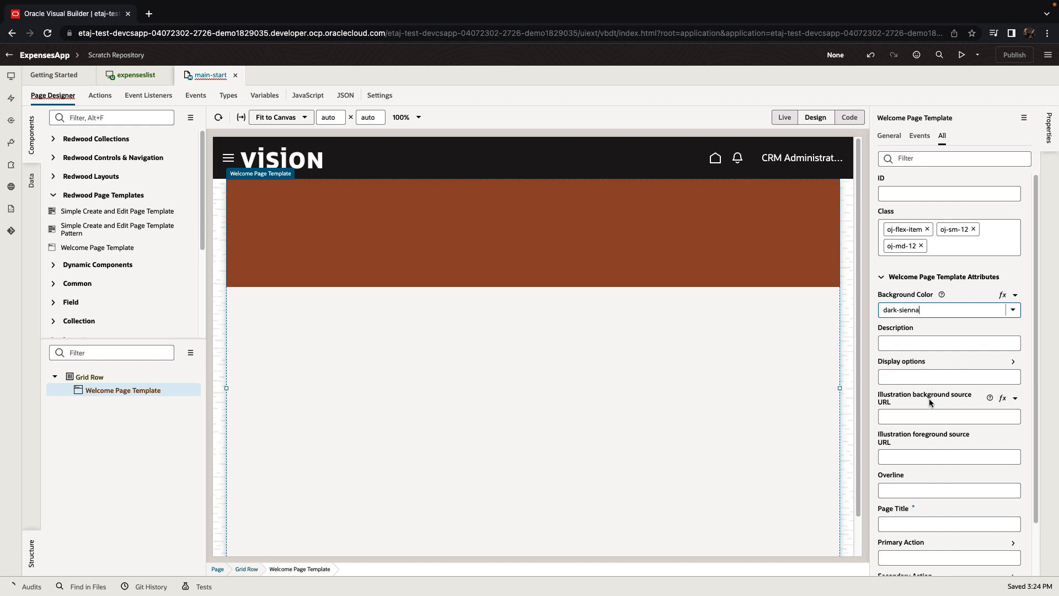
Step: Title the banner Expenses, describe it as List of your expenses, and set the illustration URL
left_click(949, 522)
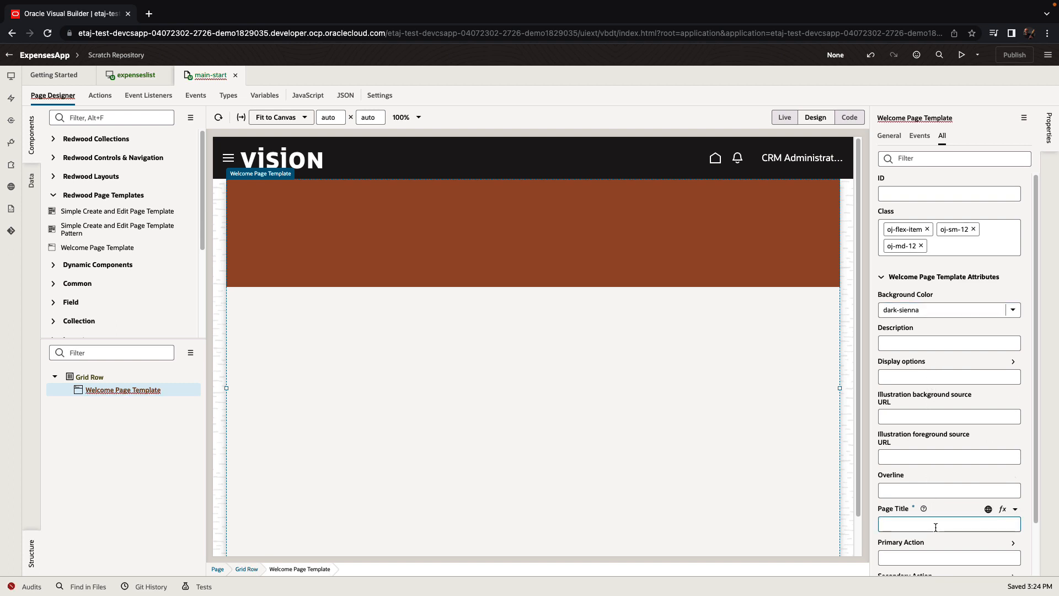
type("Expenses")
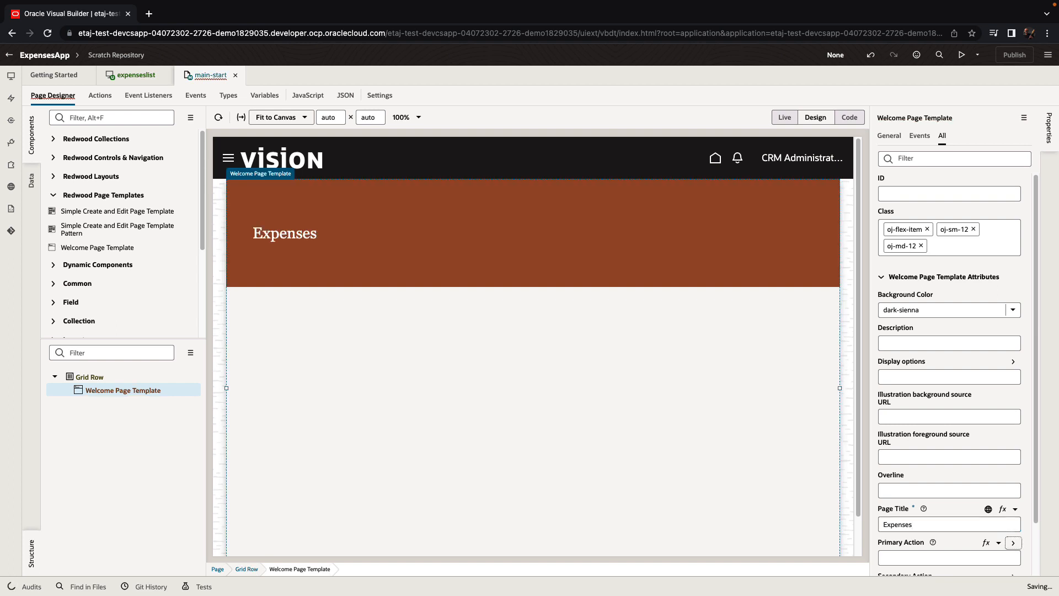
left_click(949, 343)
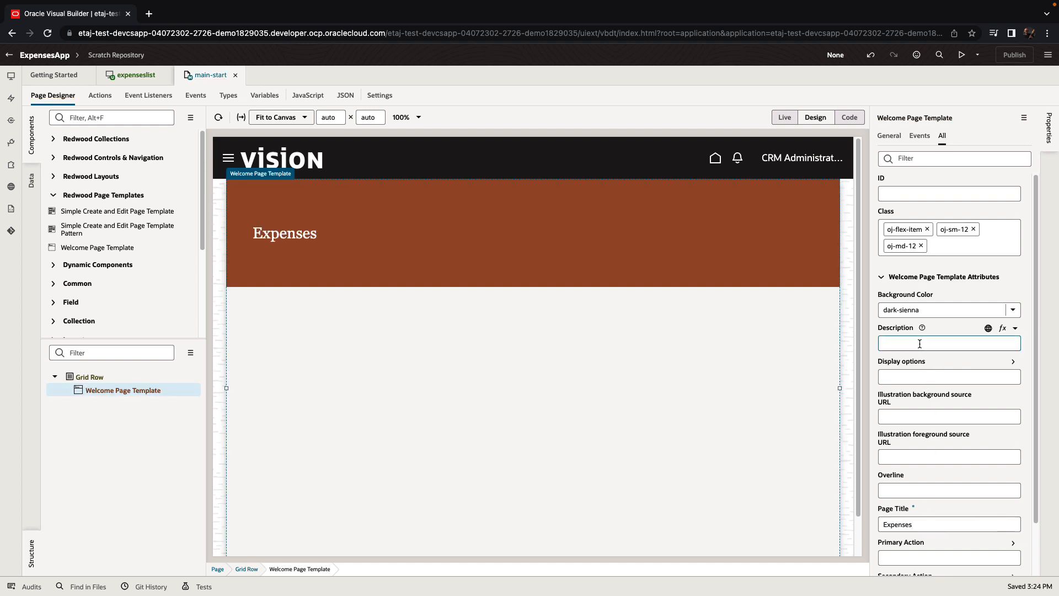
type("List of o")
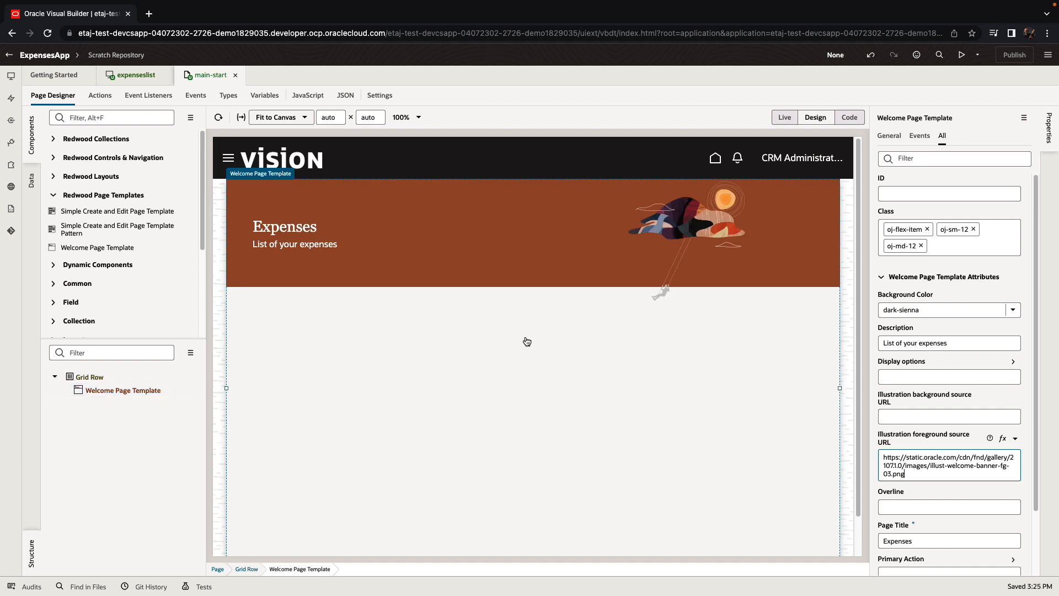
left_click(122, 389)
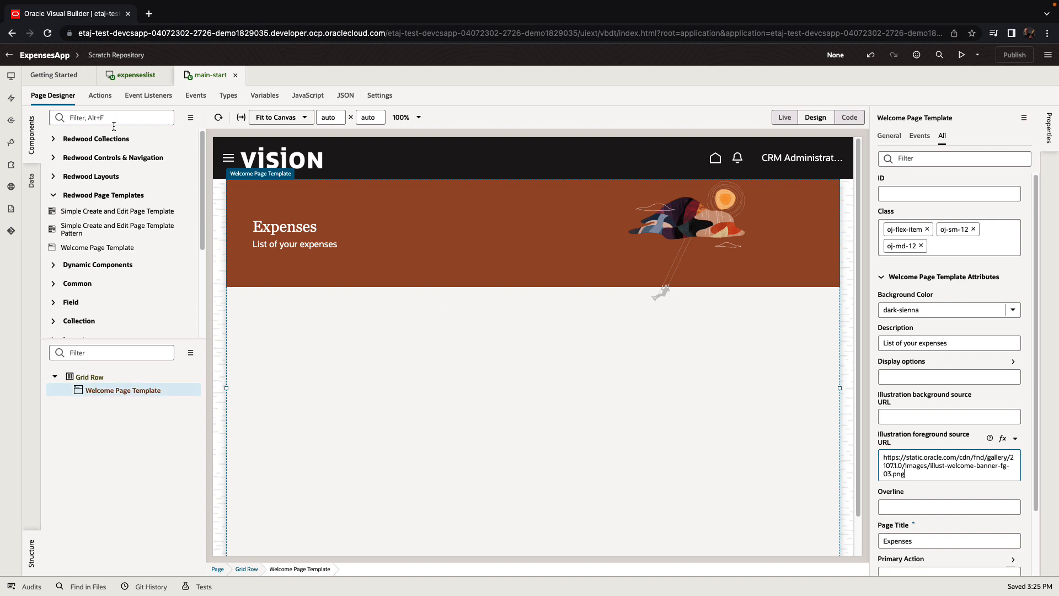
Step: Drop a Collection Container into the welcome template and switch on its Add action and column management
left_click(191, 351)
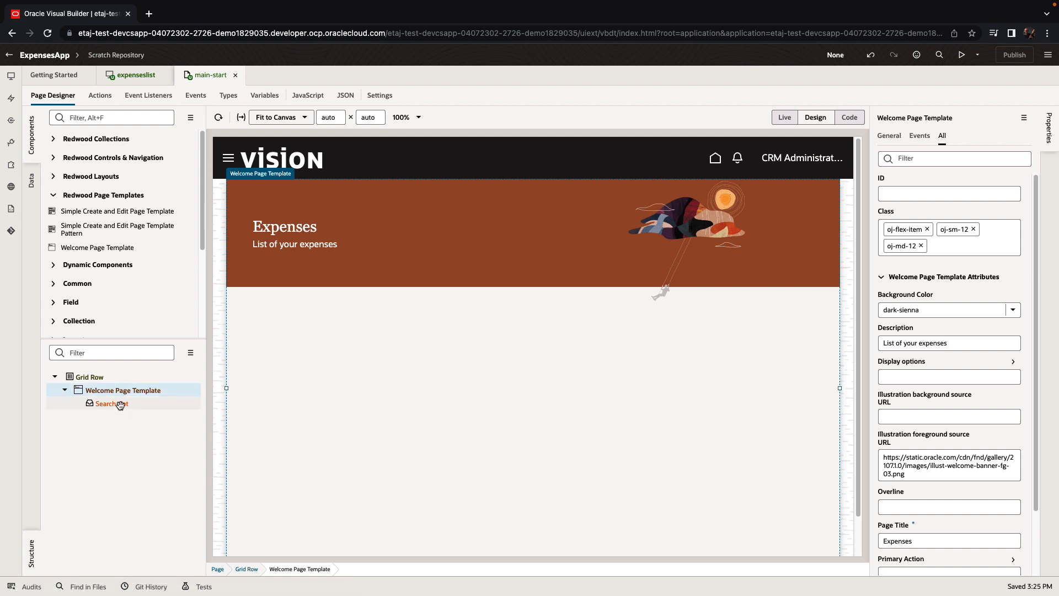
mouse_move(143, 399)
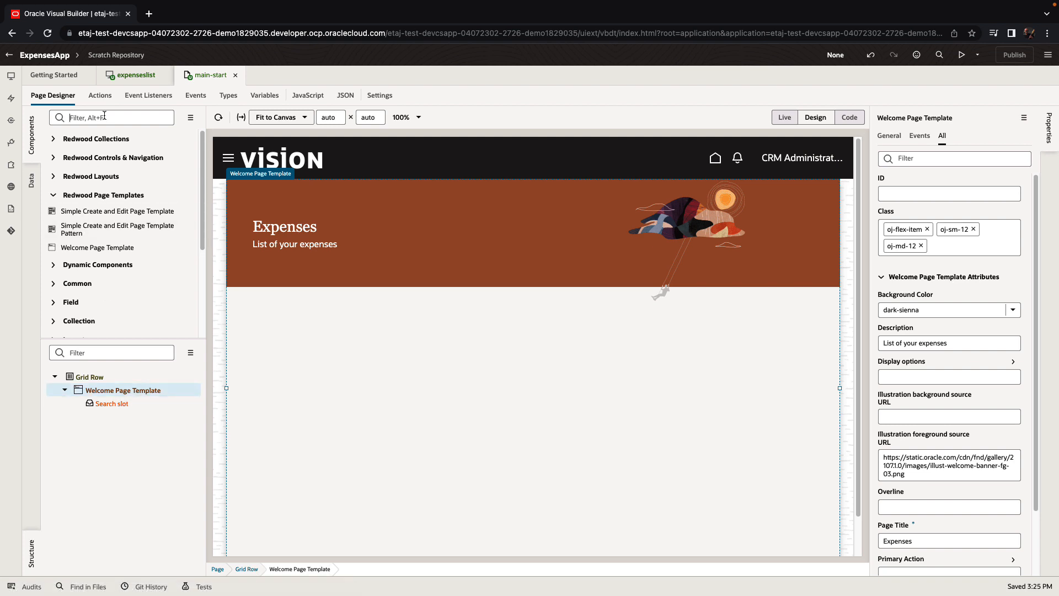
type("collec")
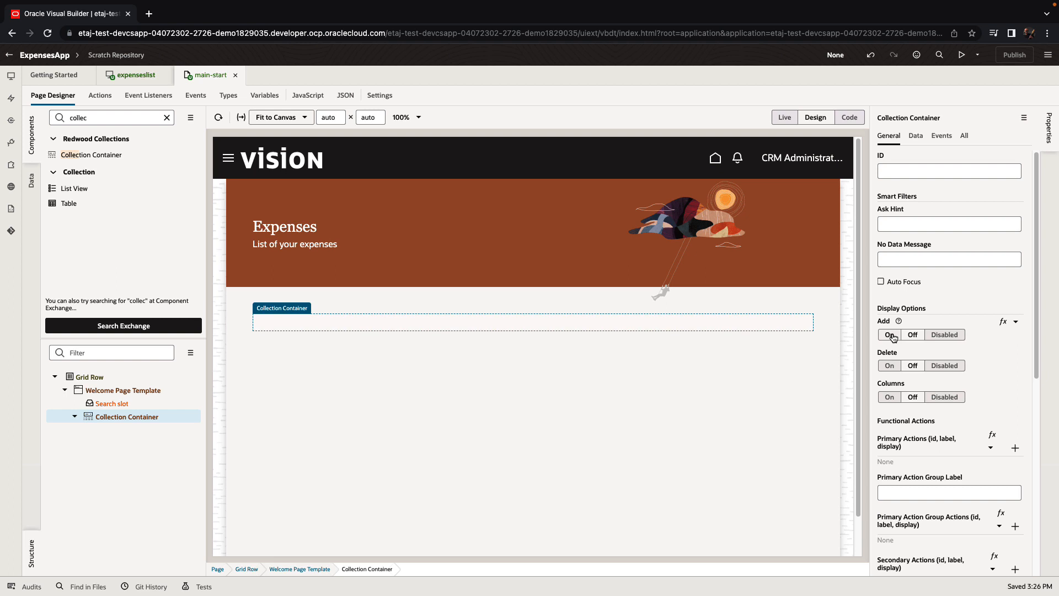
left_click(888, 335)
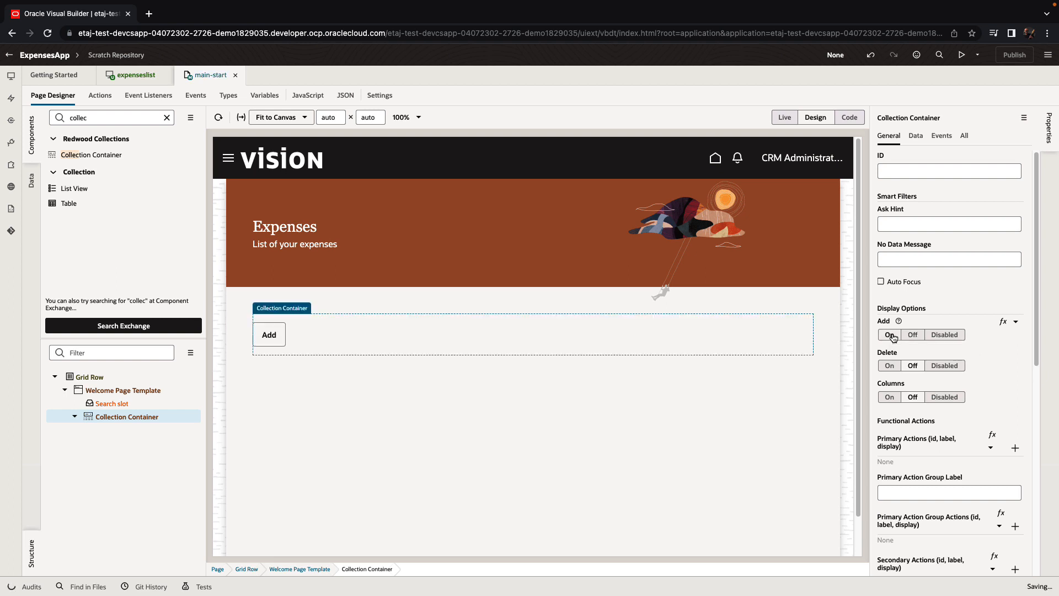
left_click(889, 396)
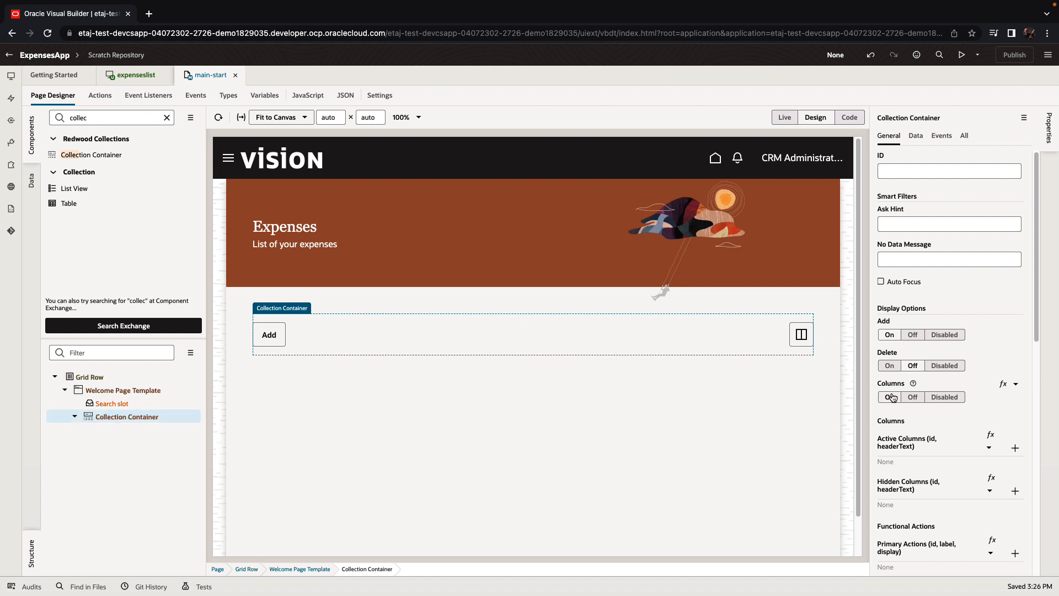
left_click(912, 396)
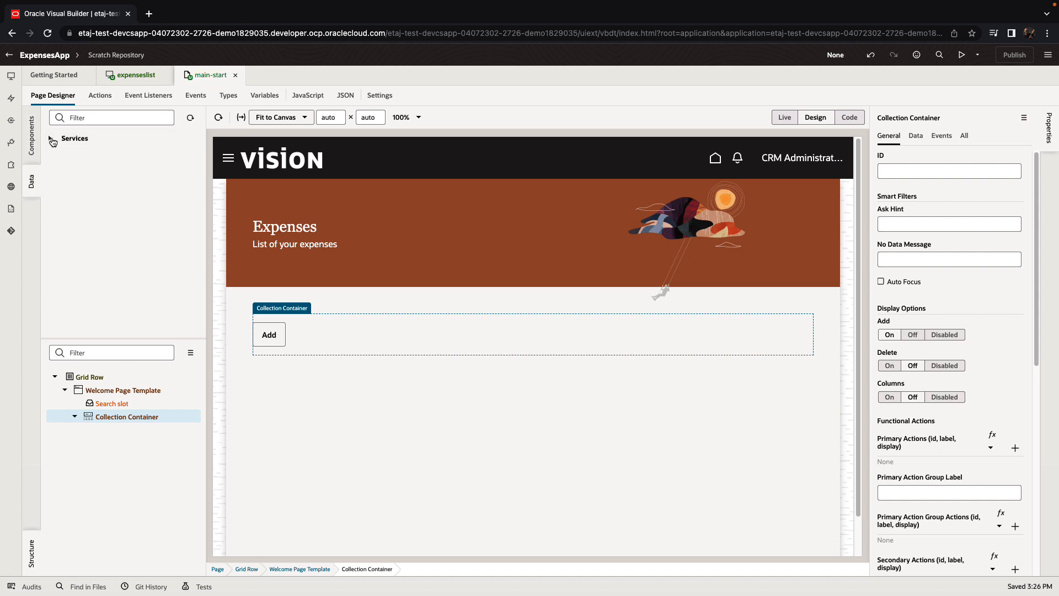
Step: Bind the expenses endpoint as a table in the container's Default slot
left_click(51, 139)
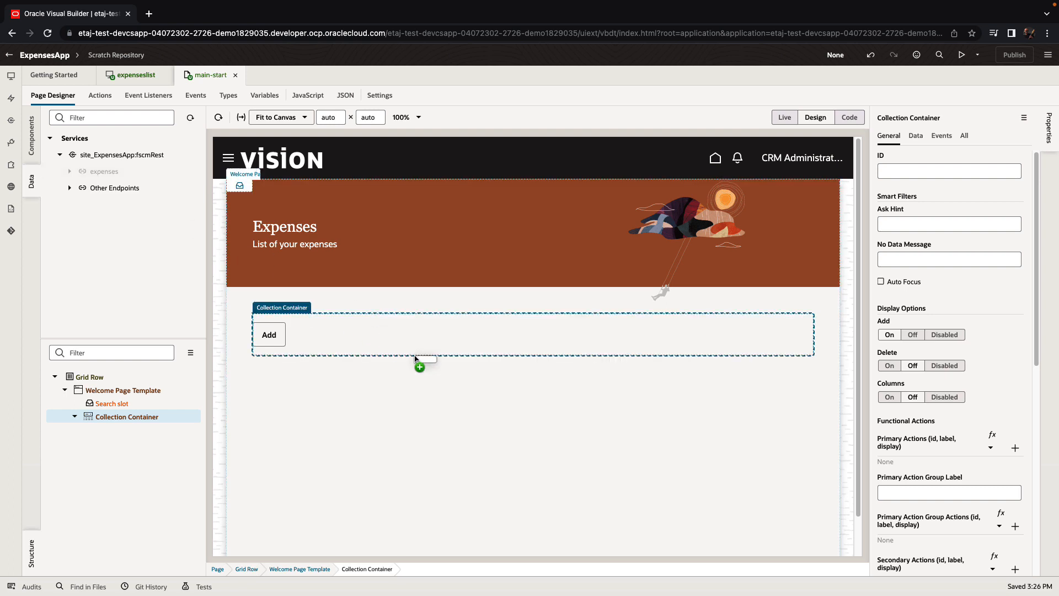
left_click(419, 367)
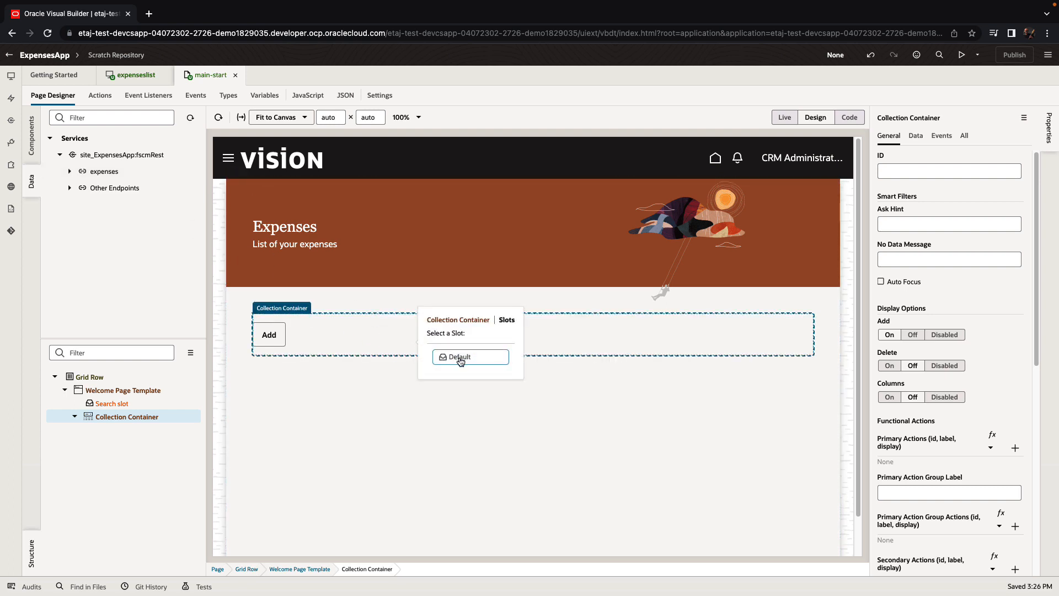
left_click(460, 357)
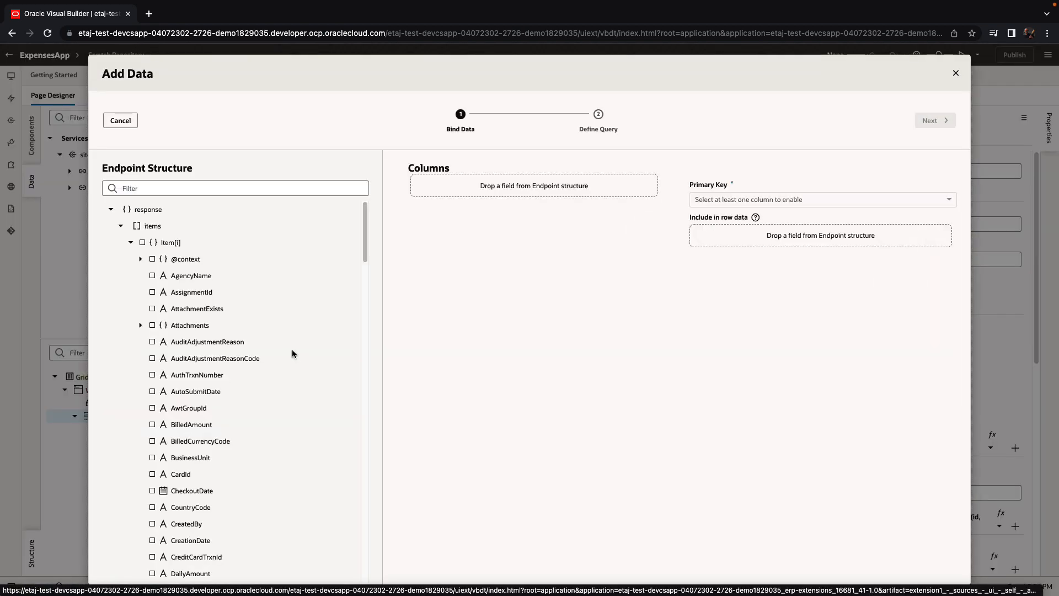
Step: Choose Description, MerchantName and a receipt field as the table's columns
left_click(234, 187)
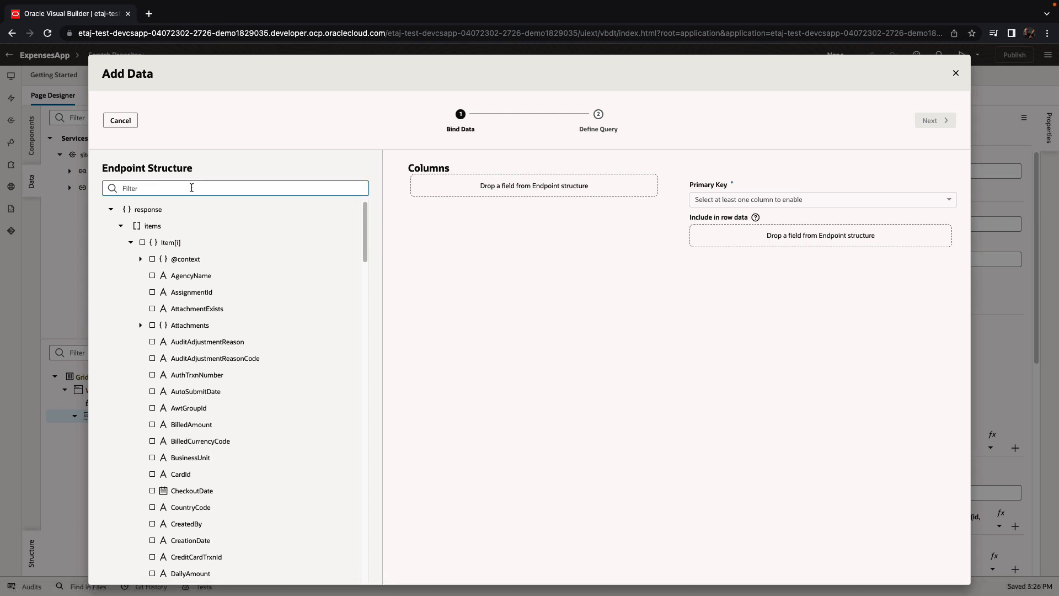
type("desc")
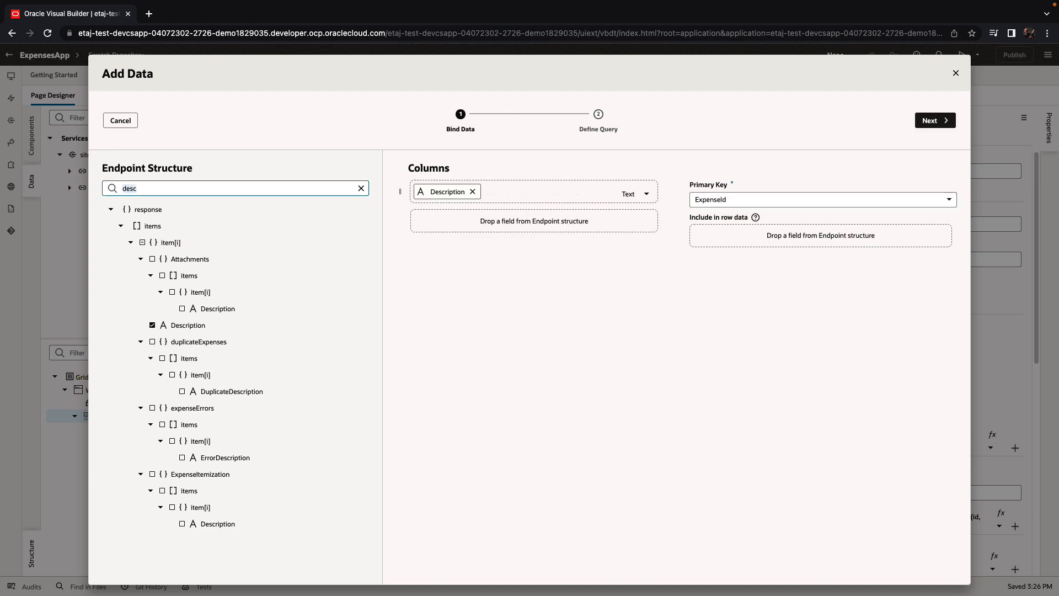
type("merch")
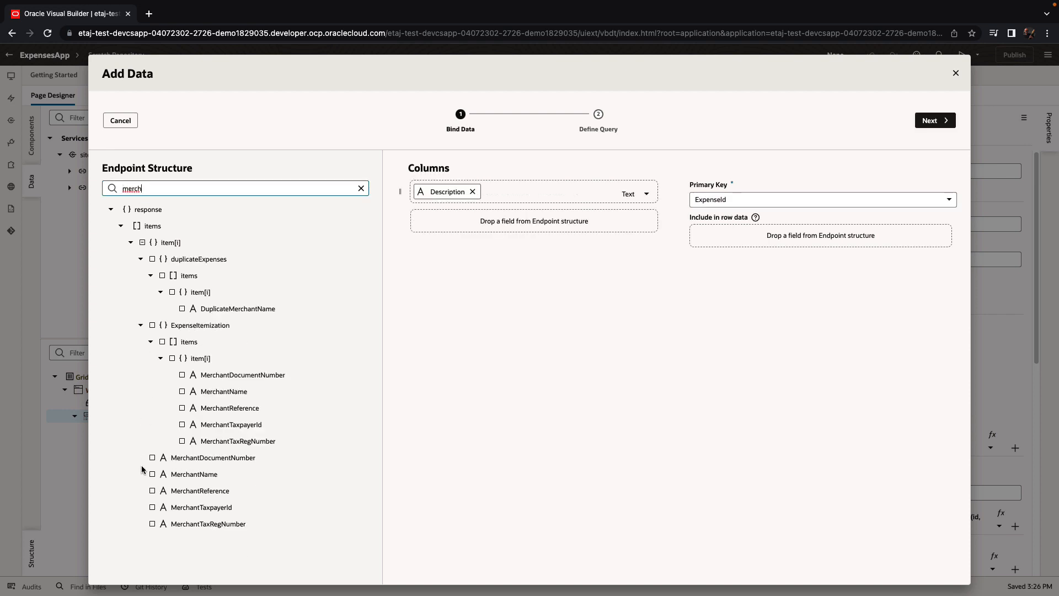
left_click(152, 473)
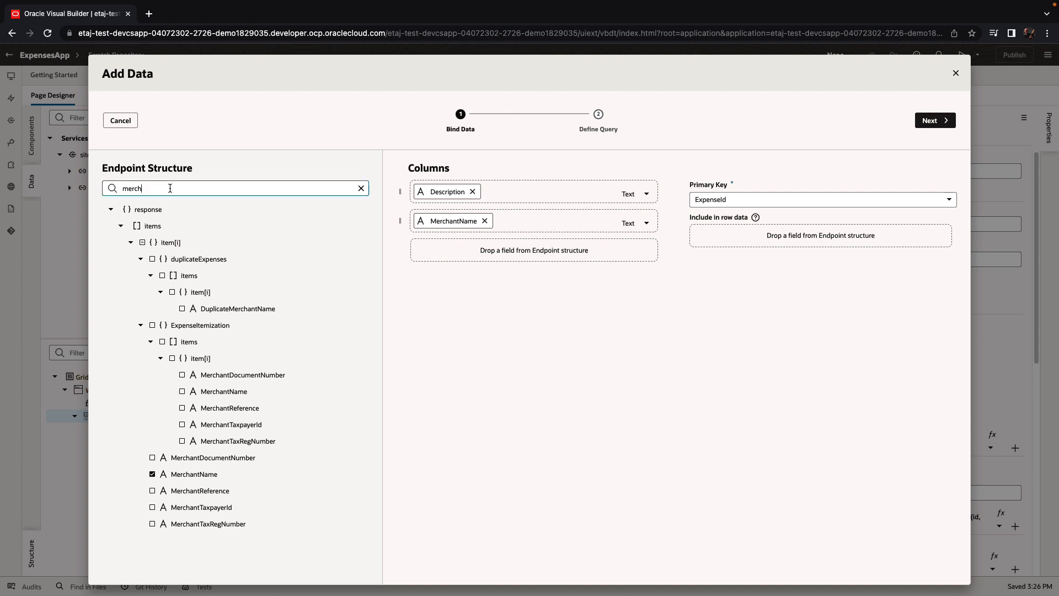
type("rece")
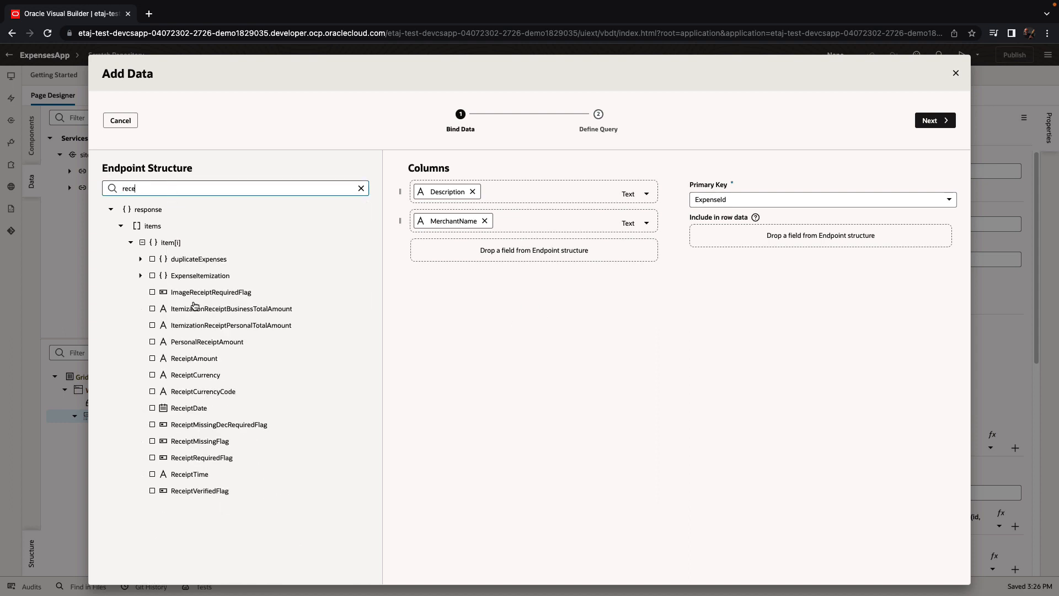
left_click(152, 358)
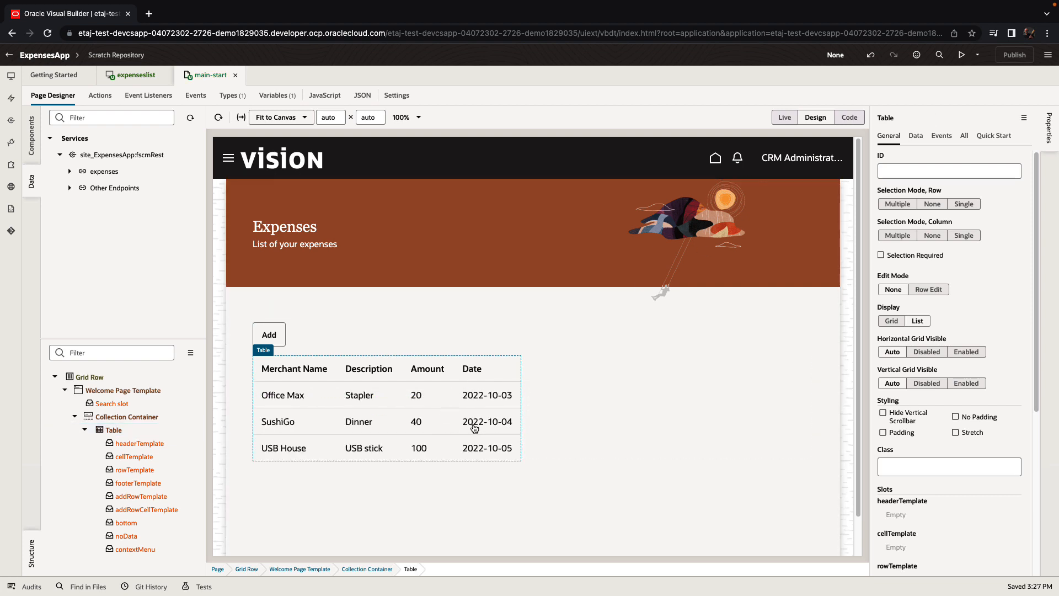
Step: Add an On 'spAdd' event to the Collection Container, creating CollectionContainerSpAddChain
left_click(114, 429)
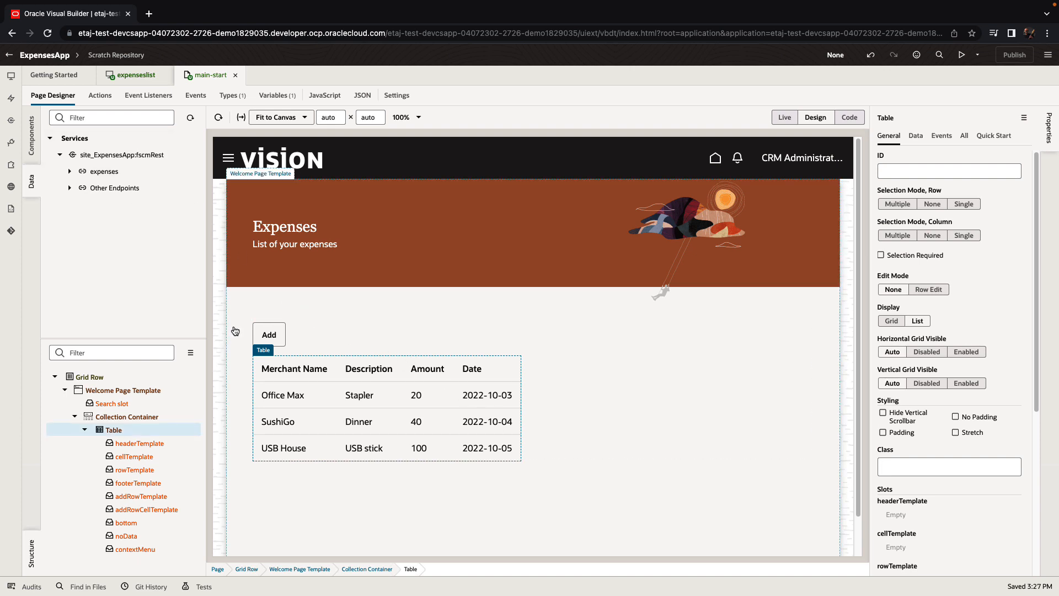
left_click(128, 416)
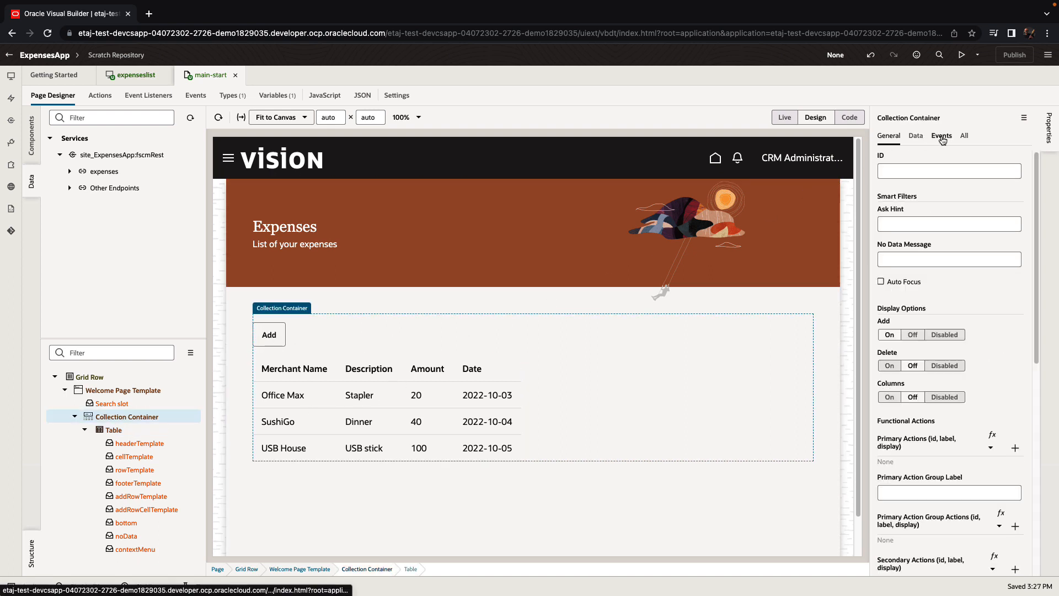
left_click(941, 136)
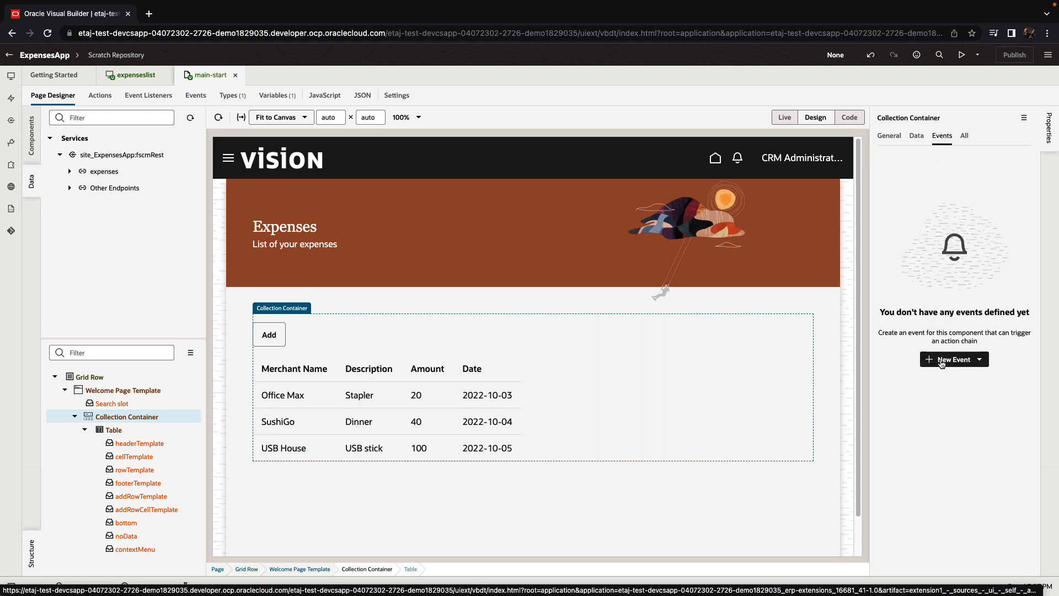
left_click(953, 358)
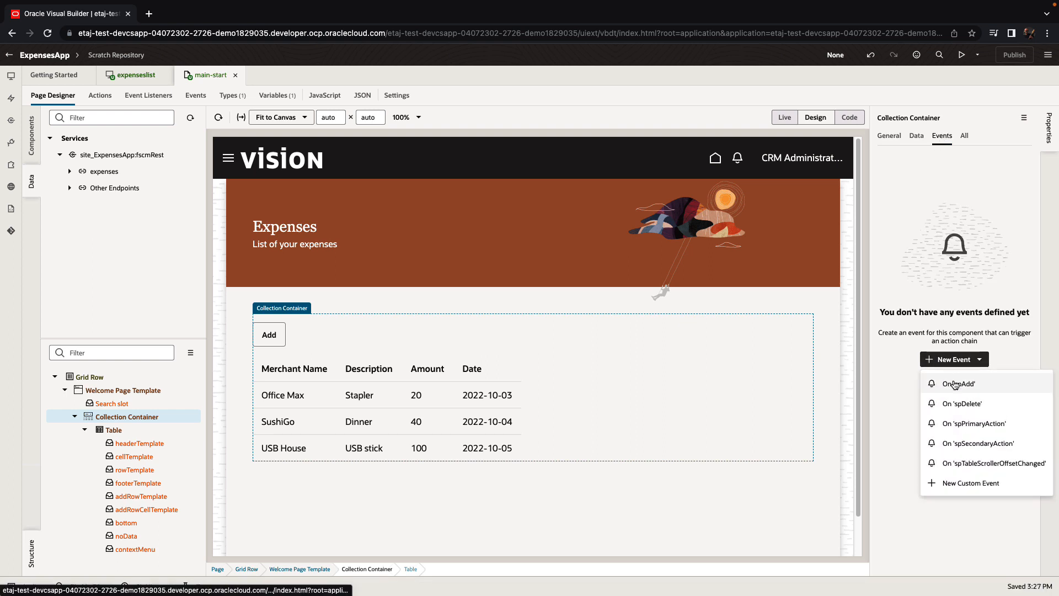
left_click(956, 384)
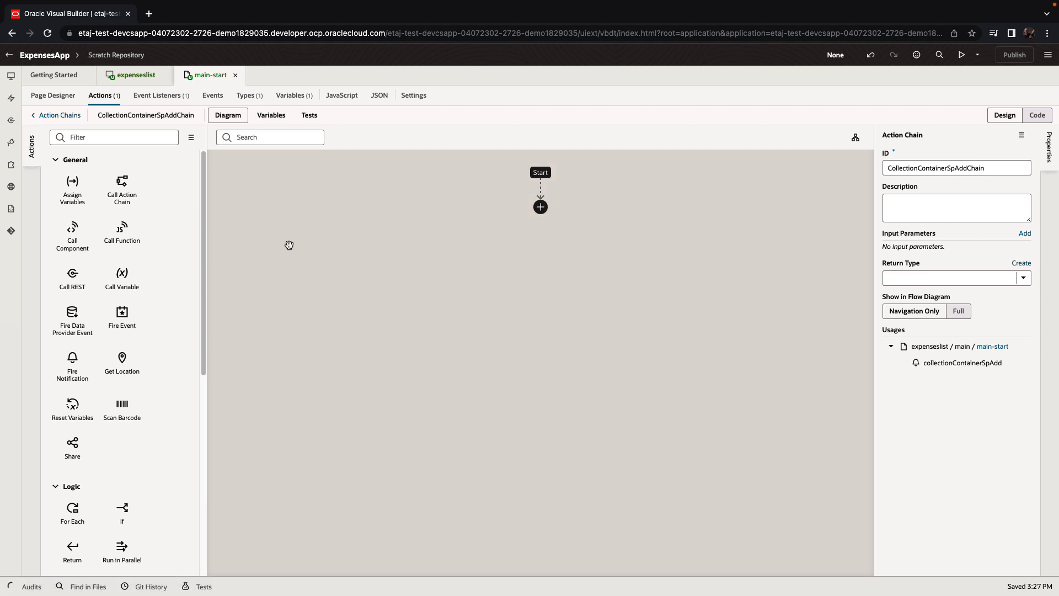
Step: Add a Navigate action to the chain that targets a newly created page with ID add
scroll("down", 3)
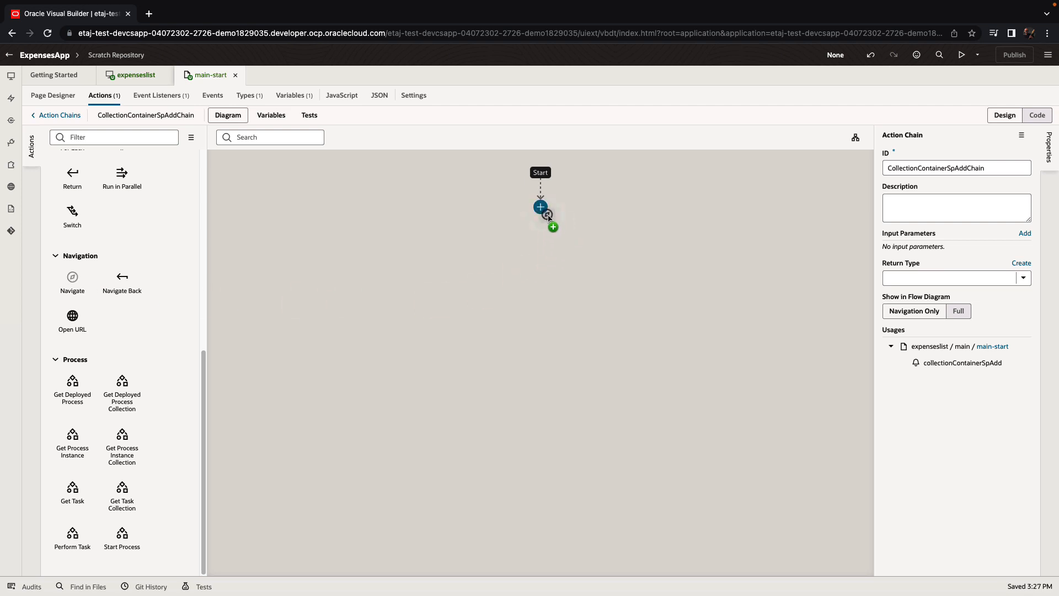
left_click(540, 206)
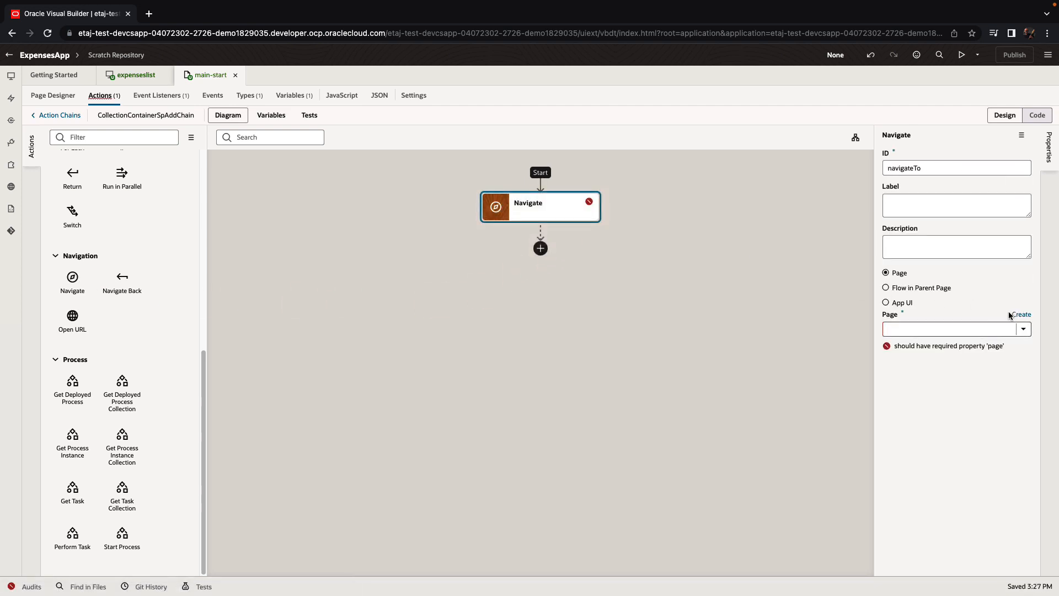
left_click(1021, 314)
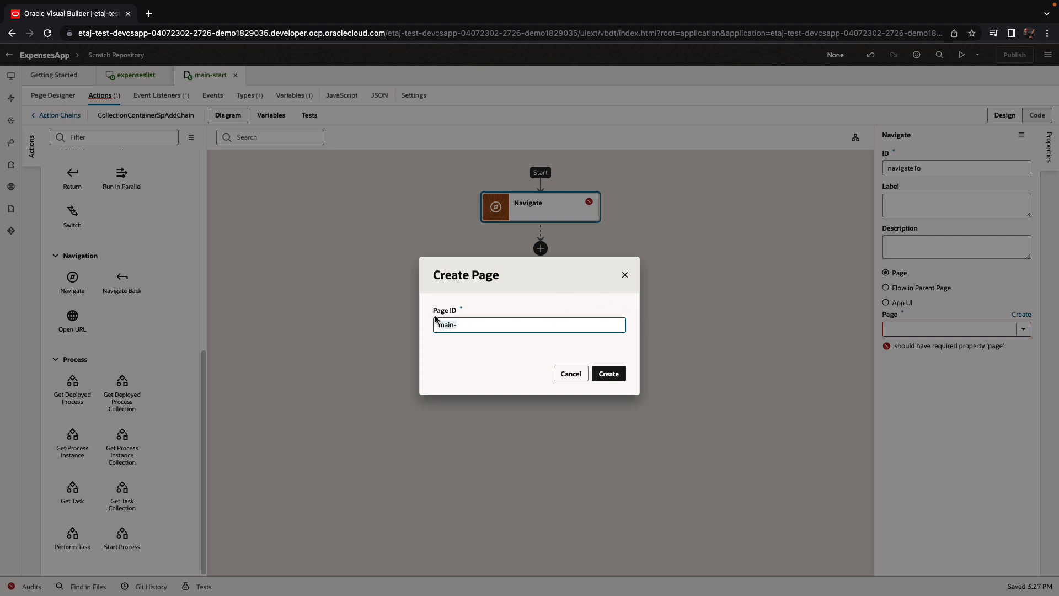
type("add")
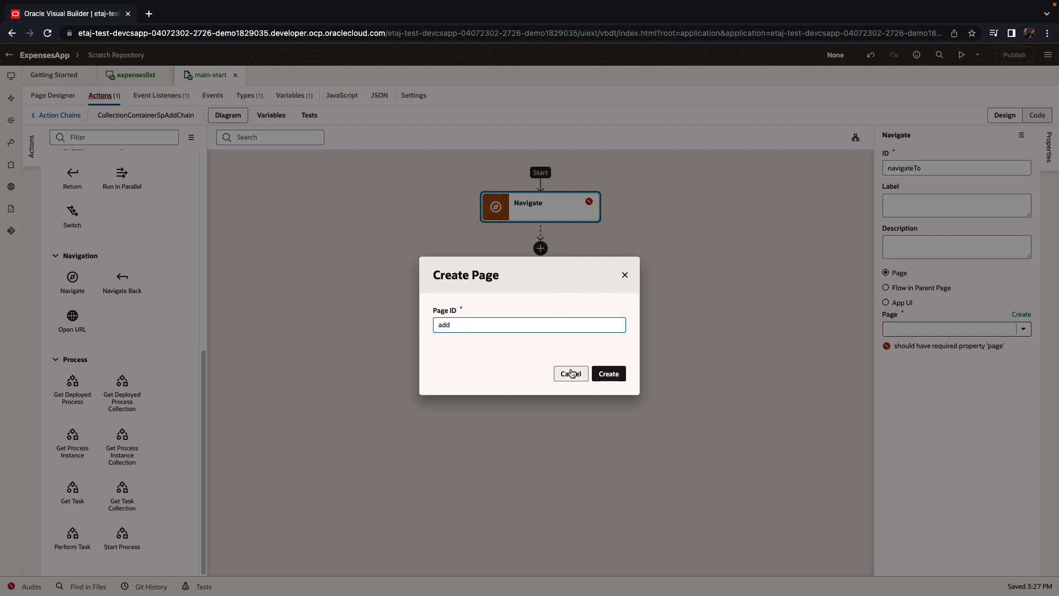
left_click(607, 374)
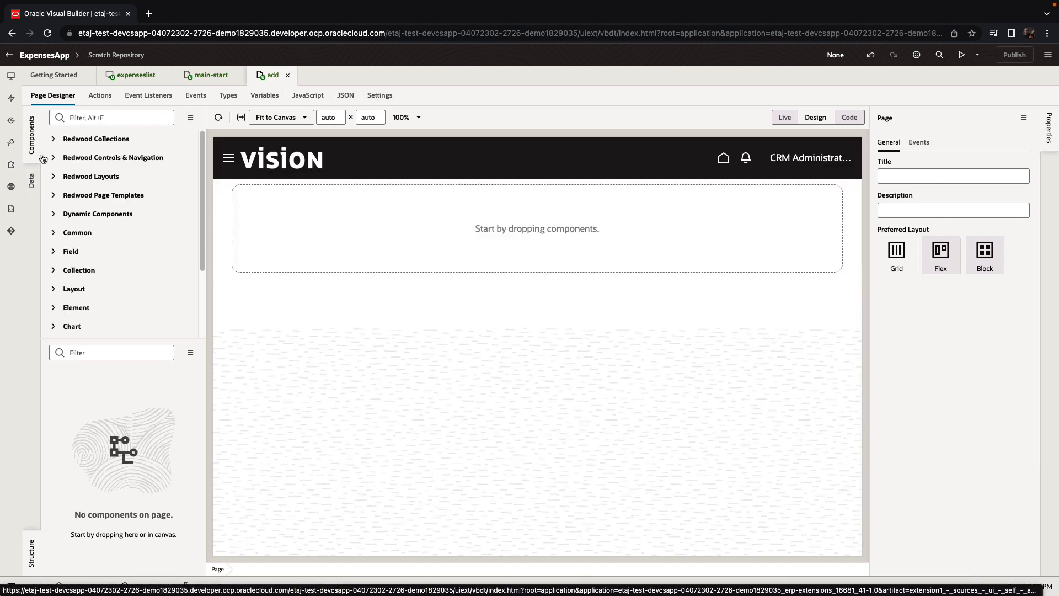
Step: Apply the Simple Create and Edit Page Template to add, titled Add Expense with subtitle Provide basic info
left_click(103, 195)
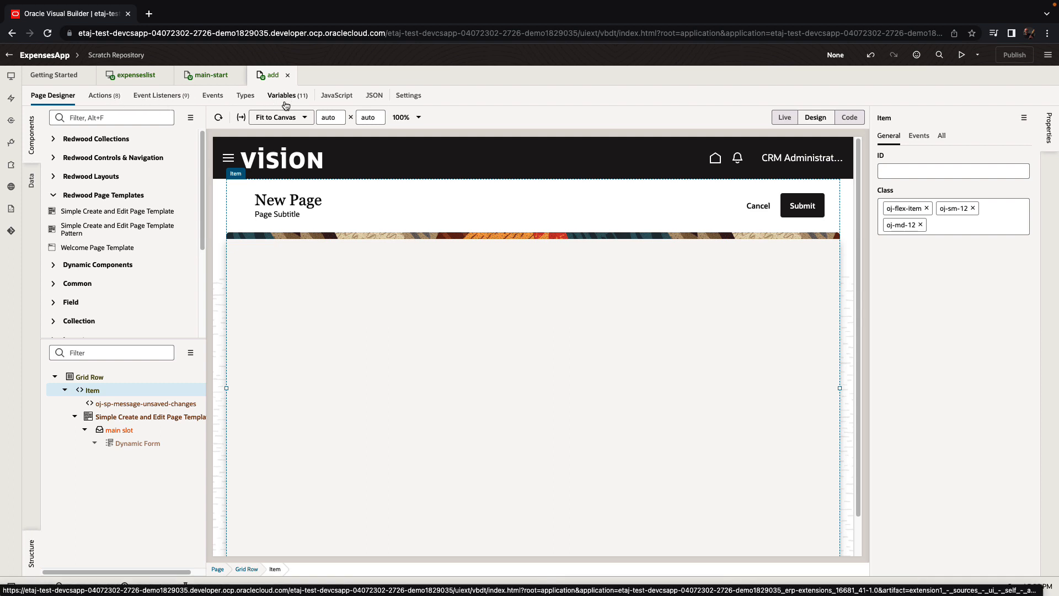
left_click(149, 417)
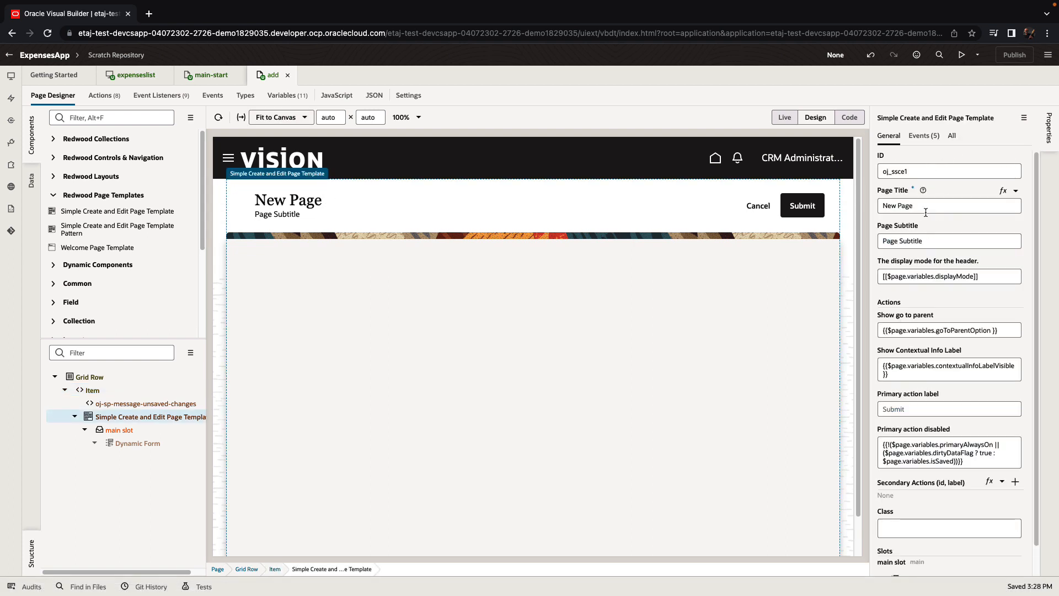
left_click(949, 205)
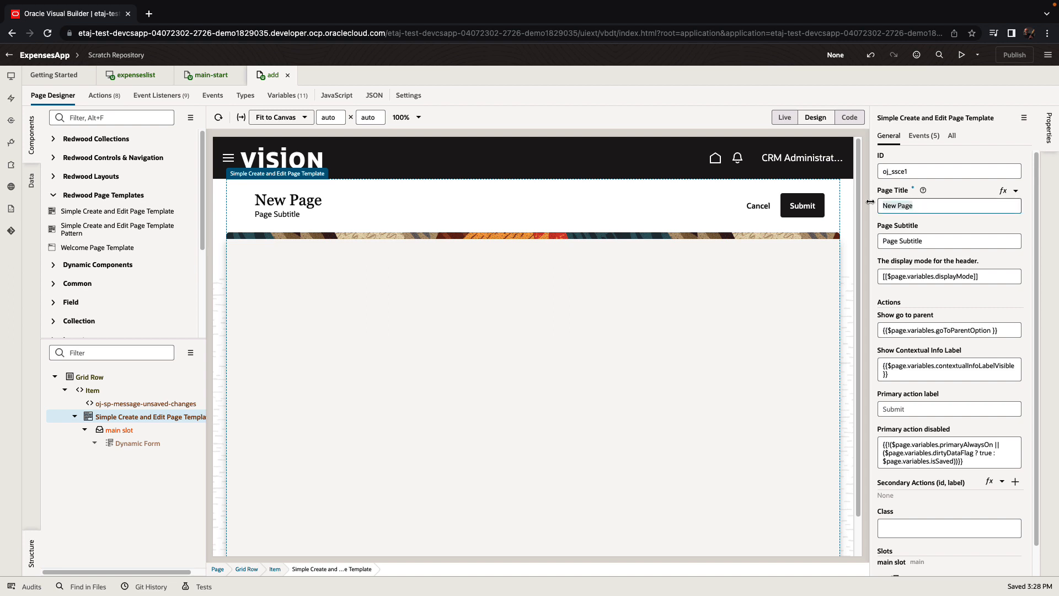
type("Add Expense")
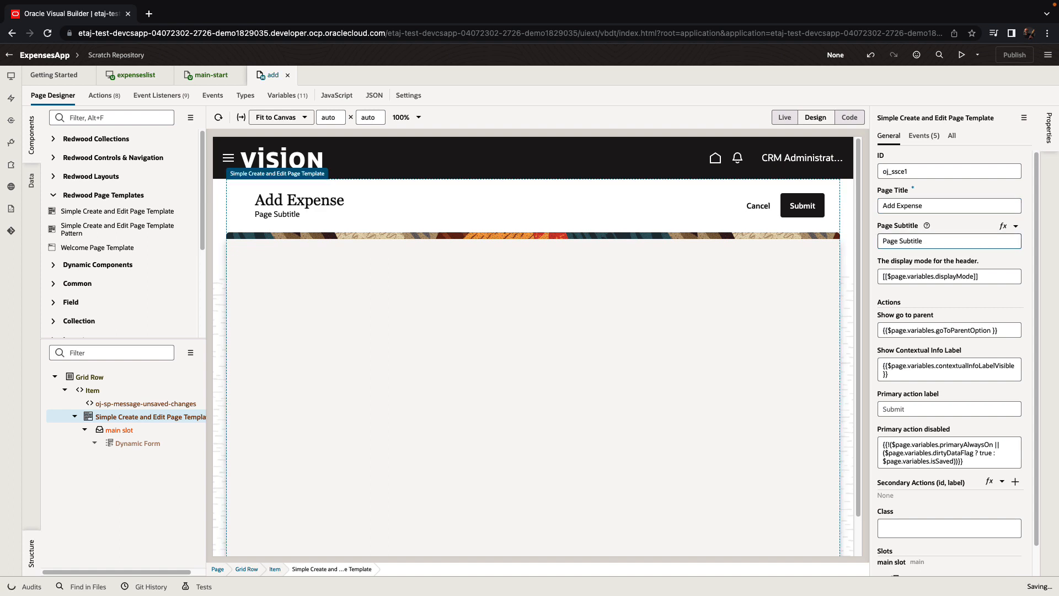
type("Provide")
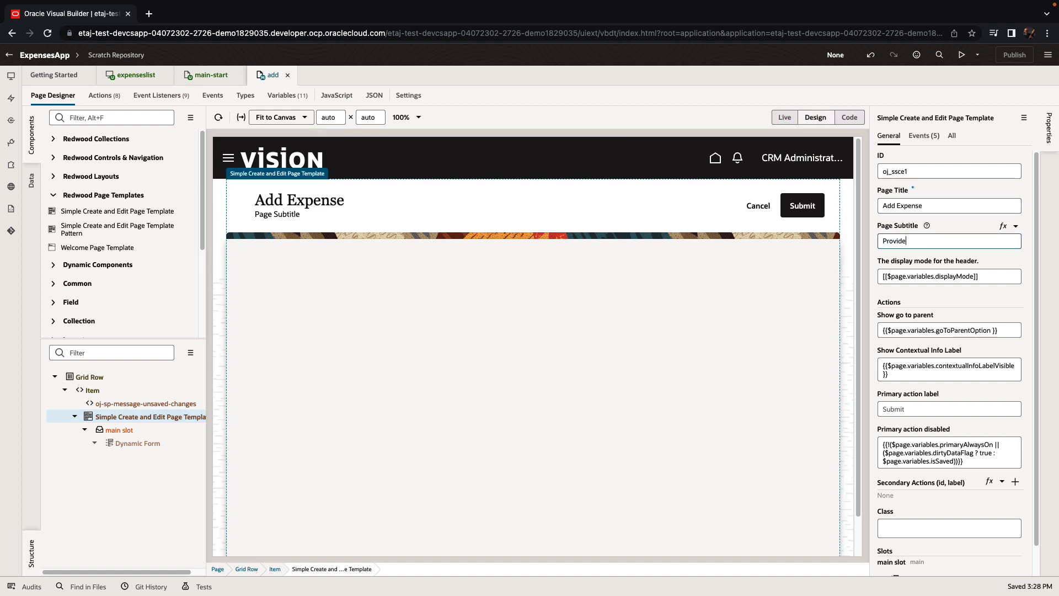
type("basic info")
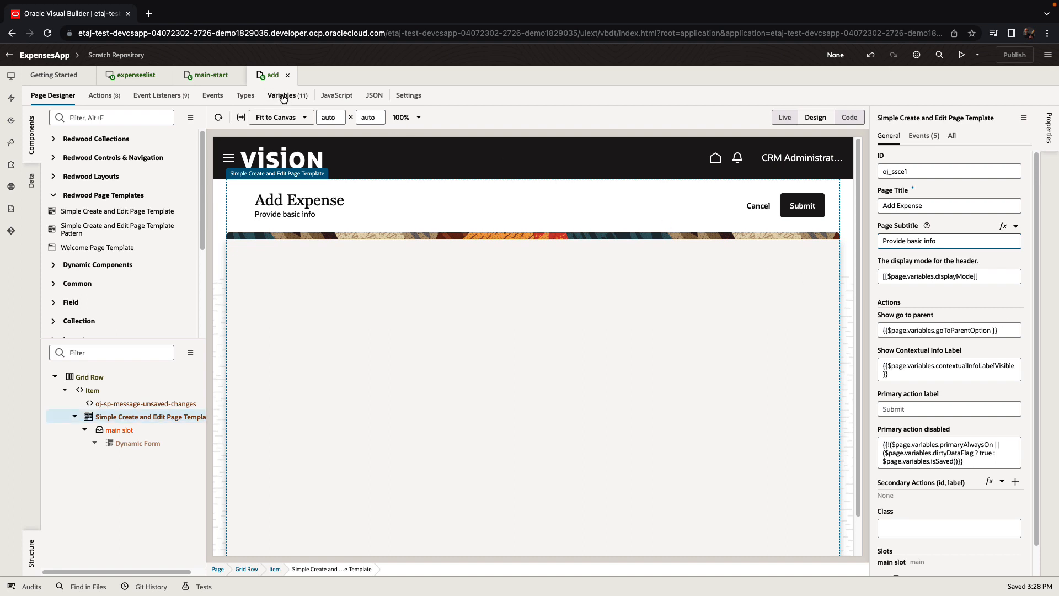
left_click(282, 95)
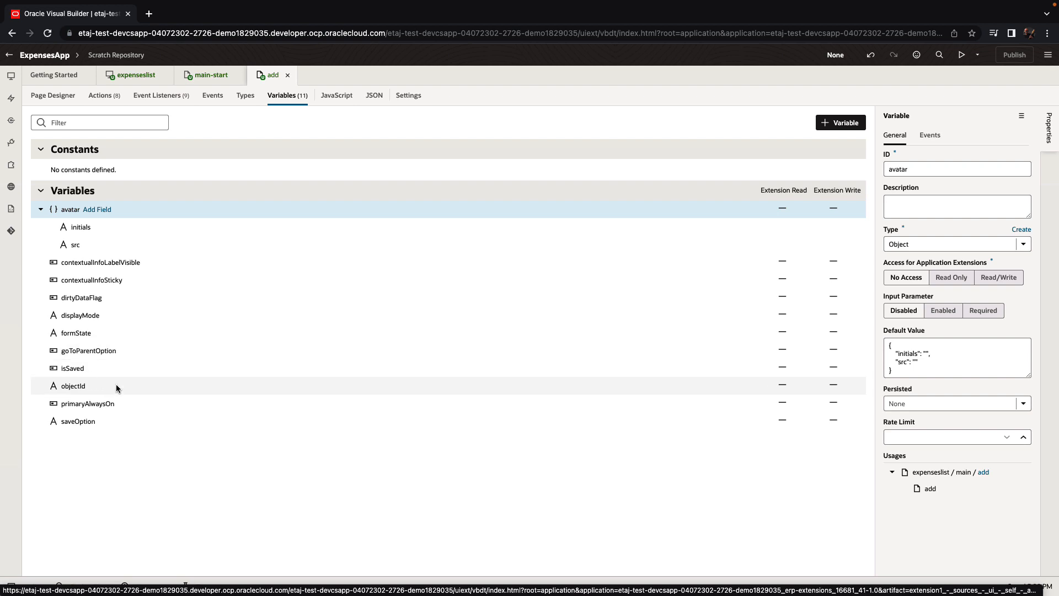
mouse_move(112, 350)
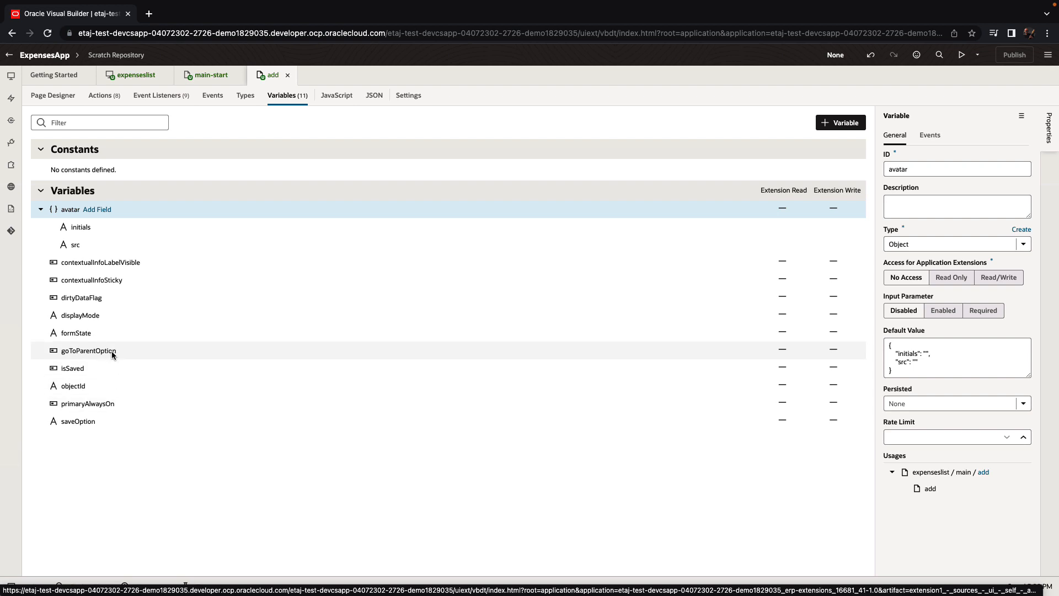
Step: Default the add page's goToParentOption variable to true and displayMode to mixed
left_click(88, 349)
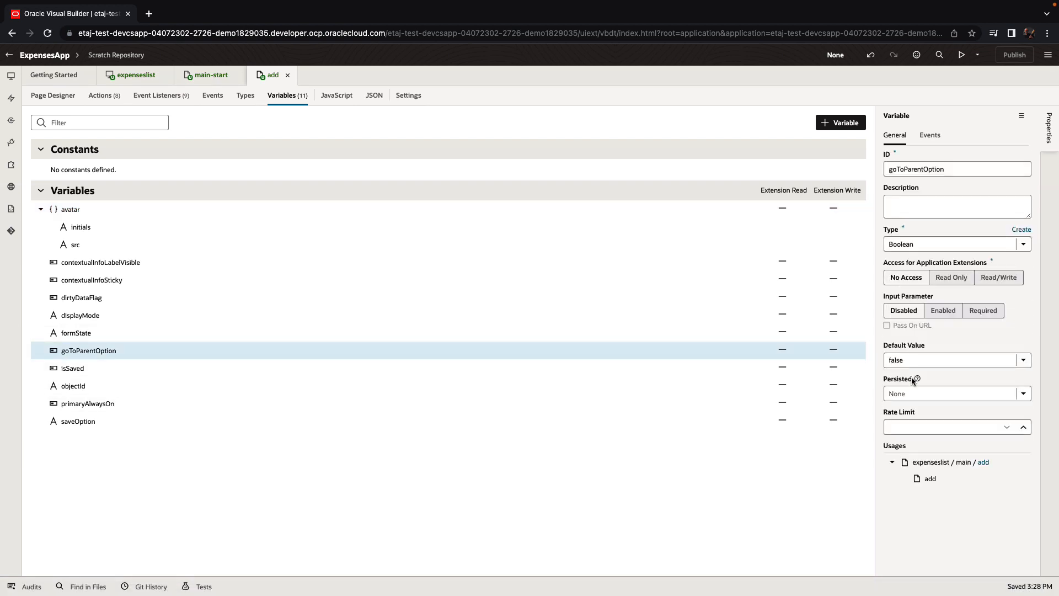
left_click(952, 360)
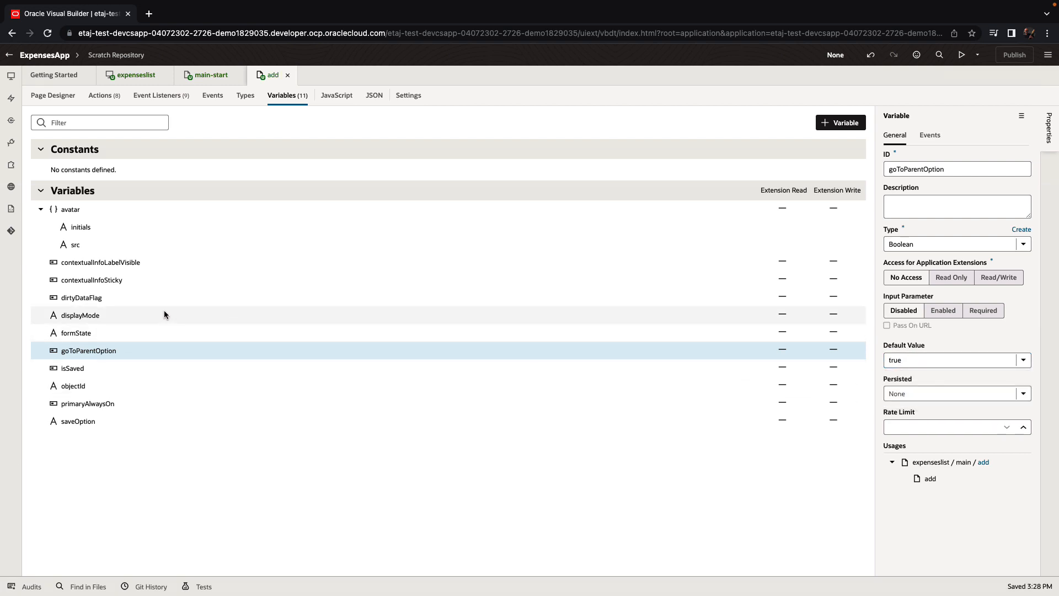
mouse_move(250, 309)
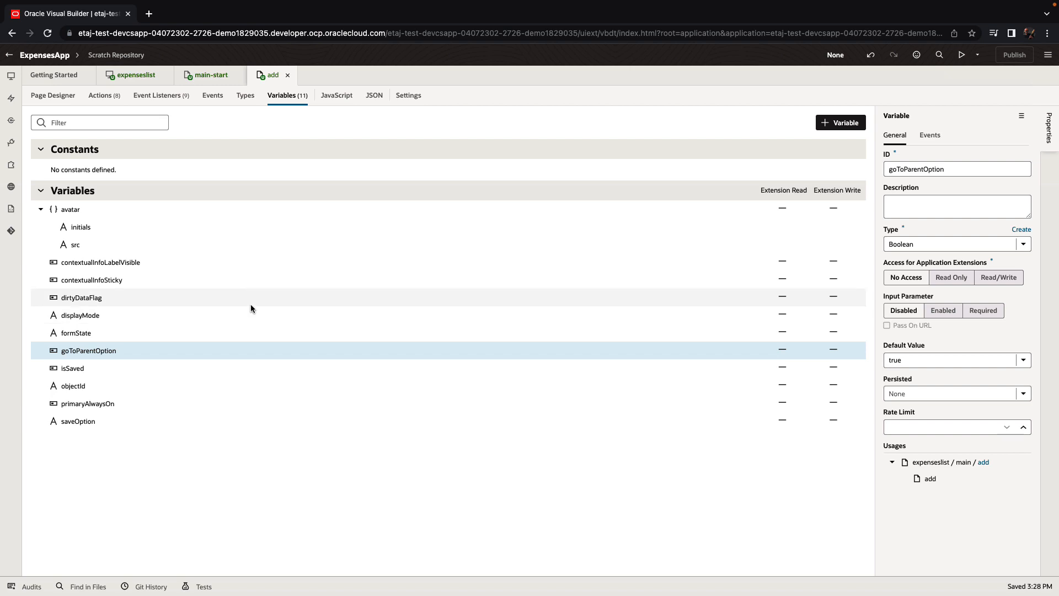
mouse_move(226, 305)
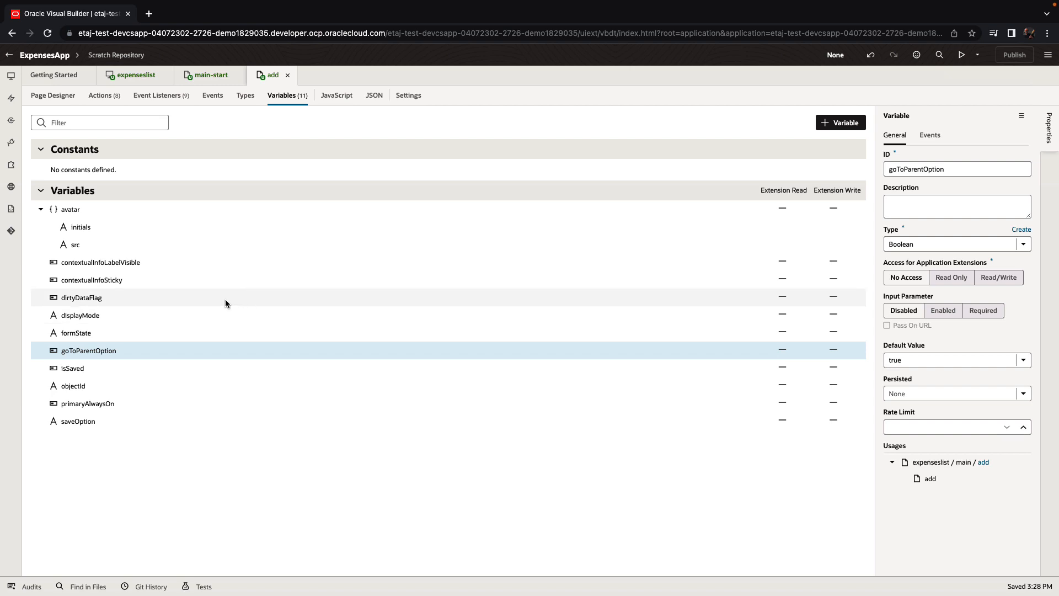
left_click(80, 314)
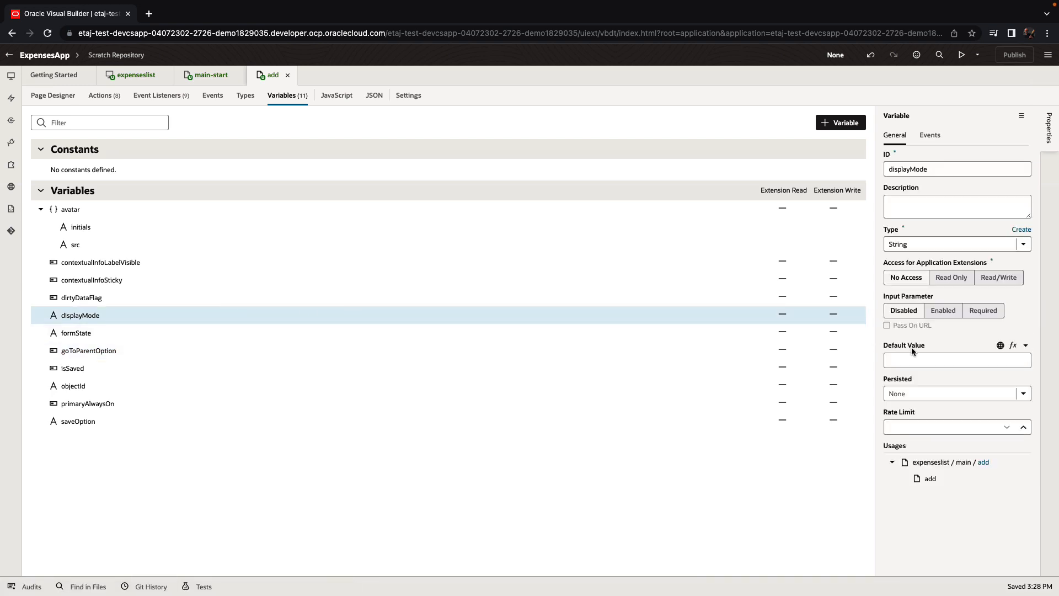
type("mixed")
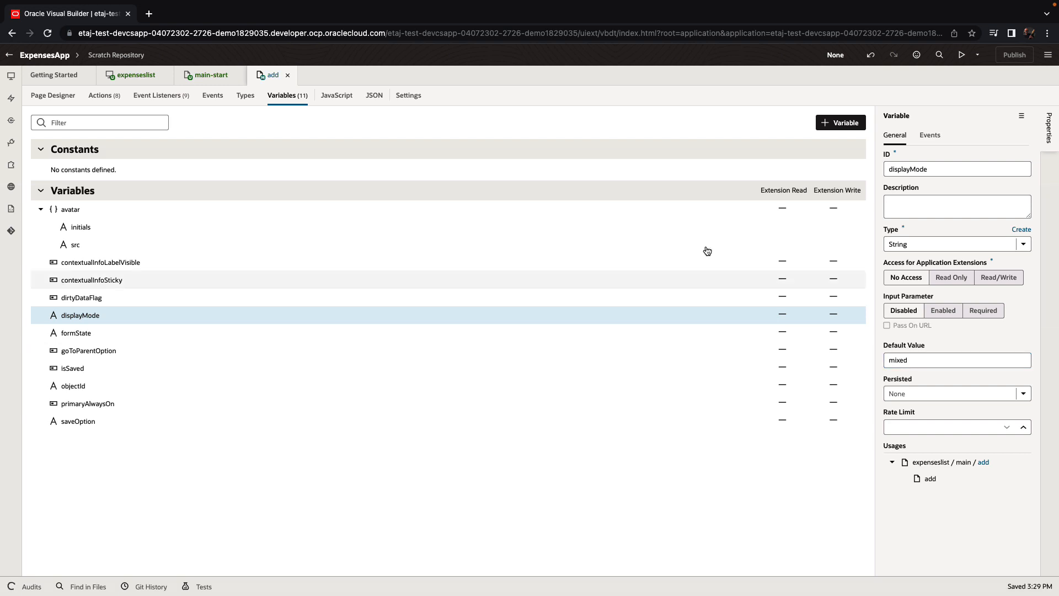
left_click(52, 94)
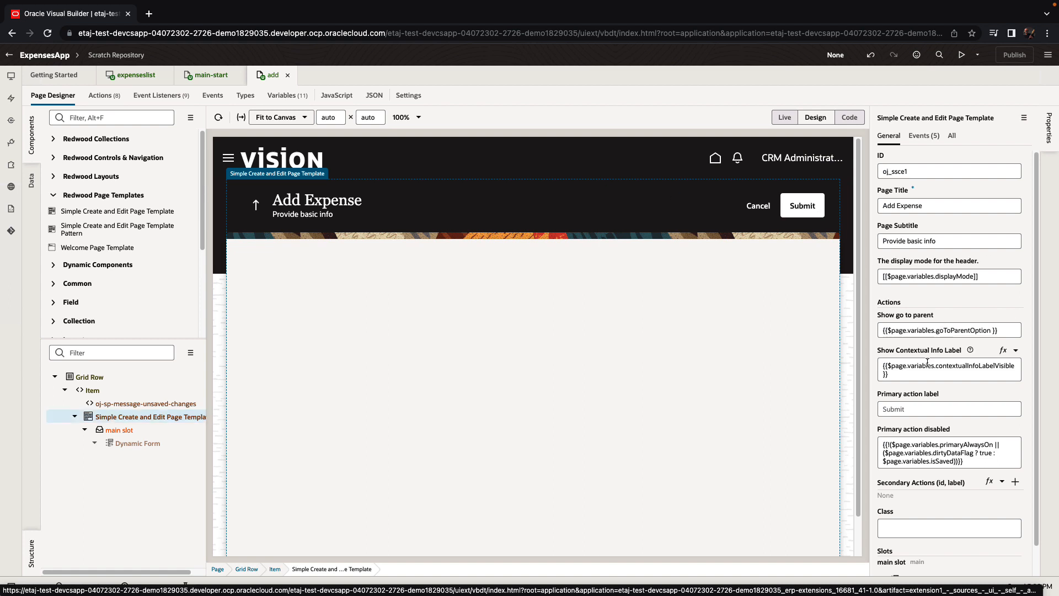
Step: Label the primary action 'Add' and start configuring the Dynamic Form as a create form
left_click(949, 408)
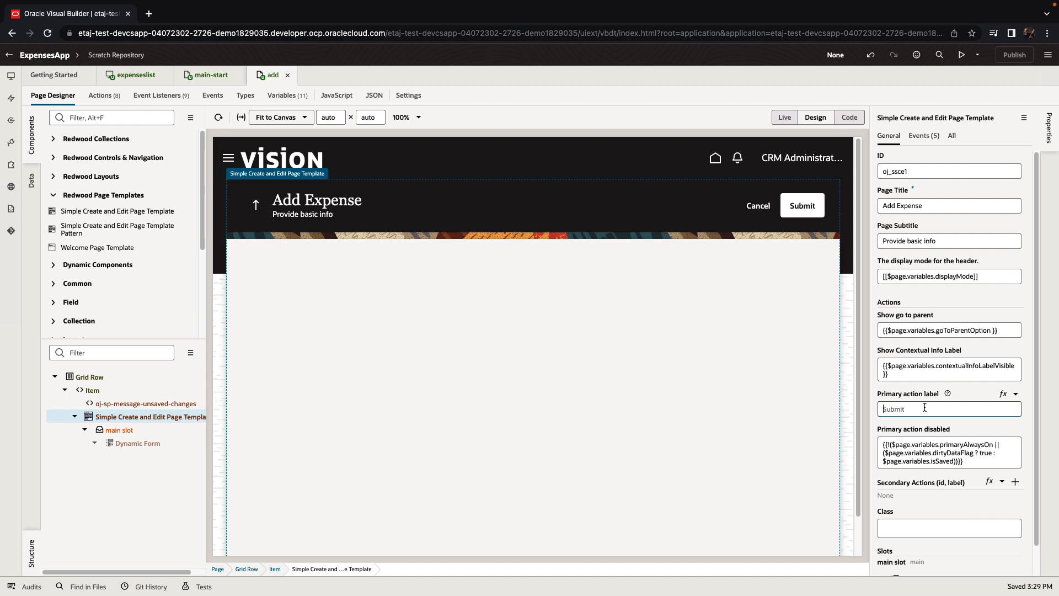
type("Add")
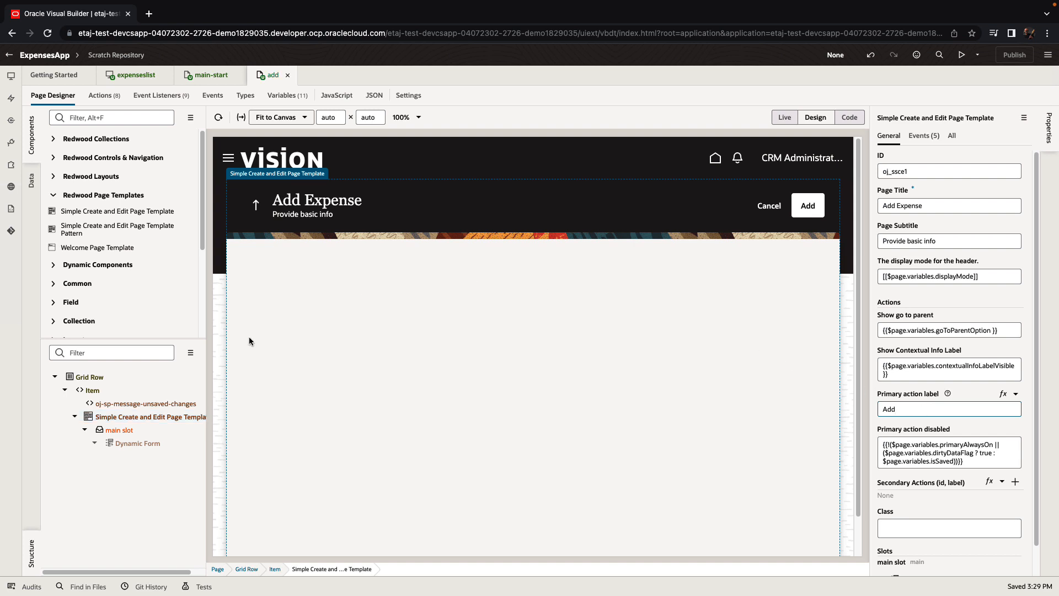
left_click(140, 444)
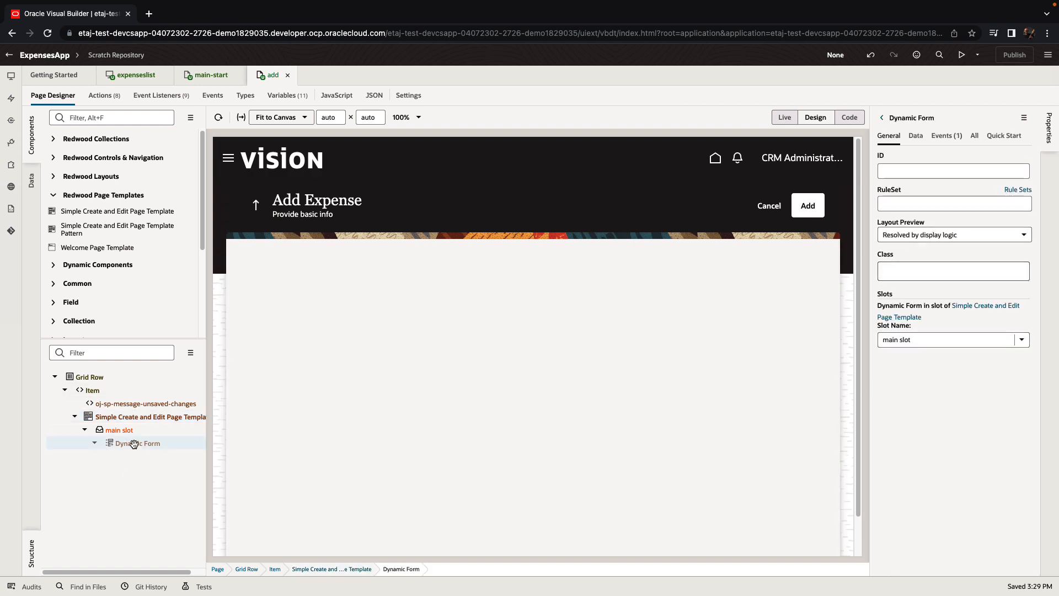
left_click(1004, 135)
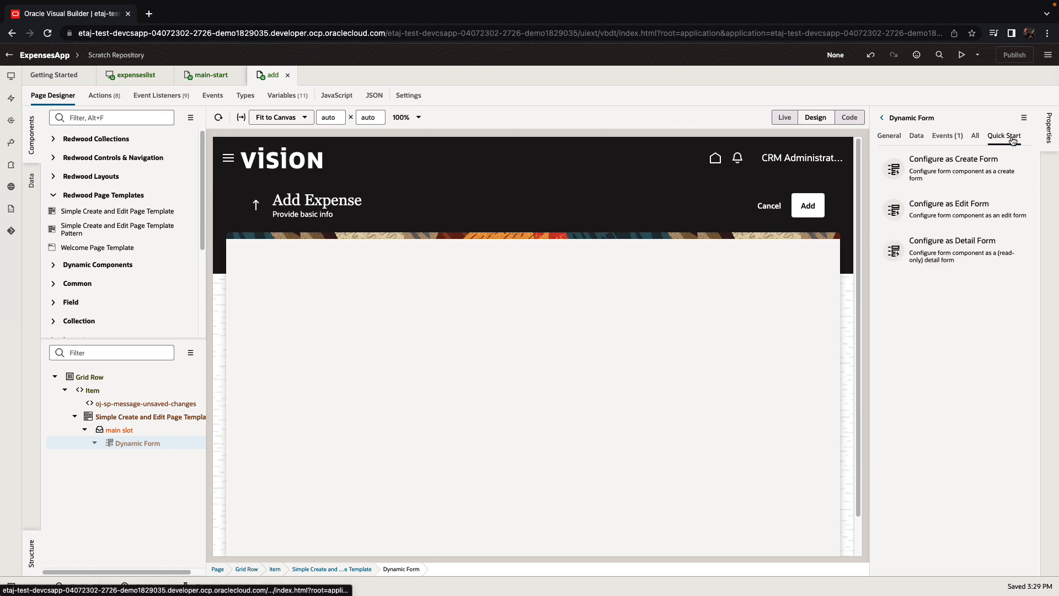
left_click(952, 159)
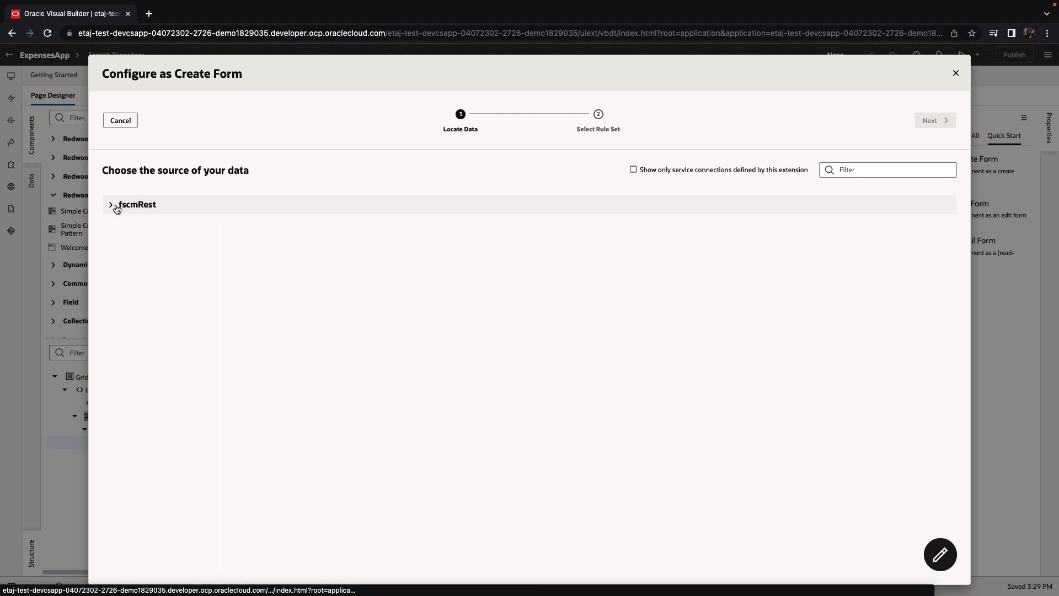
Step: Choose the fscmRest expenses object as data source and name the rule set addform
left_click(111, 204)
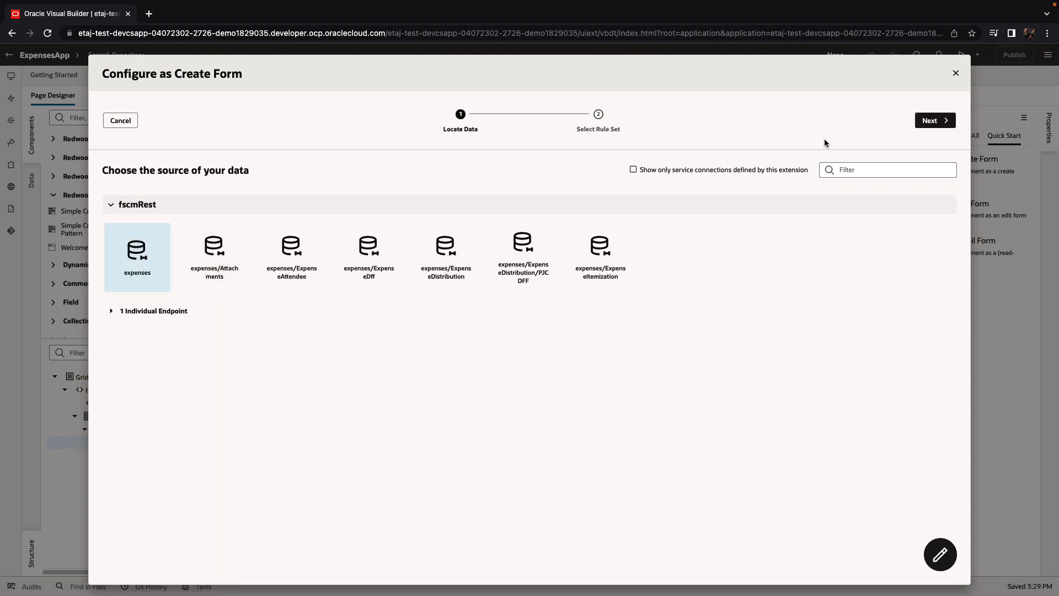
left_click(935, 120)
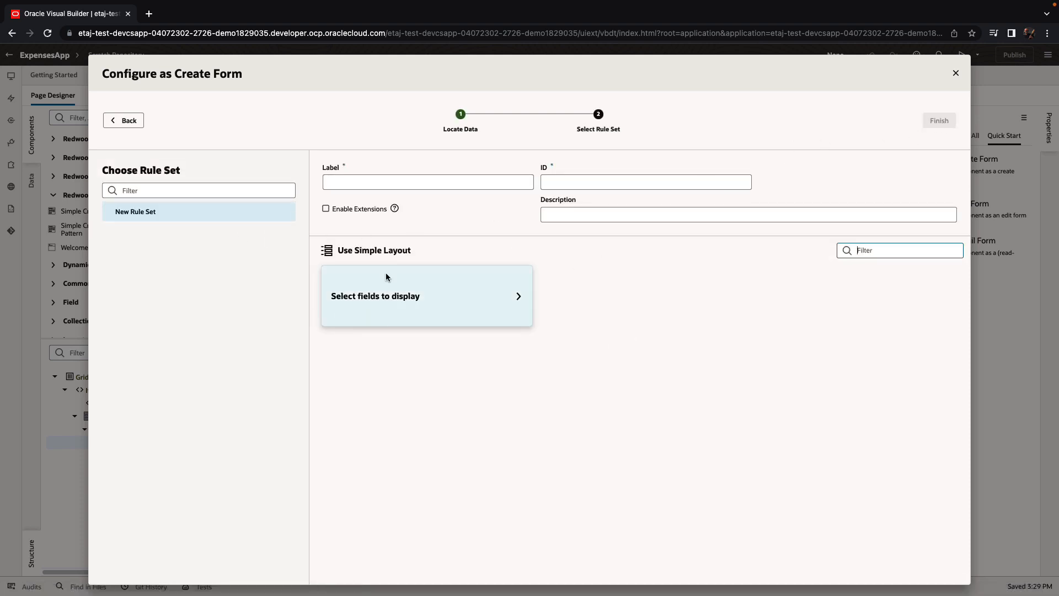
left_click(427, 182)
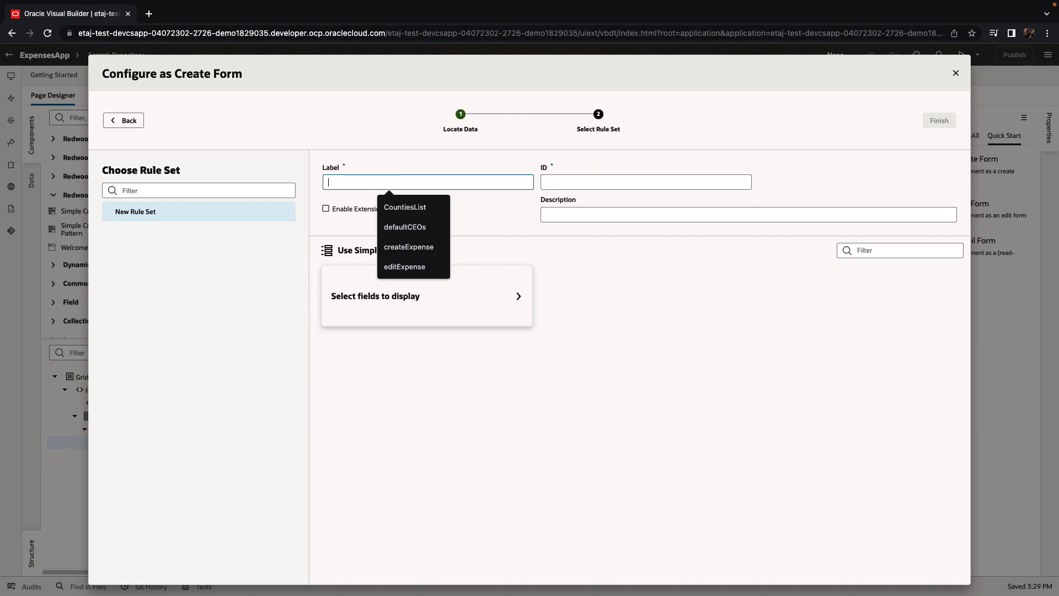
type("addform")
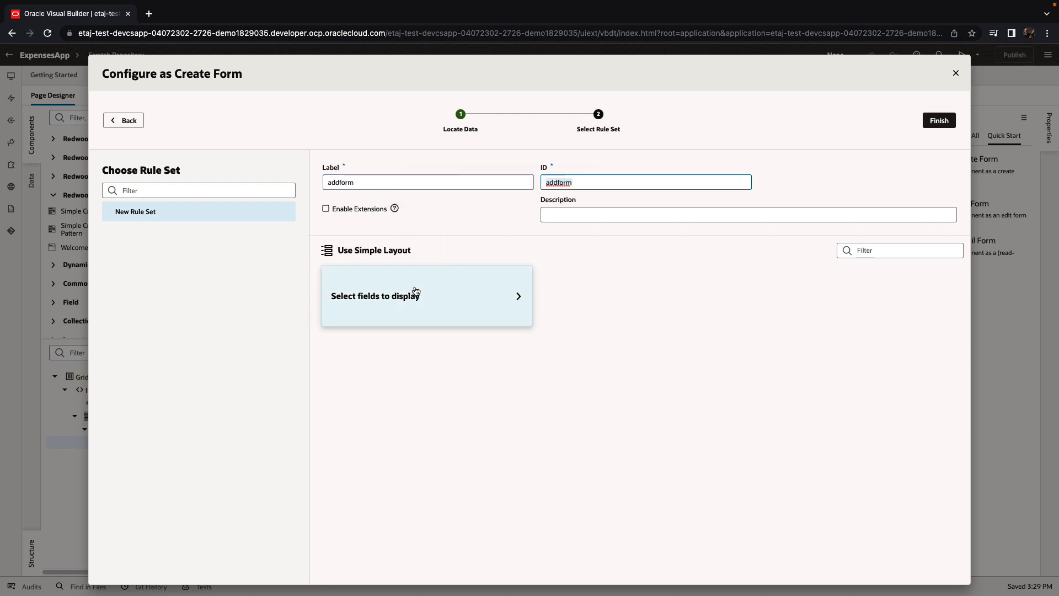
Step: Display MerchantName, Description, ReceiptAmount and ReceiptDate fields and finish the create form
left_click(426, 295)
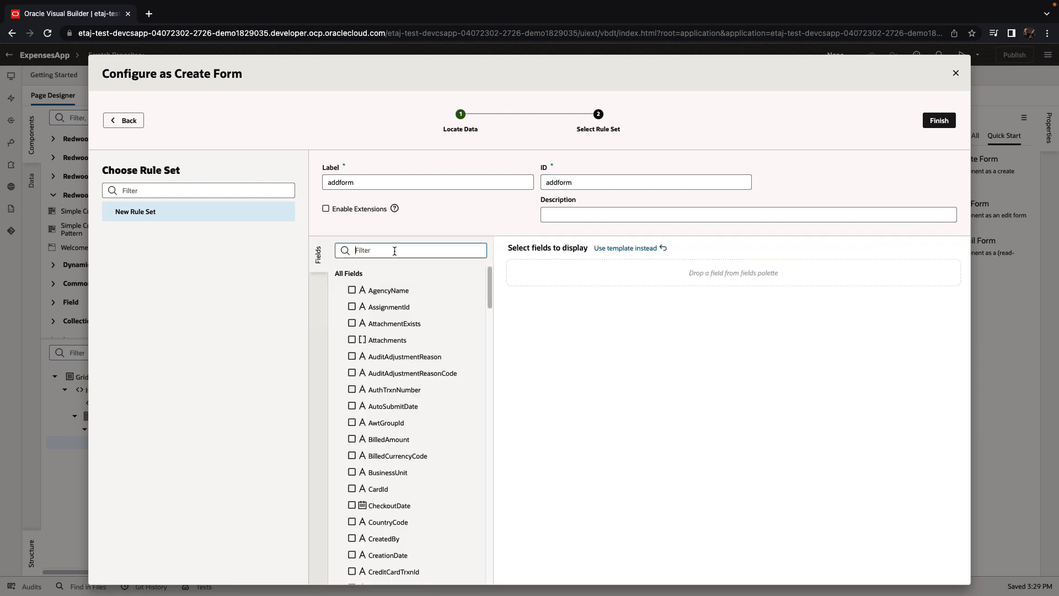
type("merch")
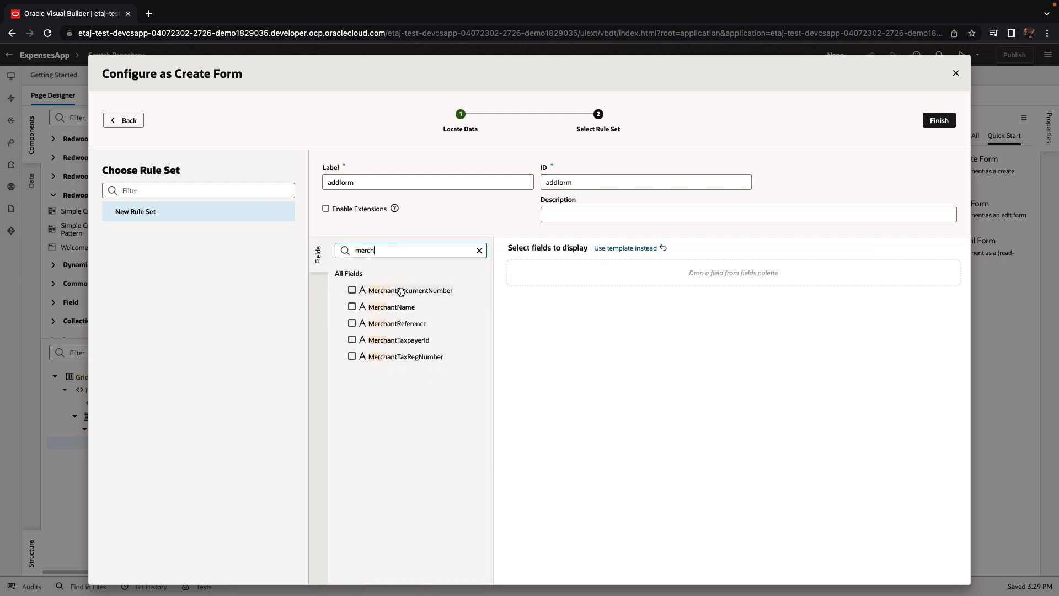
left_click(351, 305)
type("desc")
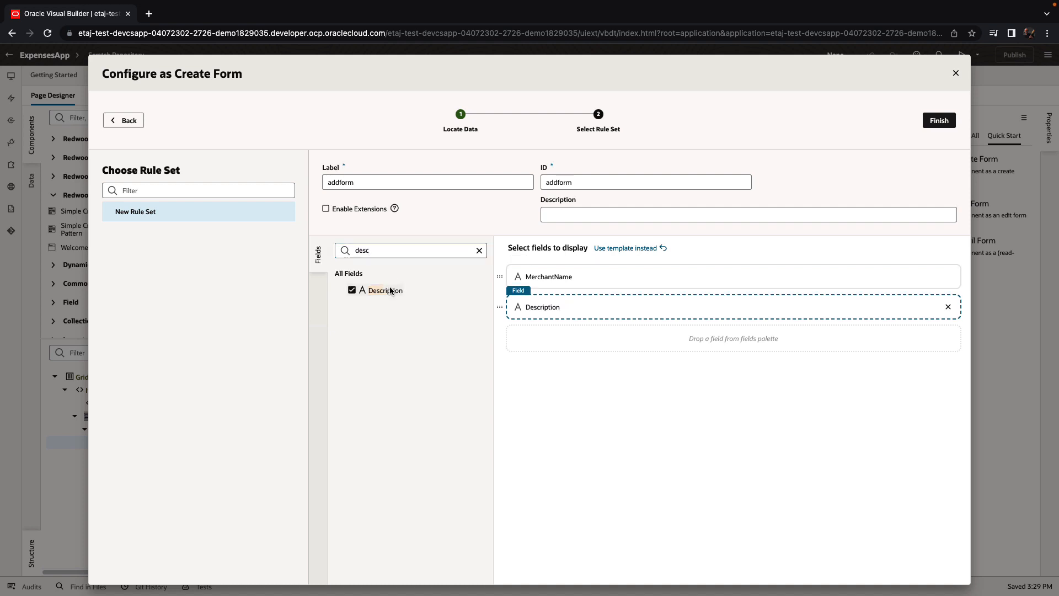
type("rece")
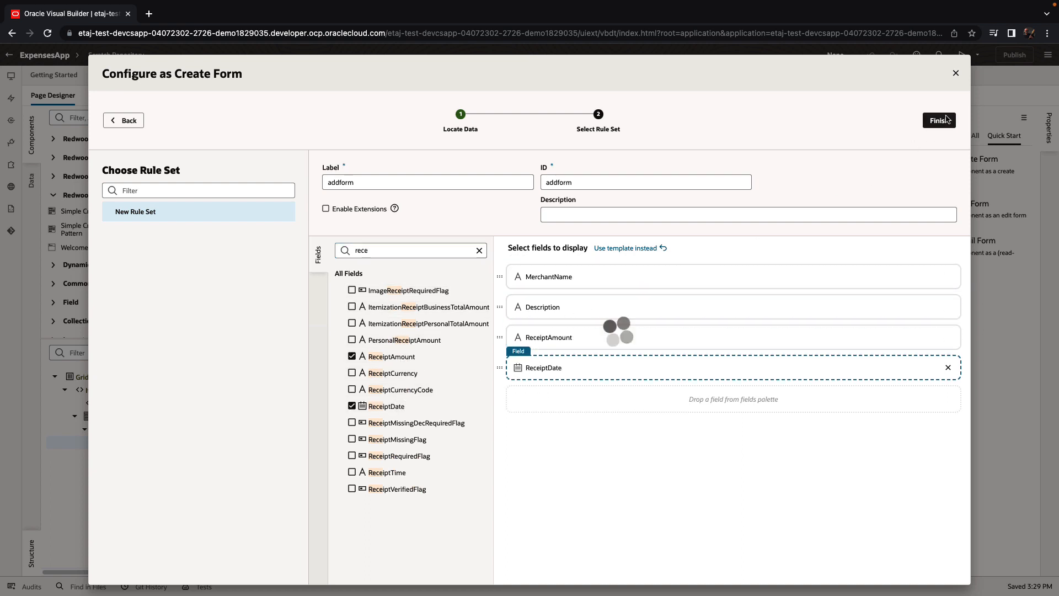
left_click(939, 120)
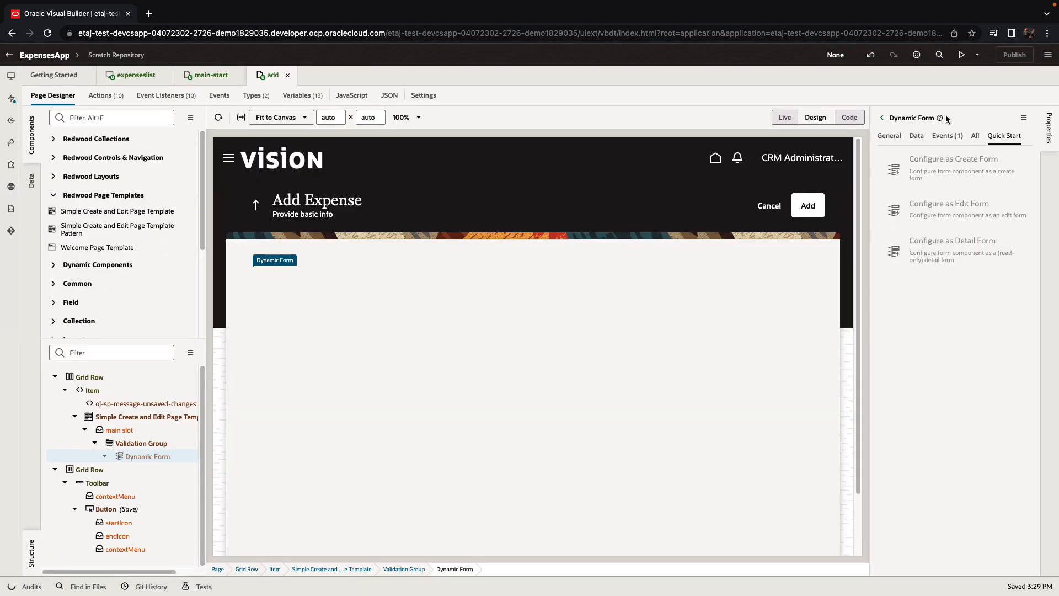
Step: Review the Simple Create and Edit Page Template's events and their mapped action chains
left_click(953, 159)
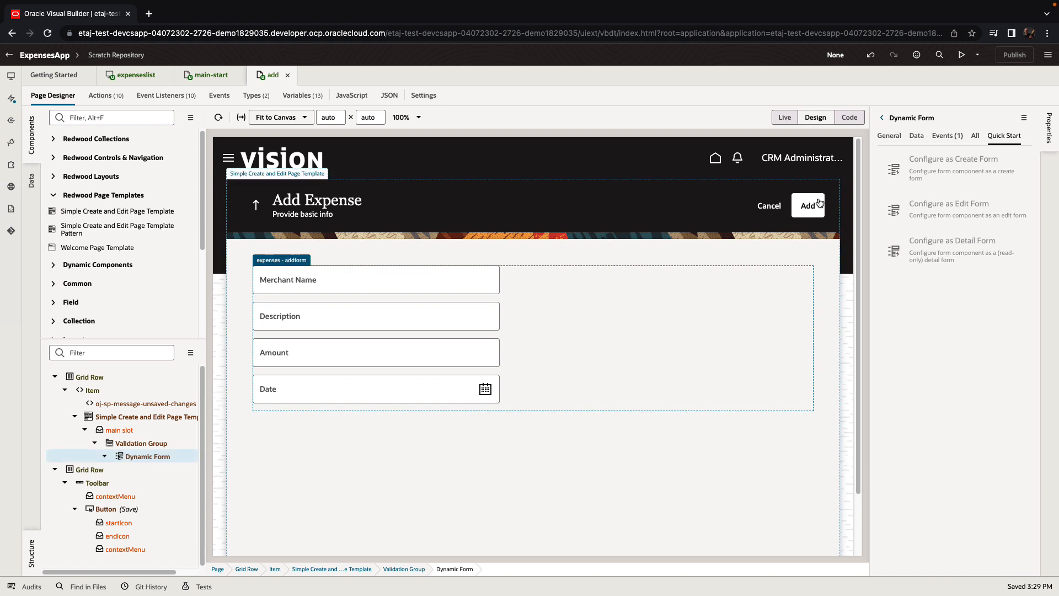
left_click(145, 416)
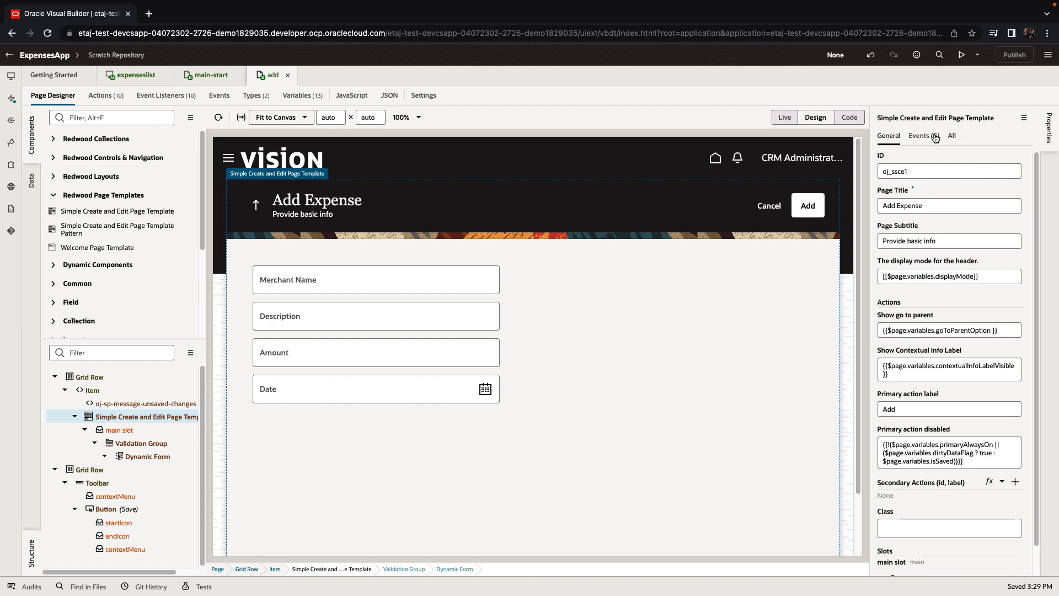
left_click(919, 136)
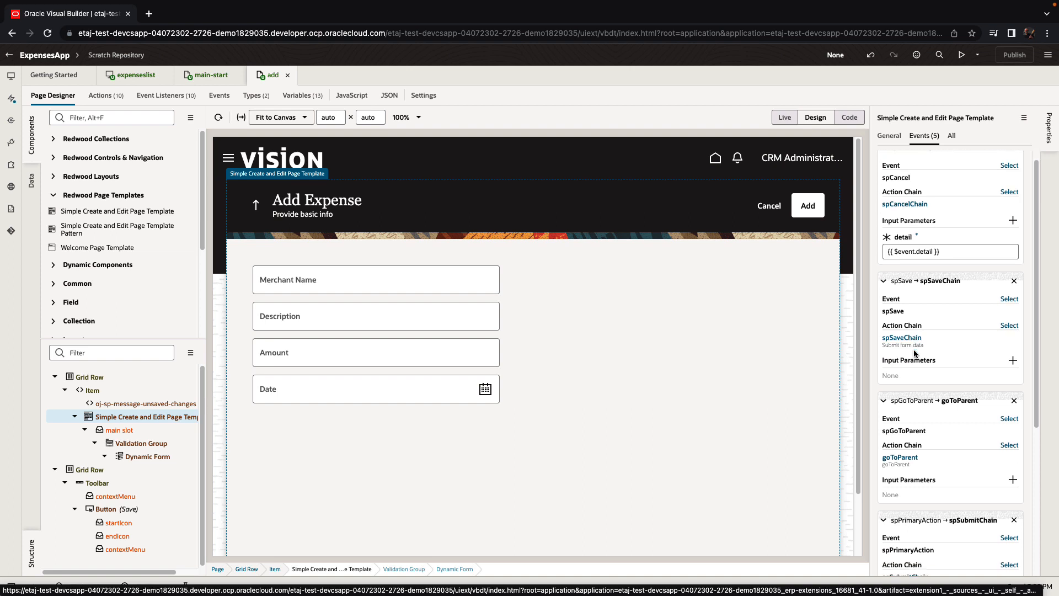
scroll("down", 3)
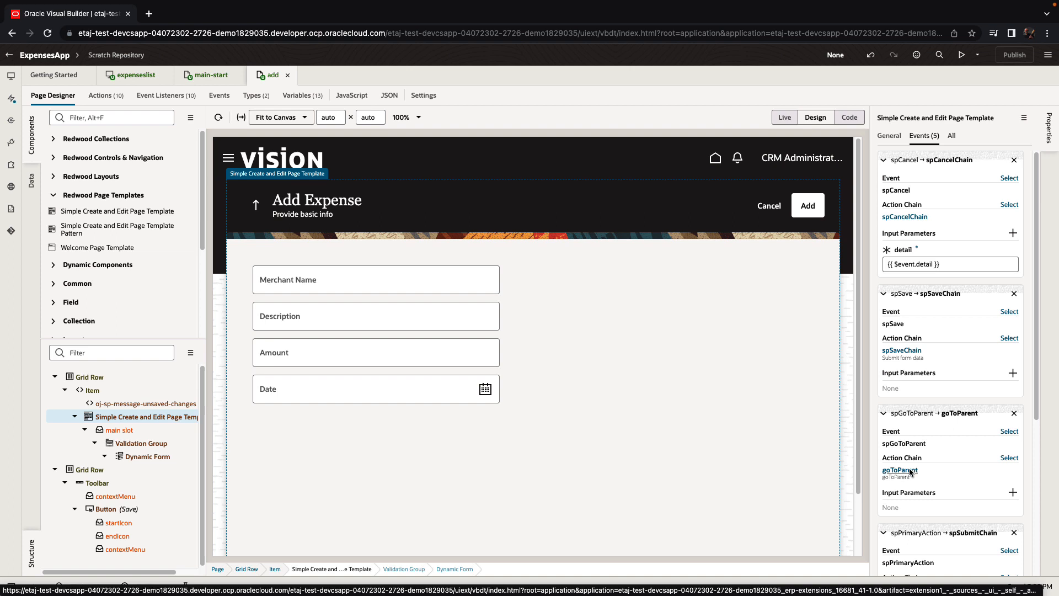
Step: Make the goToParent chain's Navigate step target the main-start page
left_click(900, 470)
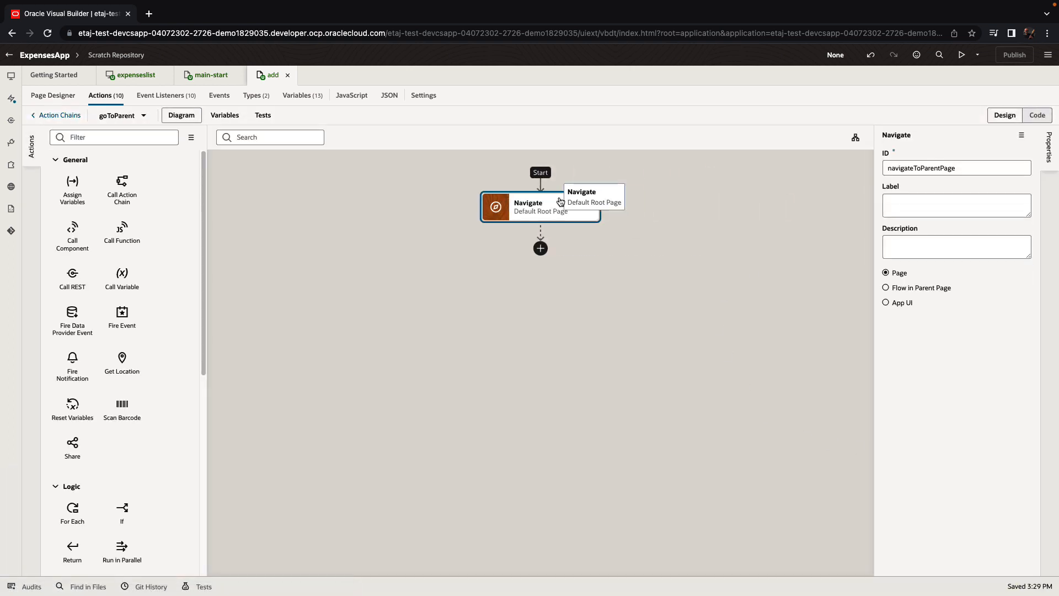
left_click(886, 287)
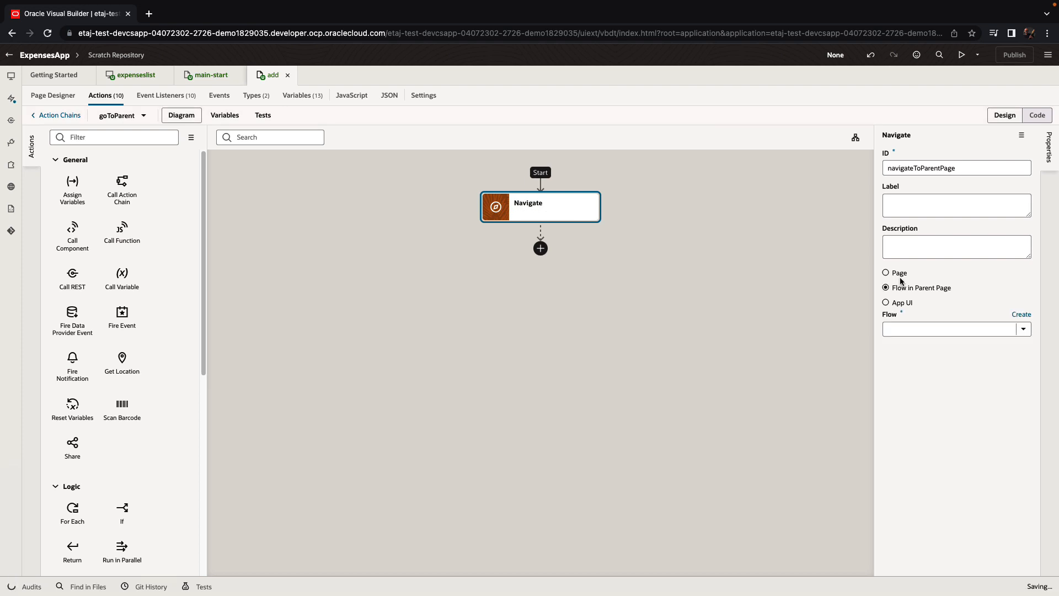
left_click(886, 273)
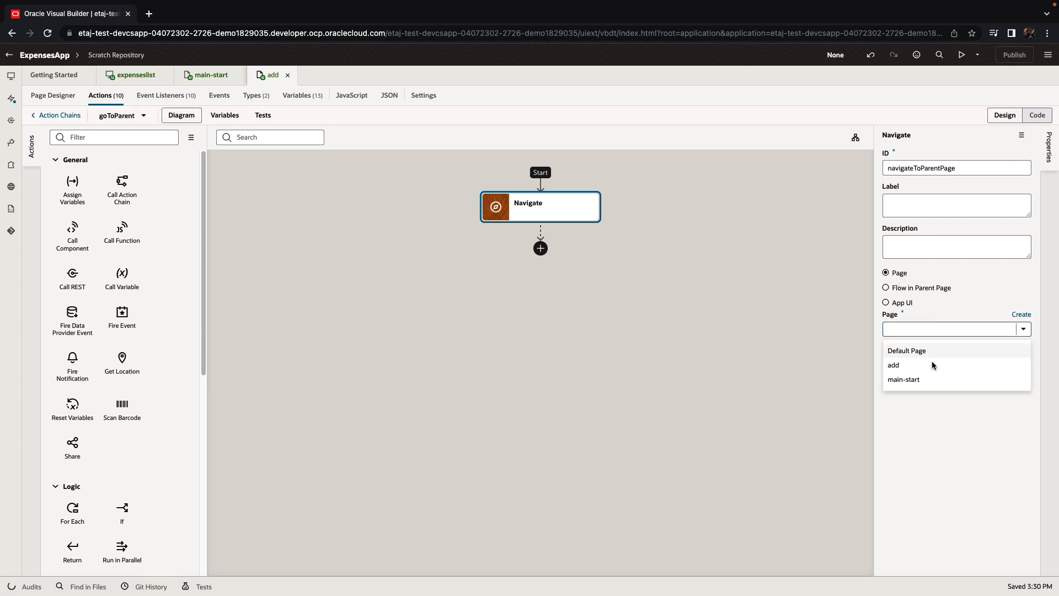
left_click(903, 378)
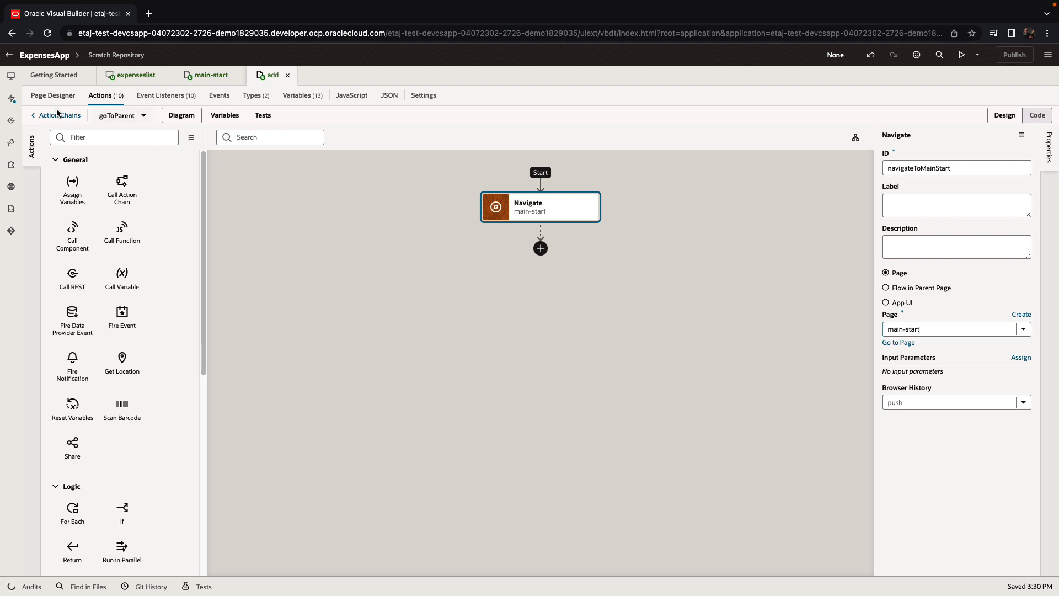
left_click(32, 115)
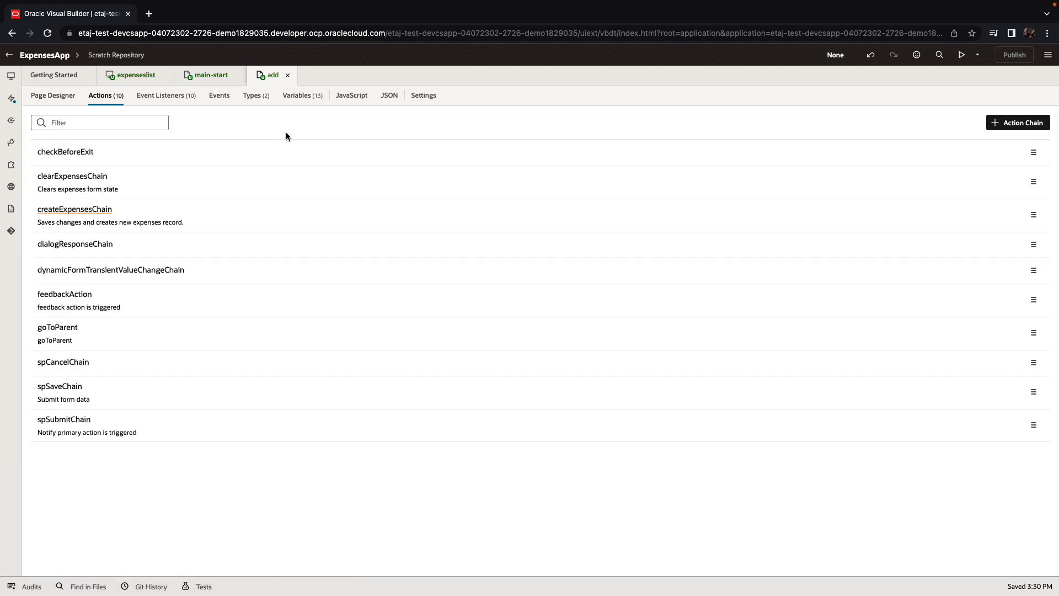
mouse_move(240, 362)
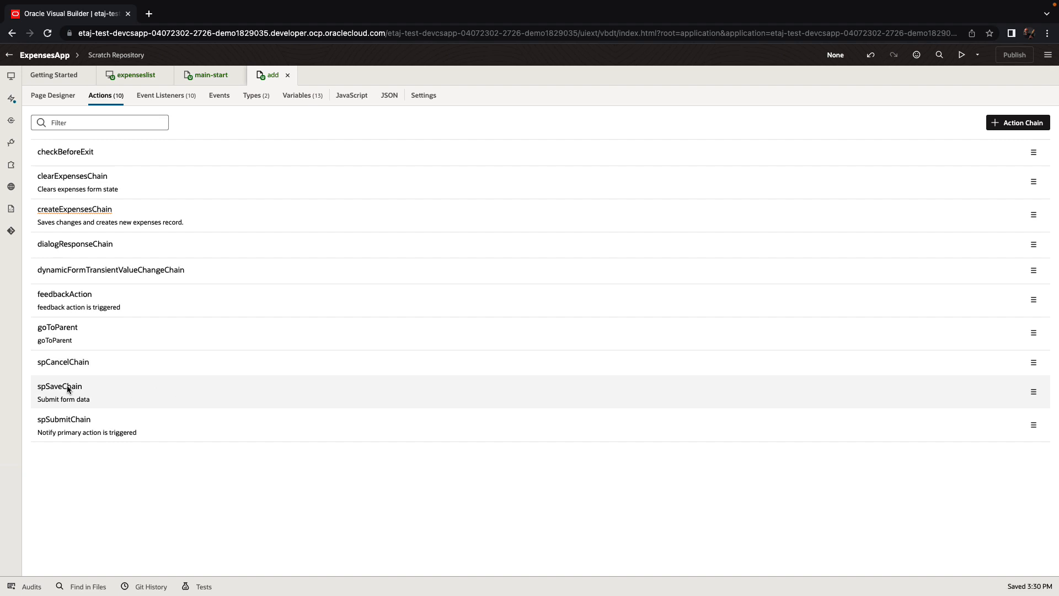
Step: Have spSaveChain call createExpensesChain with expenses mapped to $page.variables.expenses
left_click(60, 386)
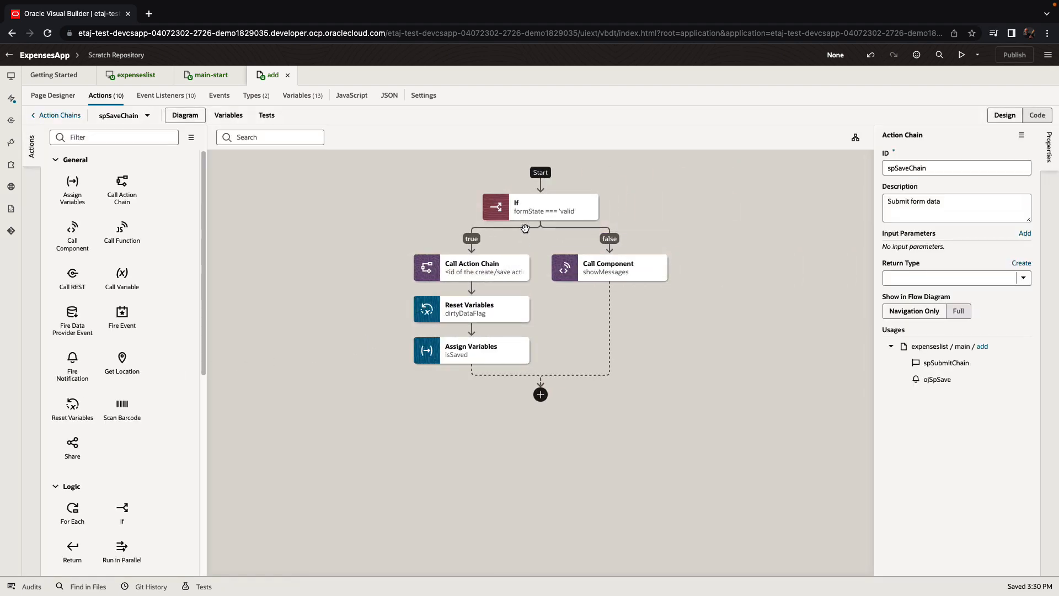
left_click(471, 266)
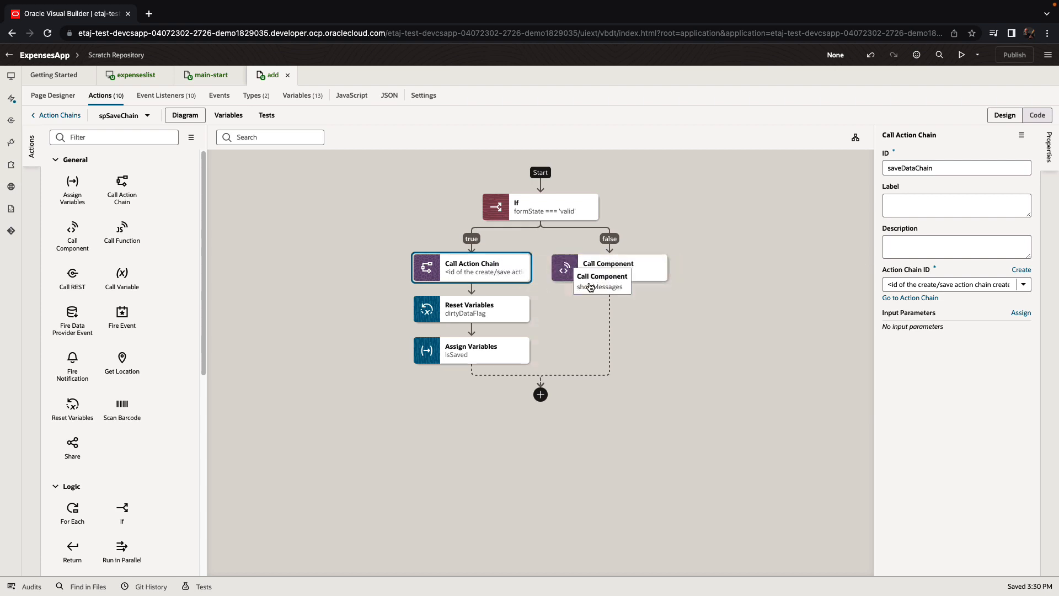
left_click(1023, 284)
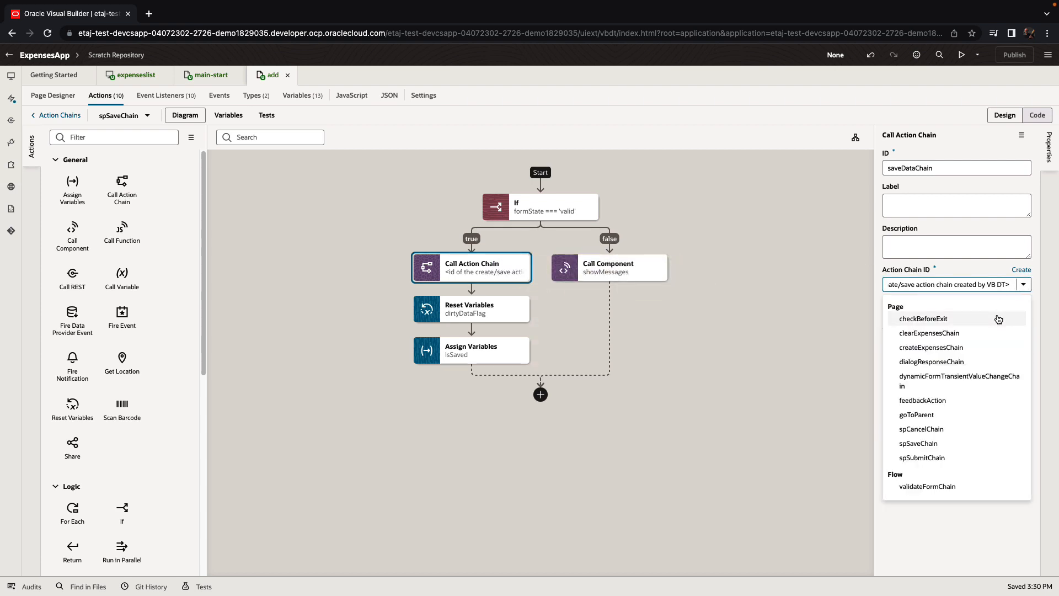
left_click(931, 347)
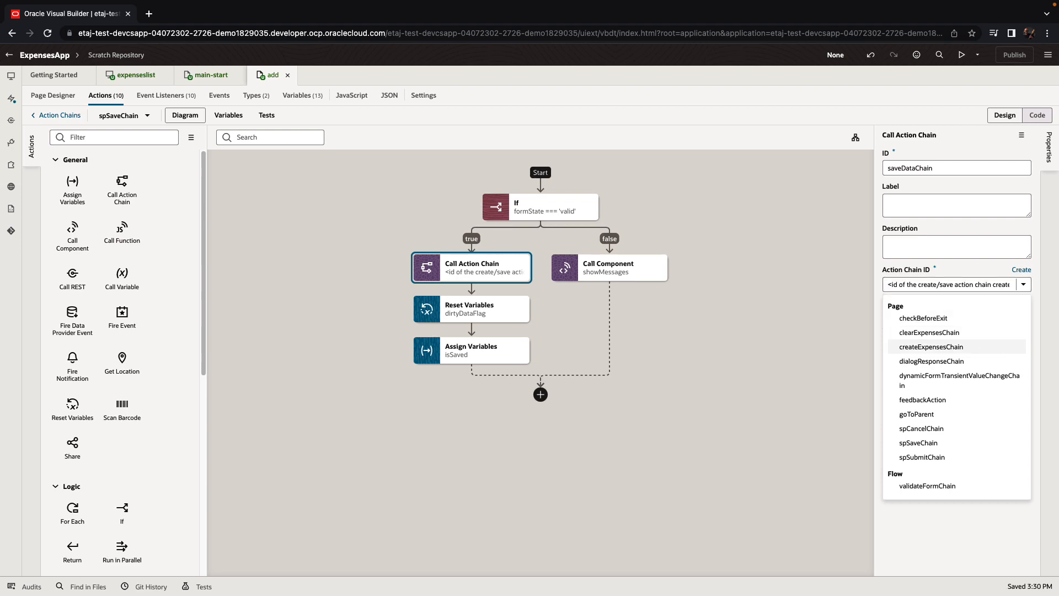
left_click(928, 345)
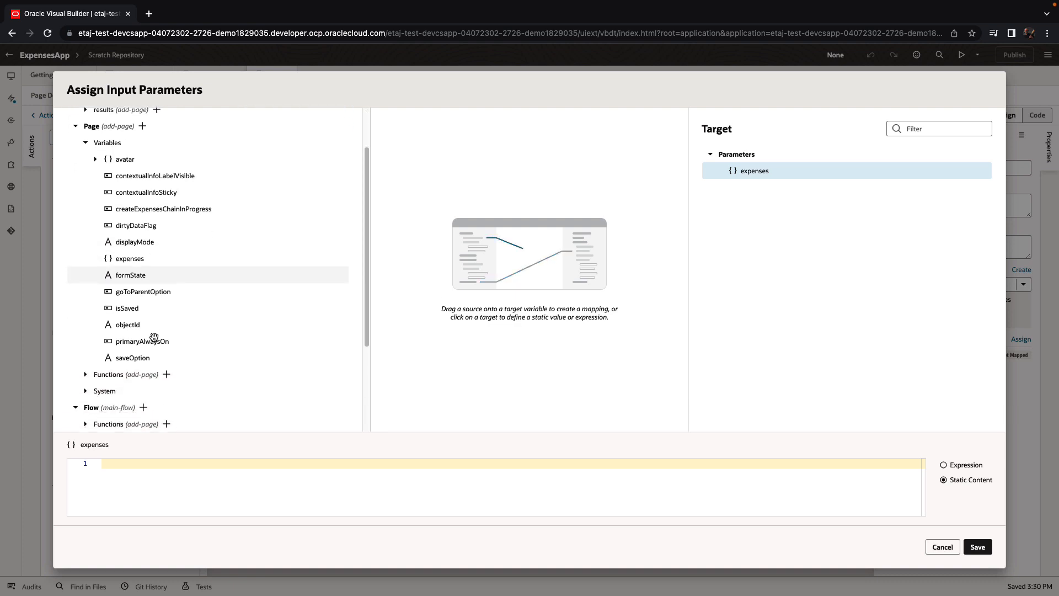
mouse_move(142, 291)
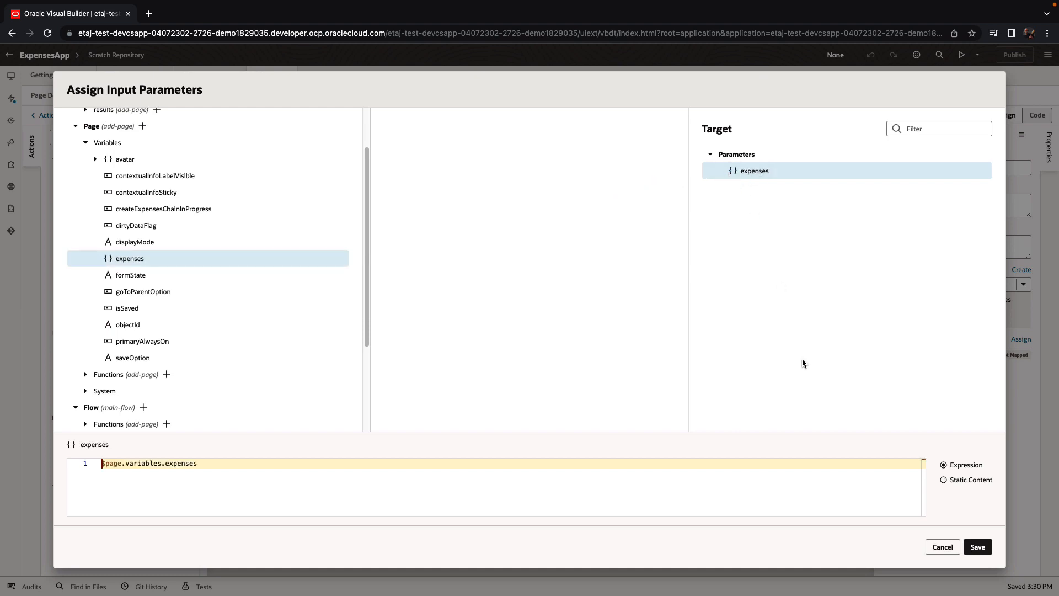
left_click(976, 546)
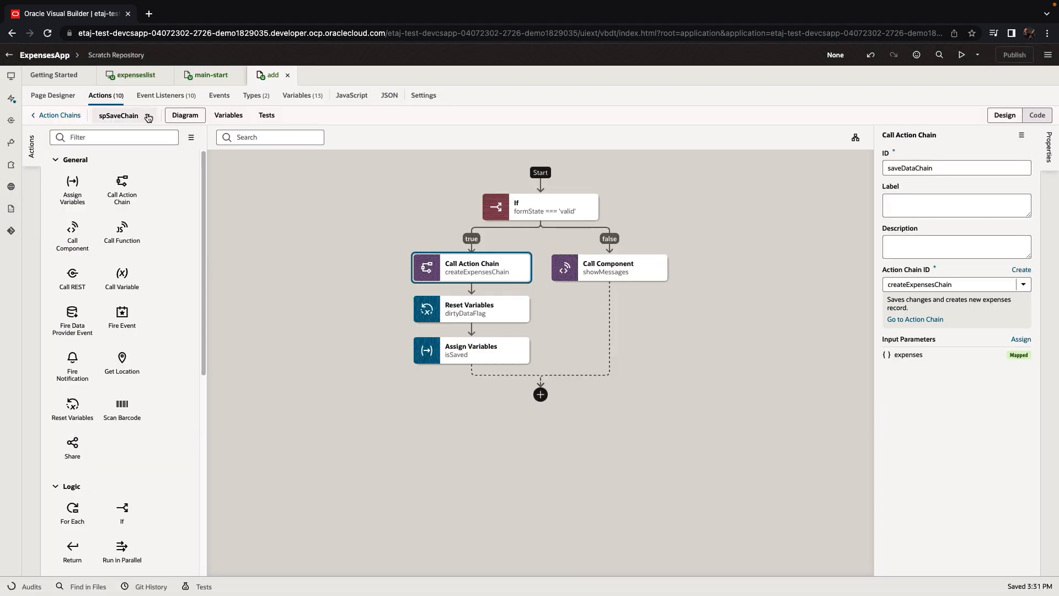
left_click(60, 114)
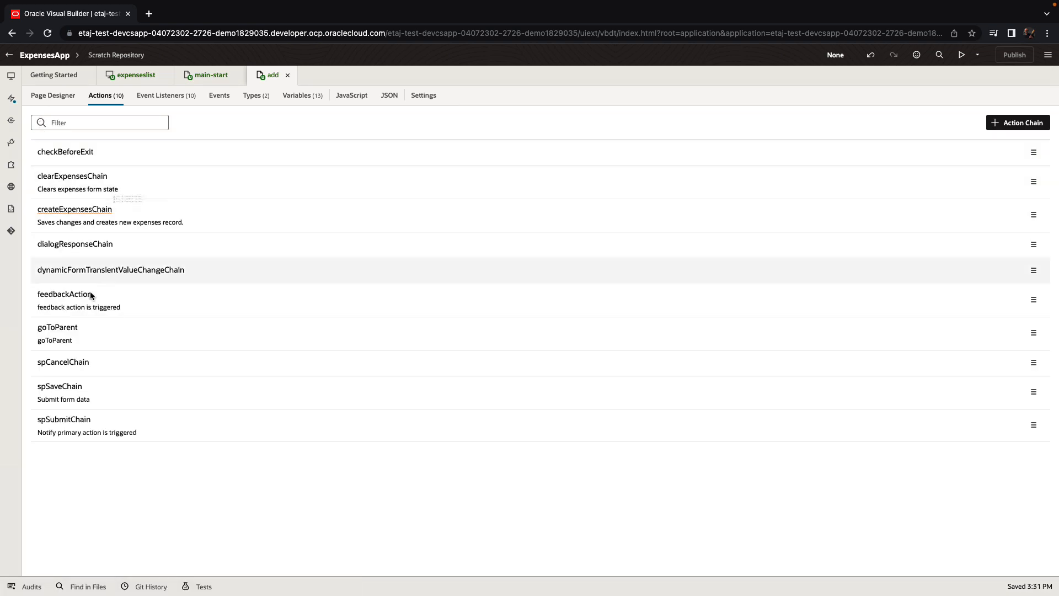
Step: Make spSubmitChain's Navigate step target main-start, then reopen the main-start page
left_click(64, 419)
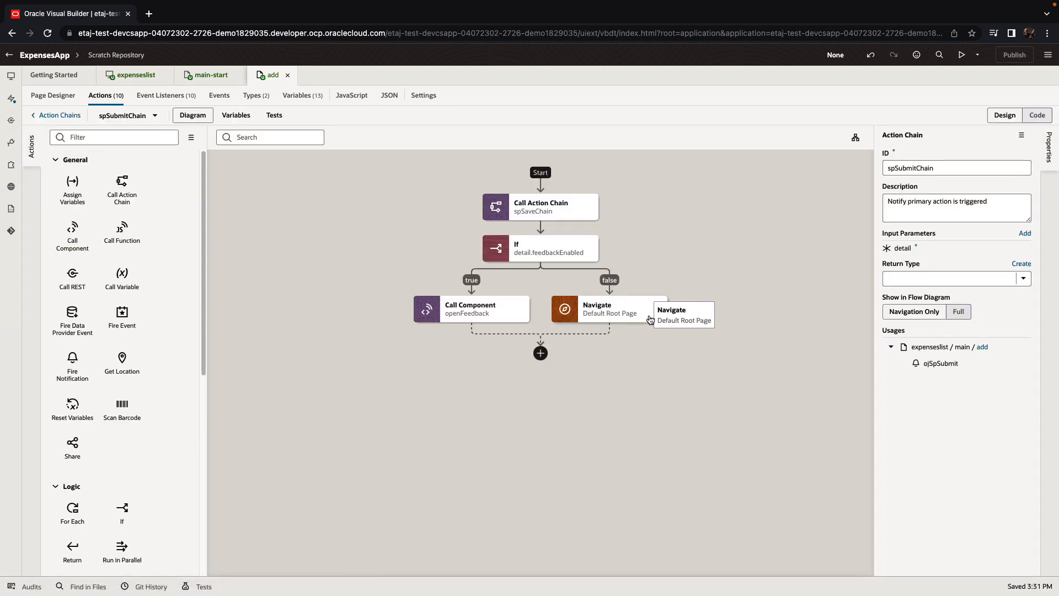
mouse_move(647, 341)
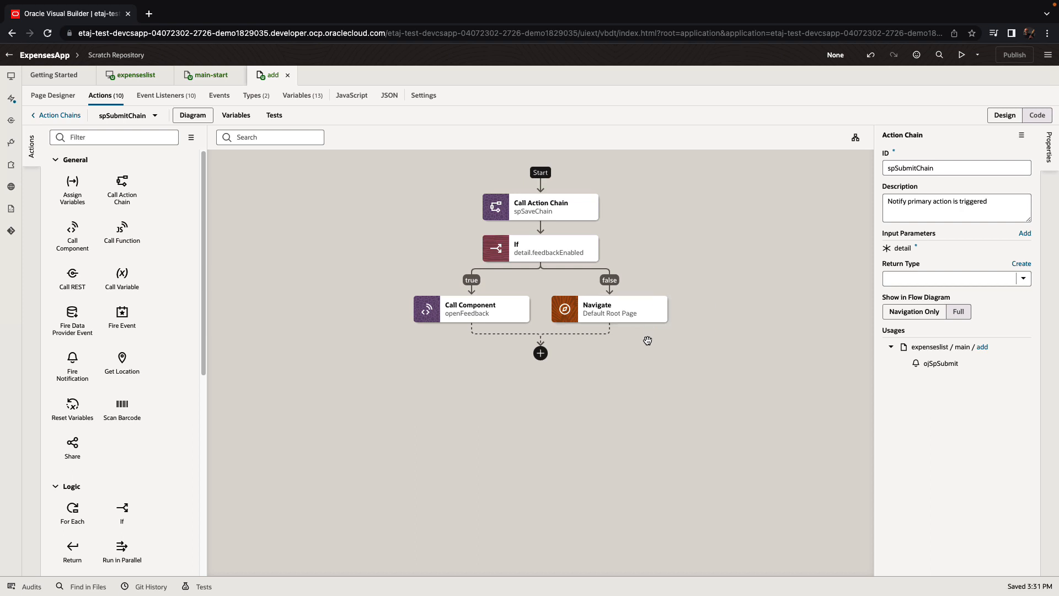
left_click(597, 309)
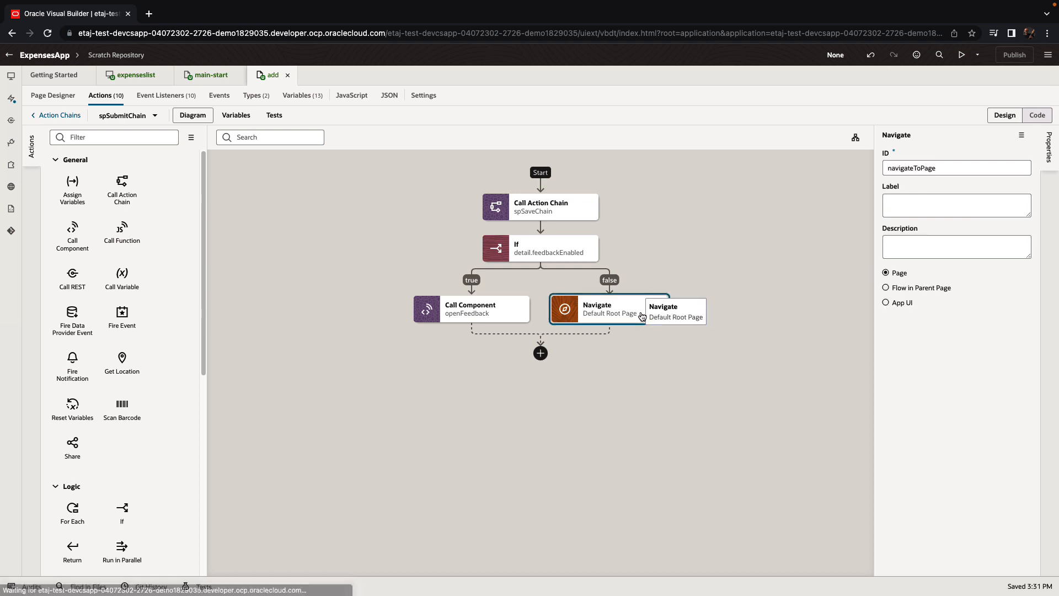
left_click(885, 287)
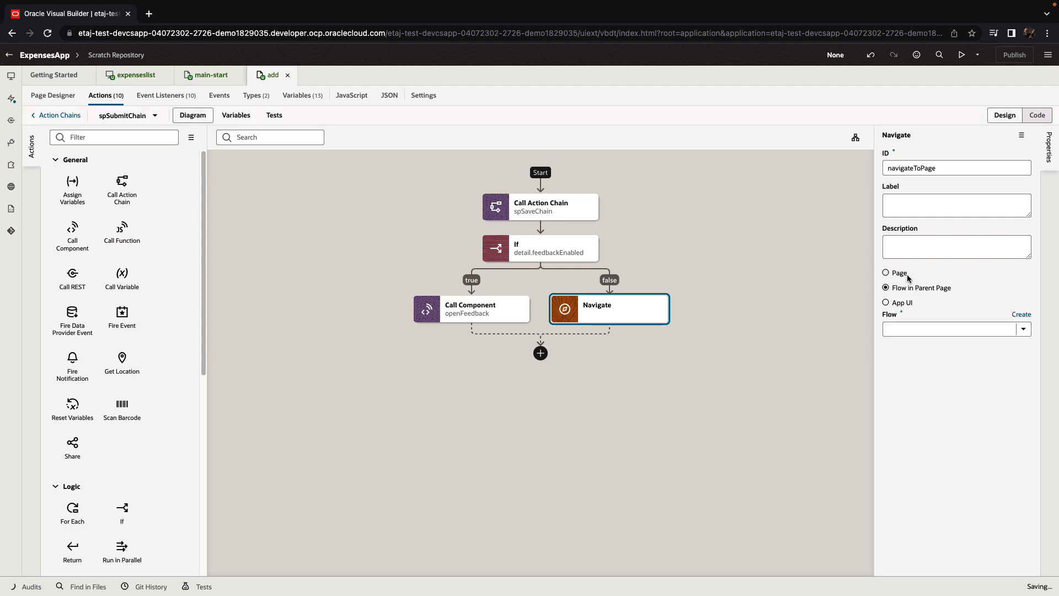
left_click(886, 272)
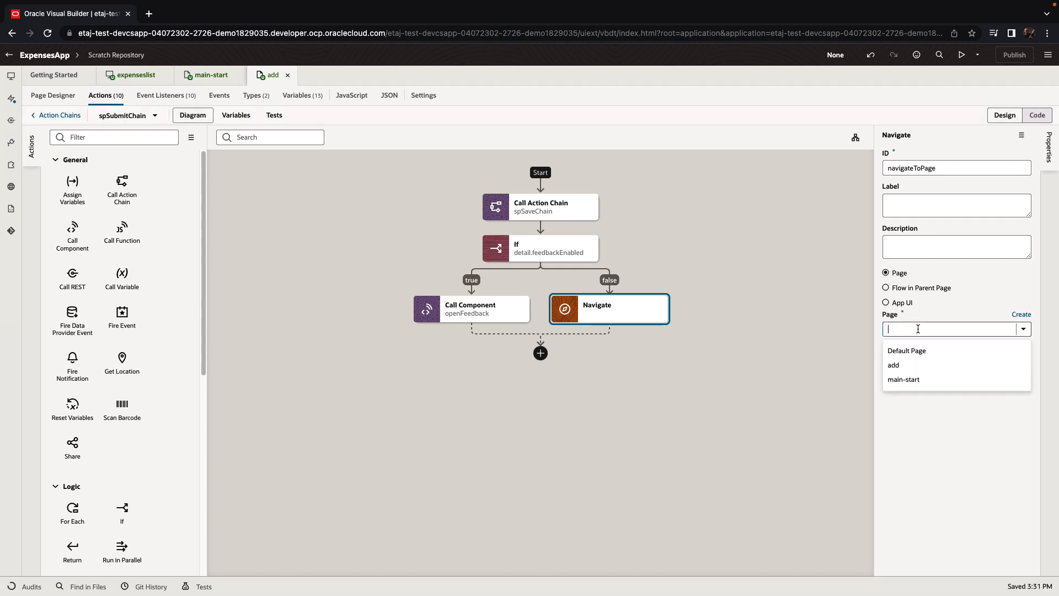
left_click(903, 379)
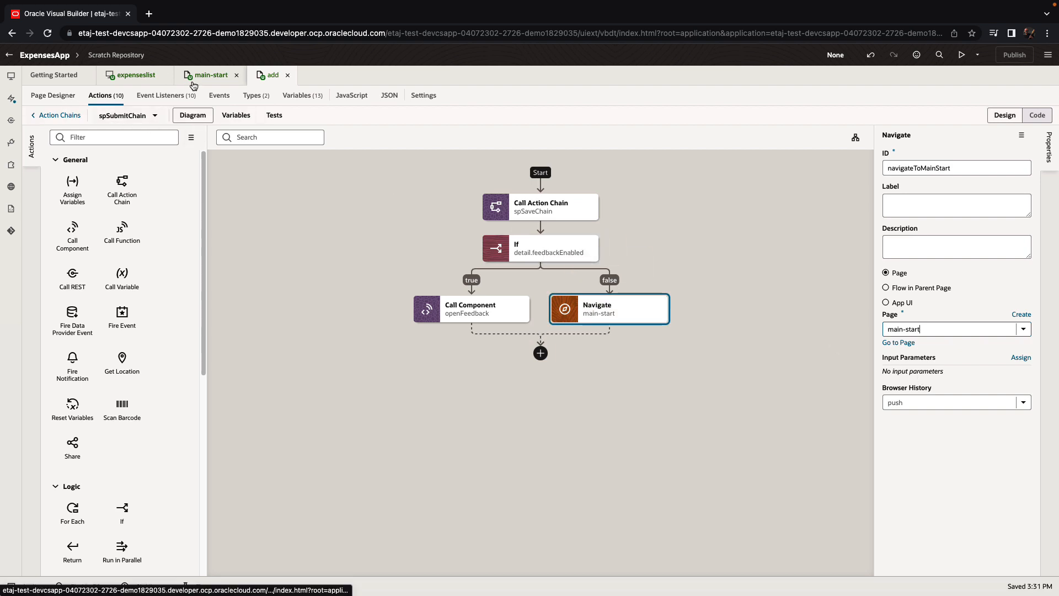
left_click(211, 75)
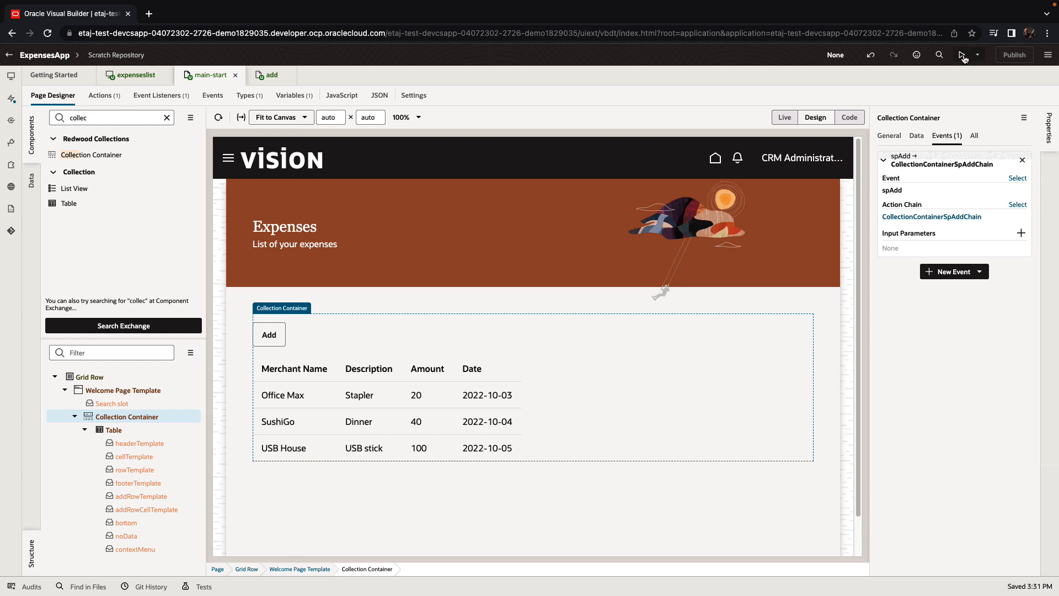
mouse_move(964, 56)
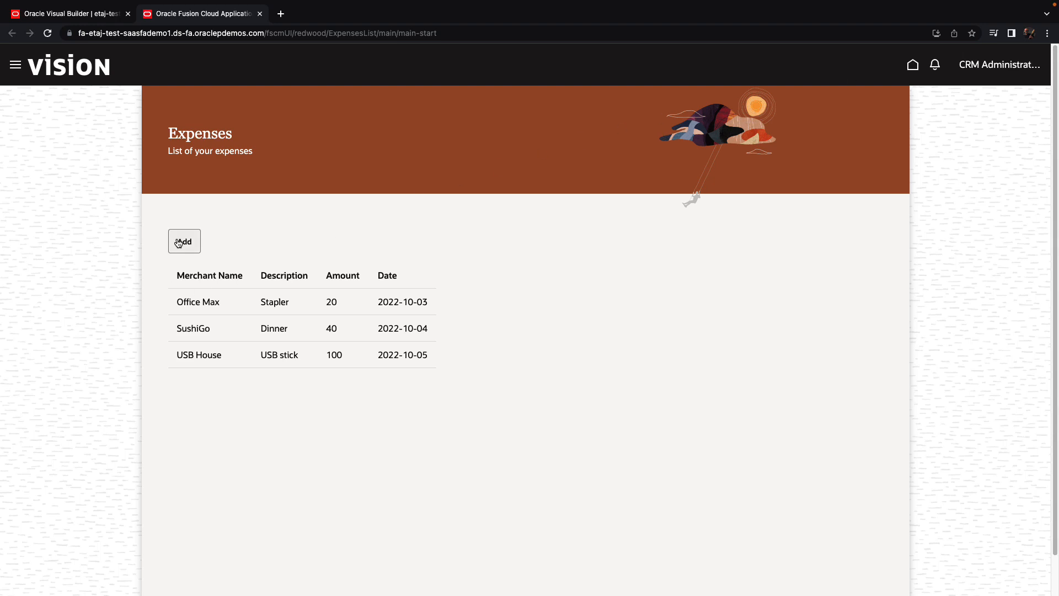
Step: Add a Fast Taco lunch expense of 30 dated 2022-10-04 through the running app
left_click(185, 241)
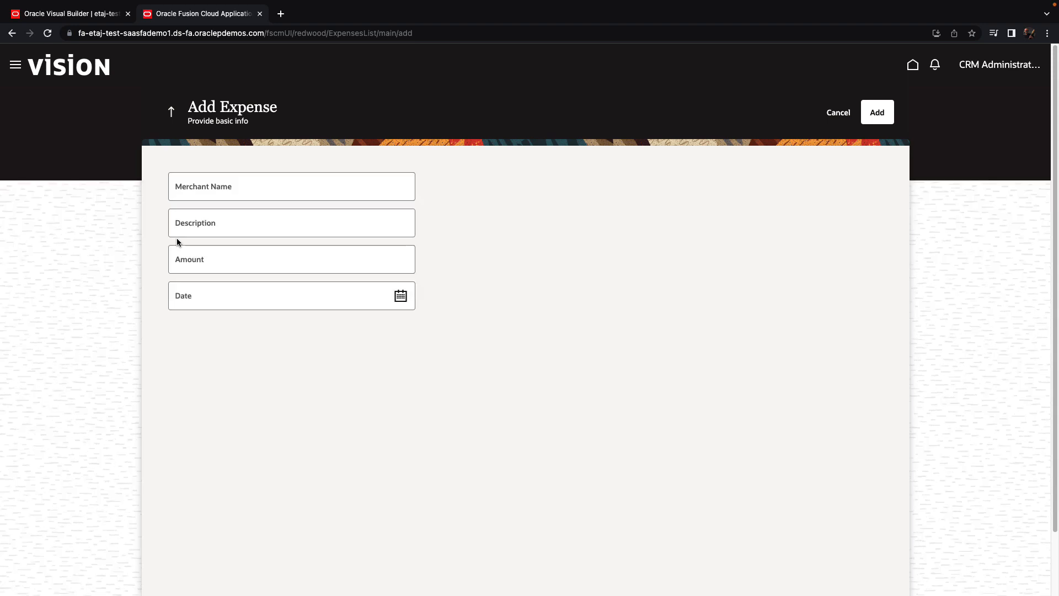
left_click(290, 186)
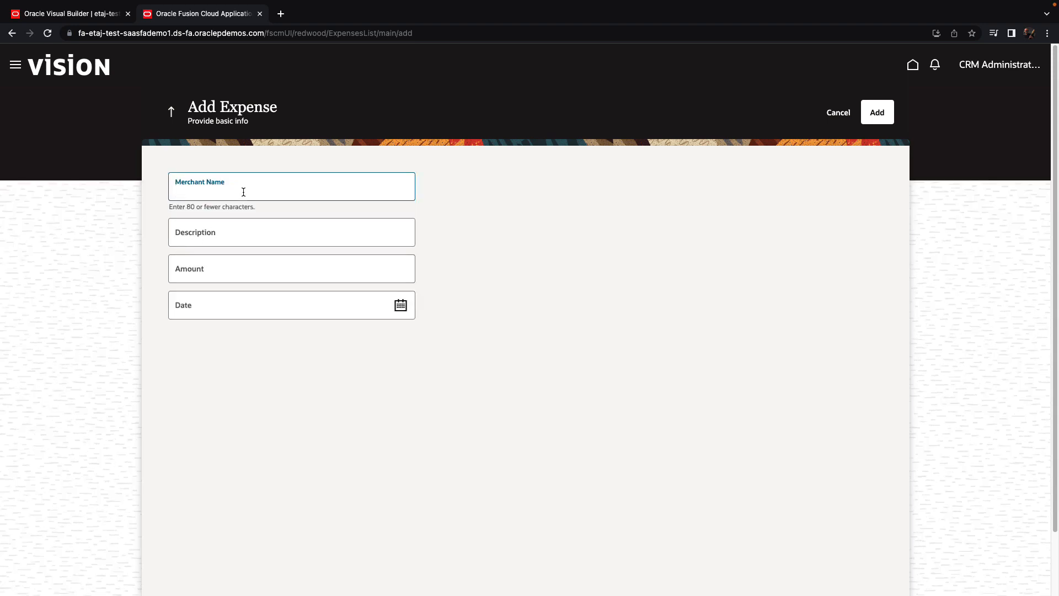
type("Fast Ta")
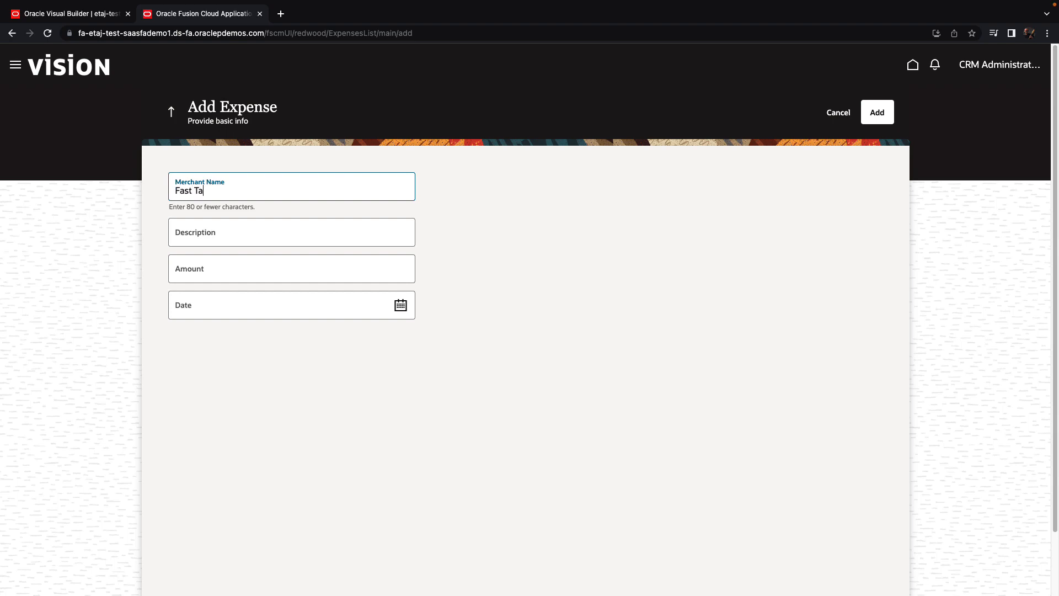
left_click(291, 222)
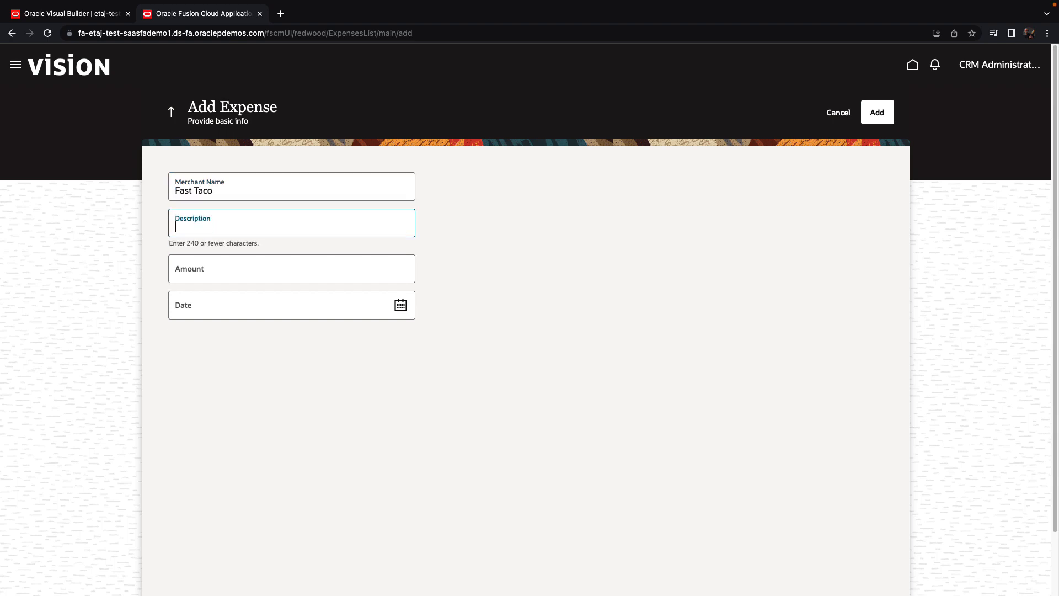
type("Lunch")
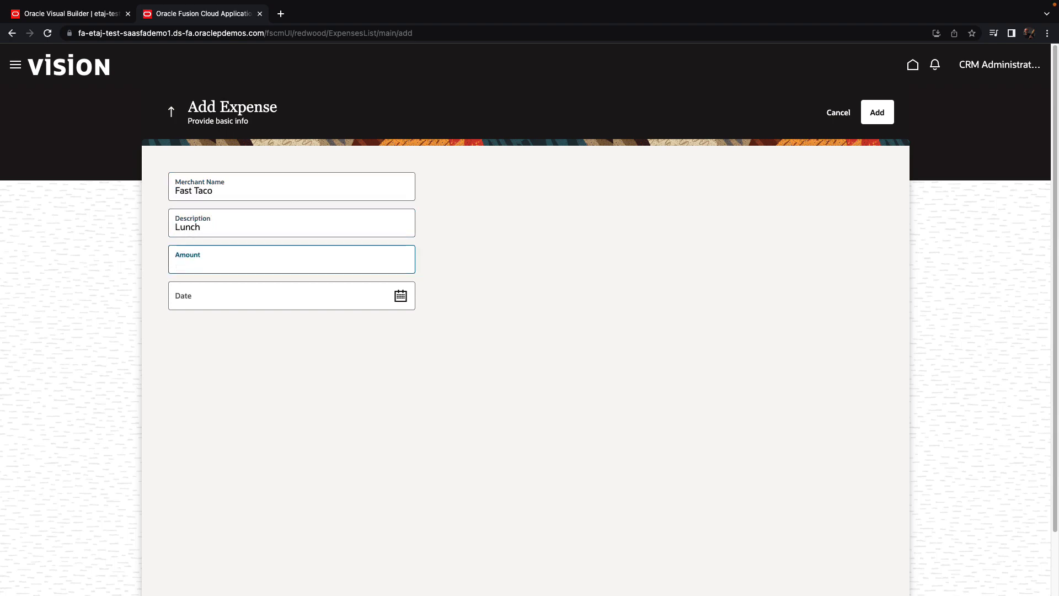
left_click(290, 295)
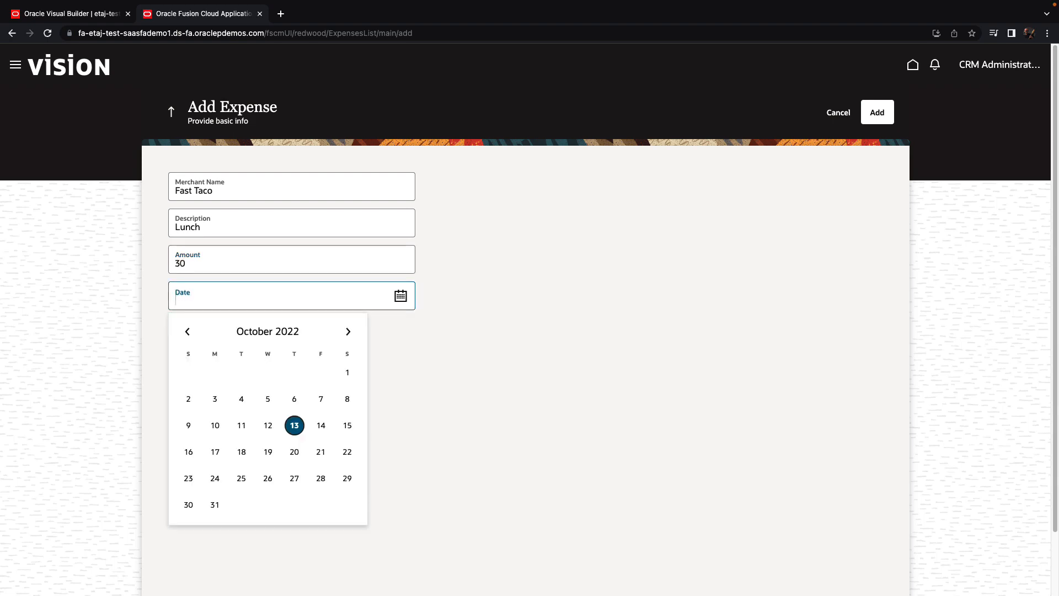
left_click(241, 398)
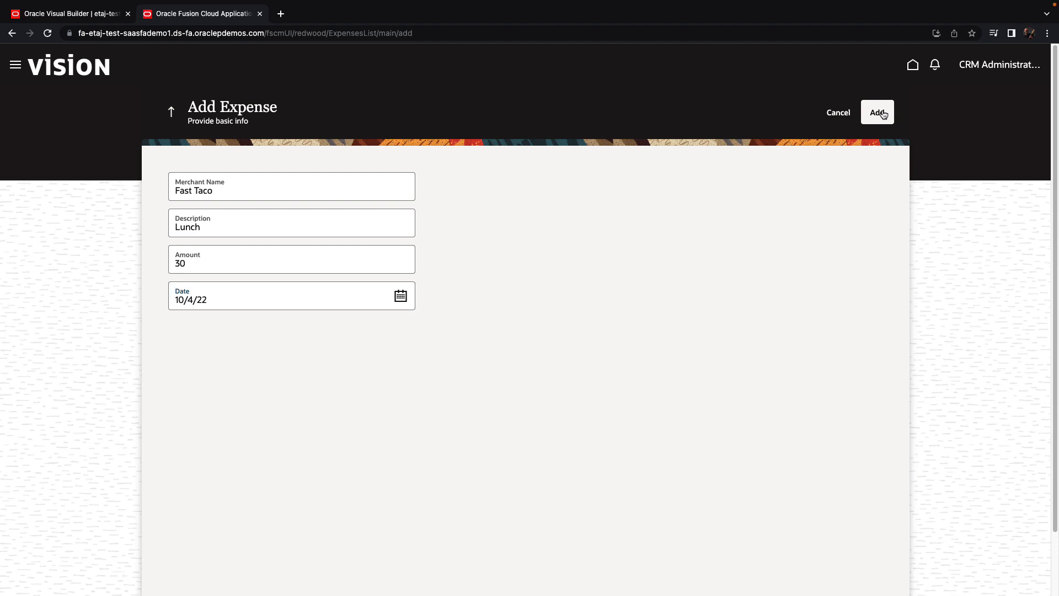
left_click(877, 112)
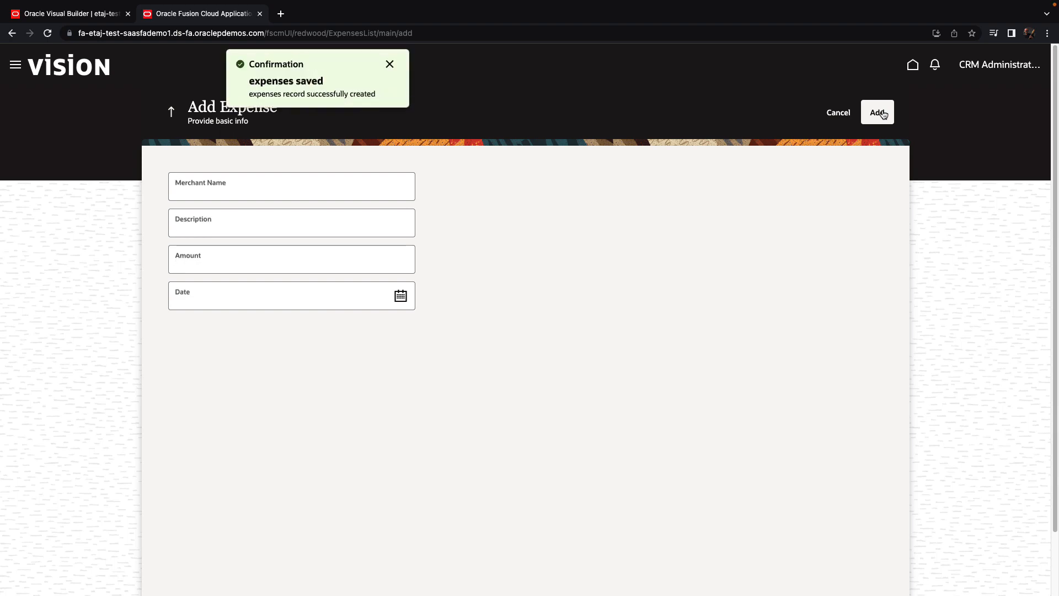
left_click(877, 113)
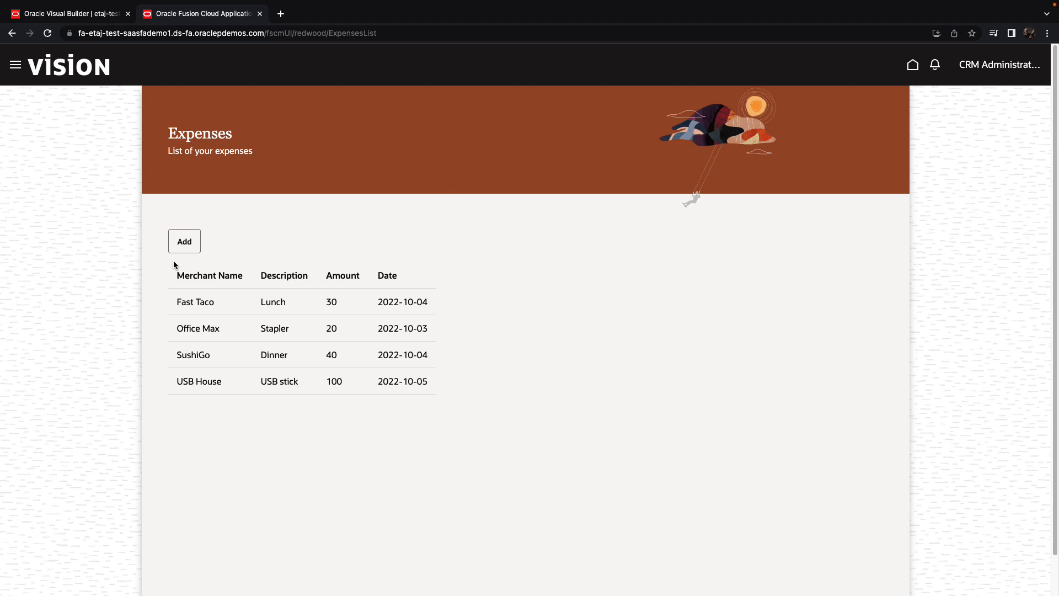
Step: Check Add Expense at phone width and open the application menu in the narrow window
left_click(184, 242)
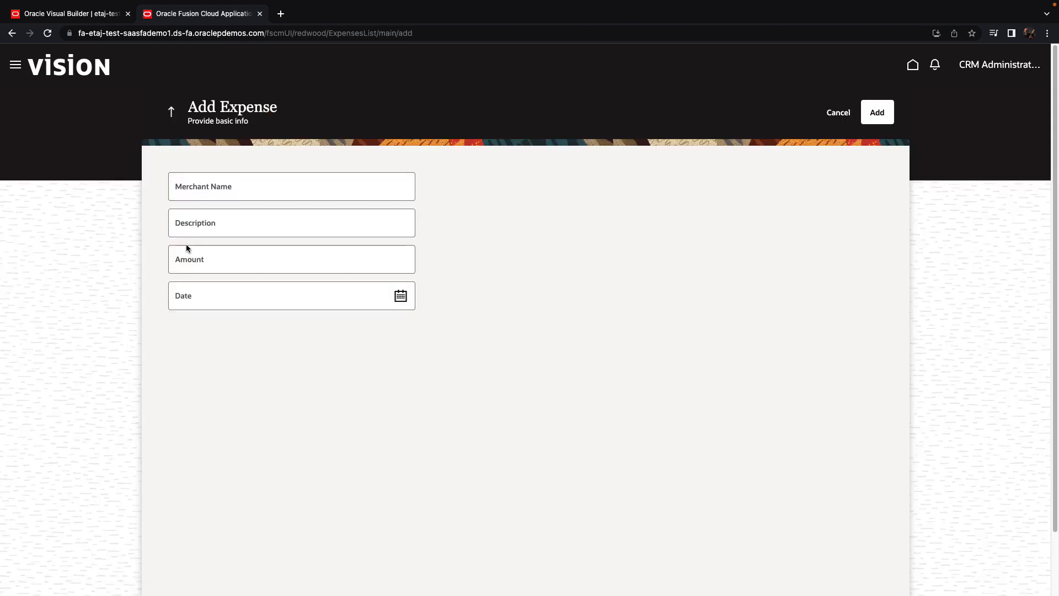
left_click(837, 112)
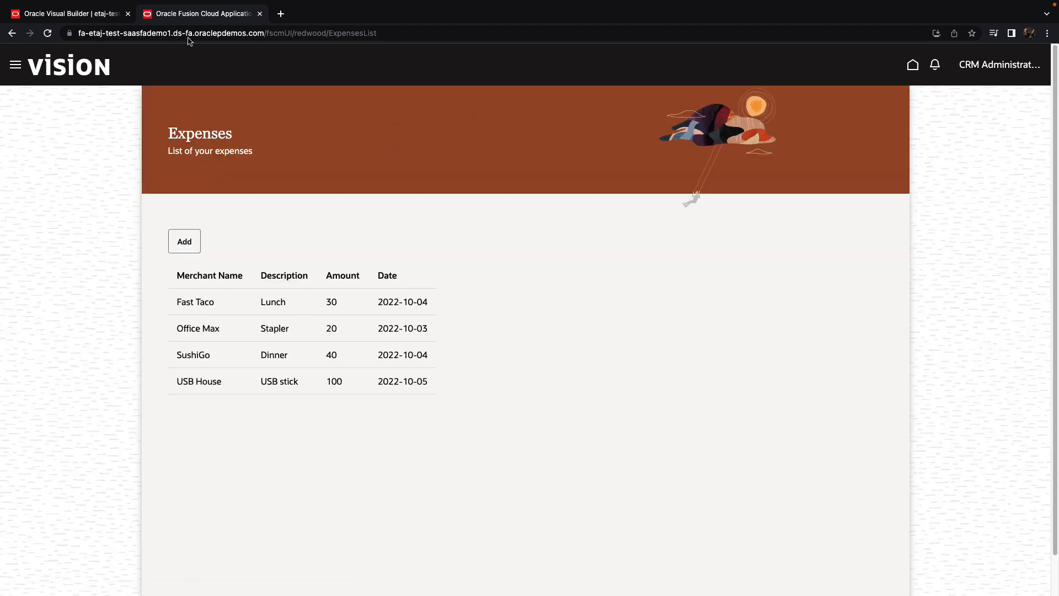
mouse_move(203, 14)
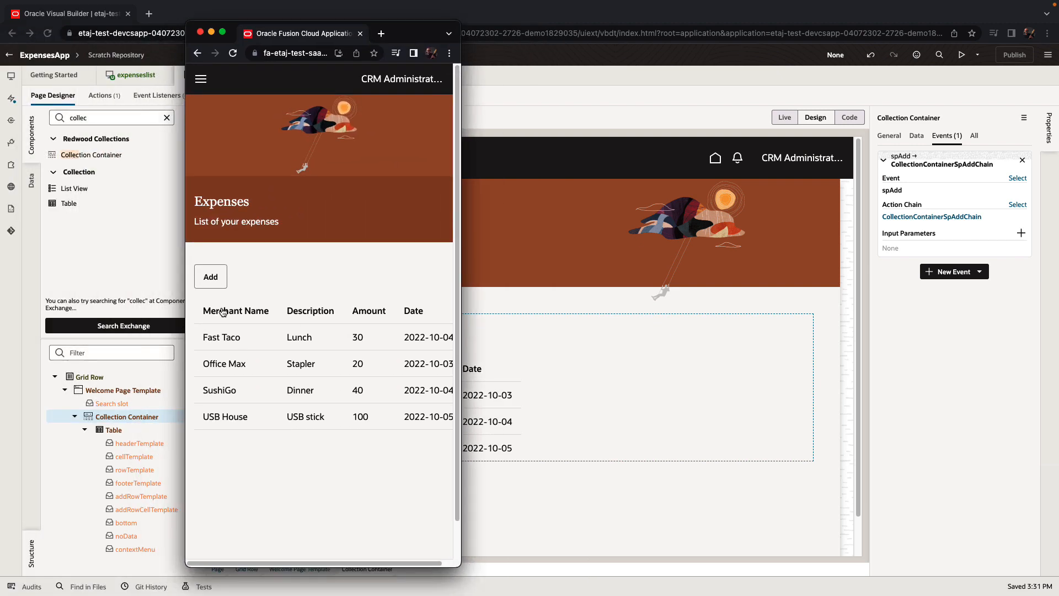
left_click(209, 276)
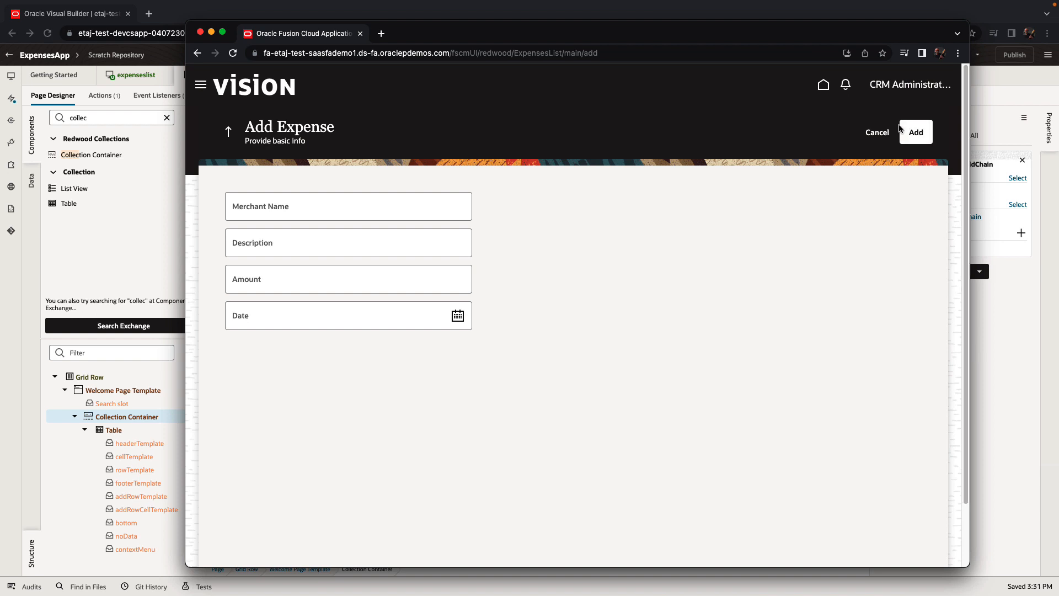
mouse_move(970, 146)
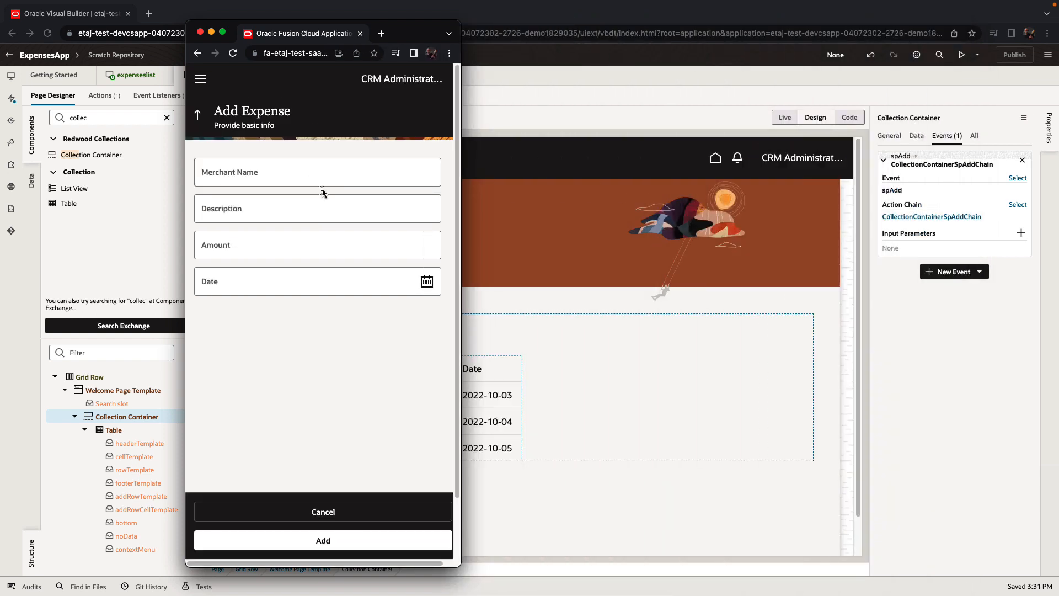
left_click(201, 80)
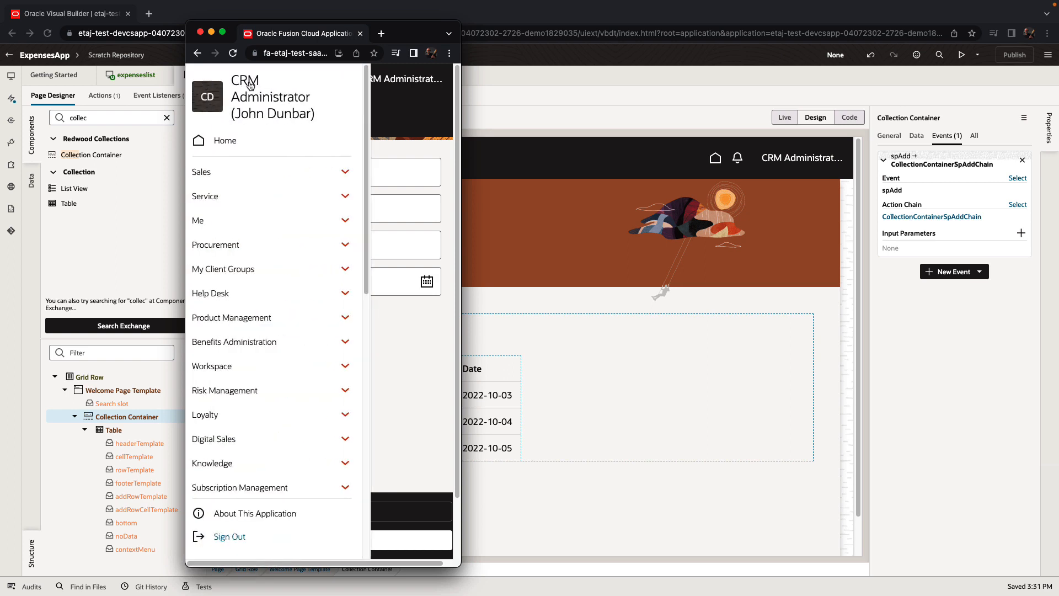